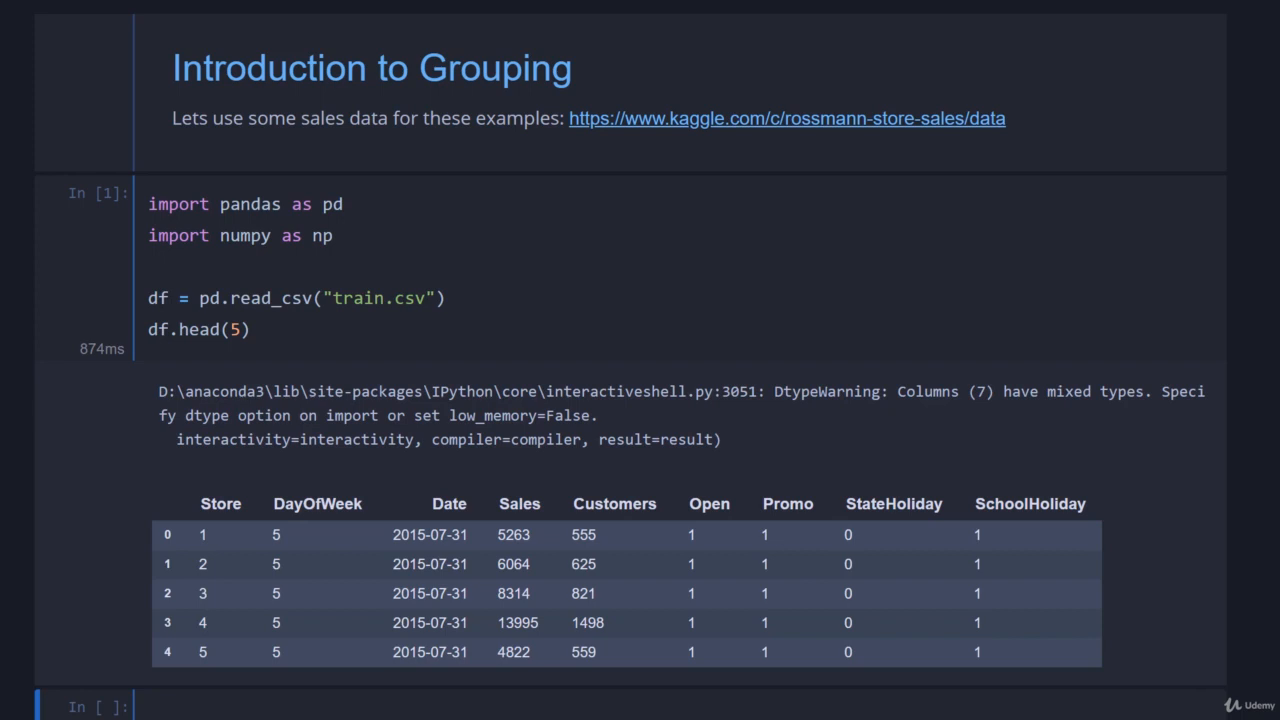
pyautogui.moveTo(668, 122)
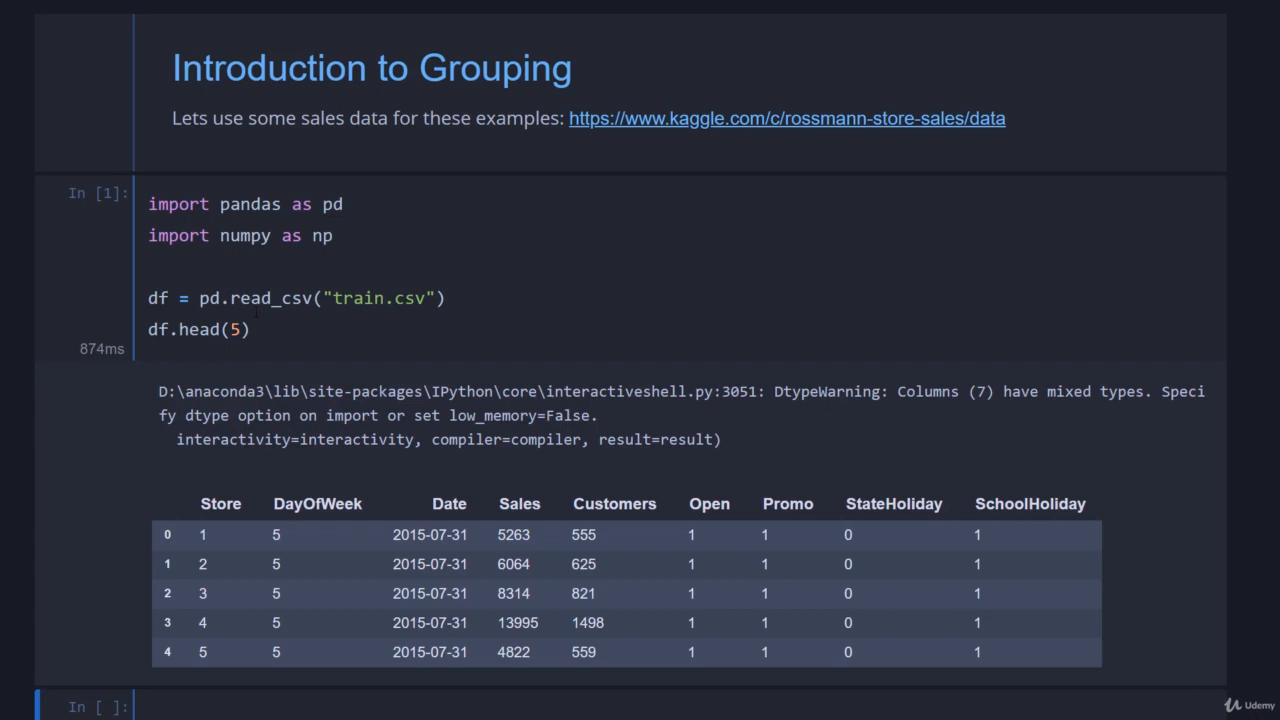
pyautogui.moveTo(660, 453)
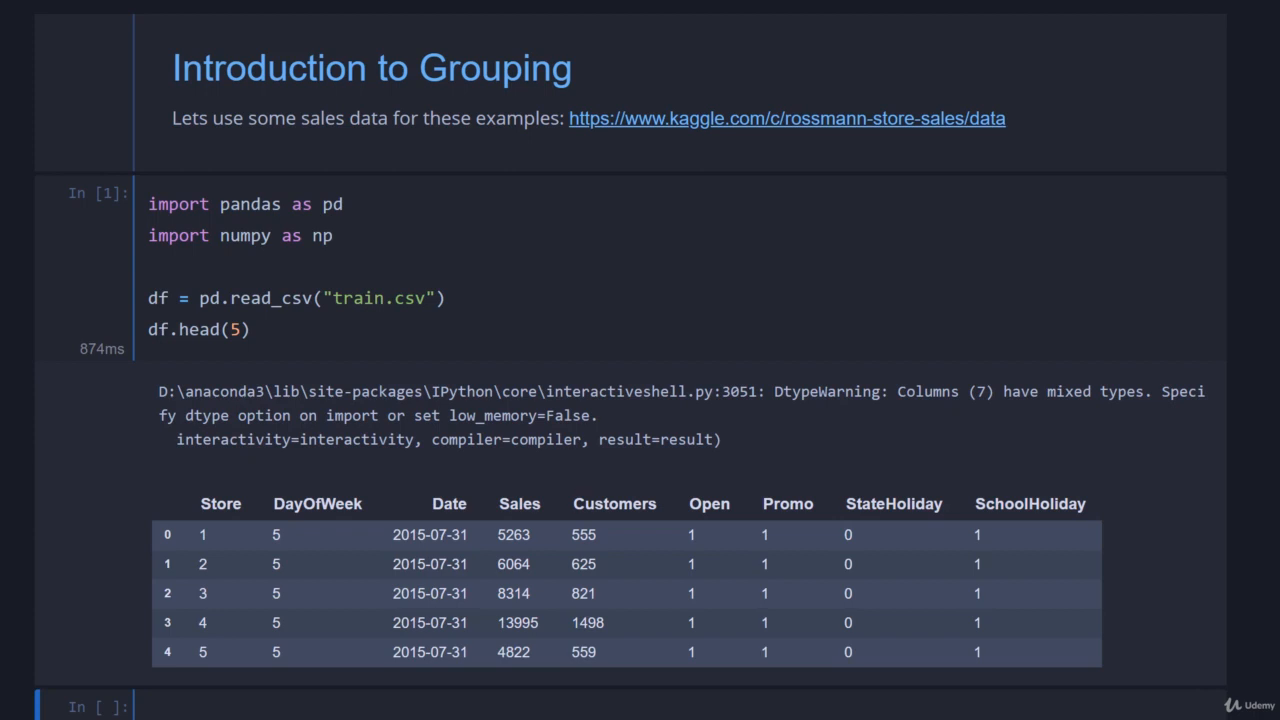
pyautogui.moveTo(458, 436)
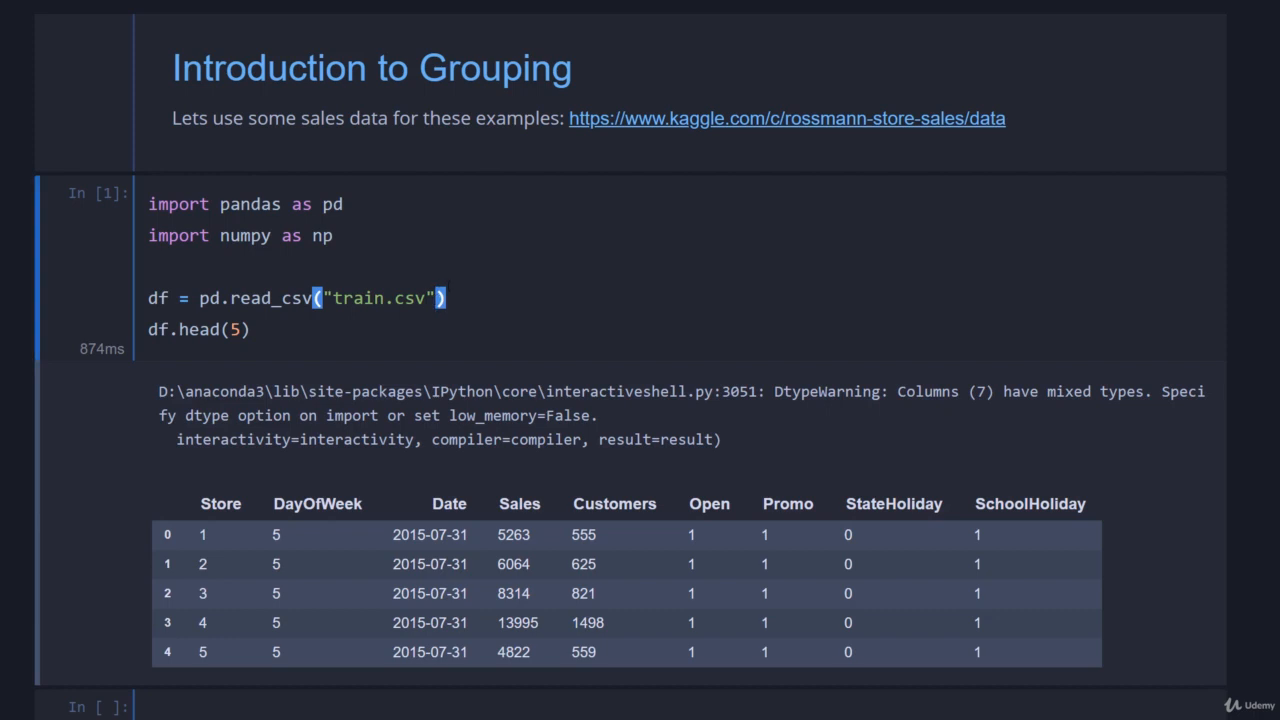
# Step: Add low_memory=False to the pd.read_csv call so the mixed-types warning goes away
pyautogui.write(', lo')
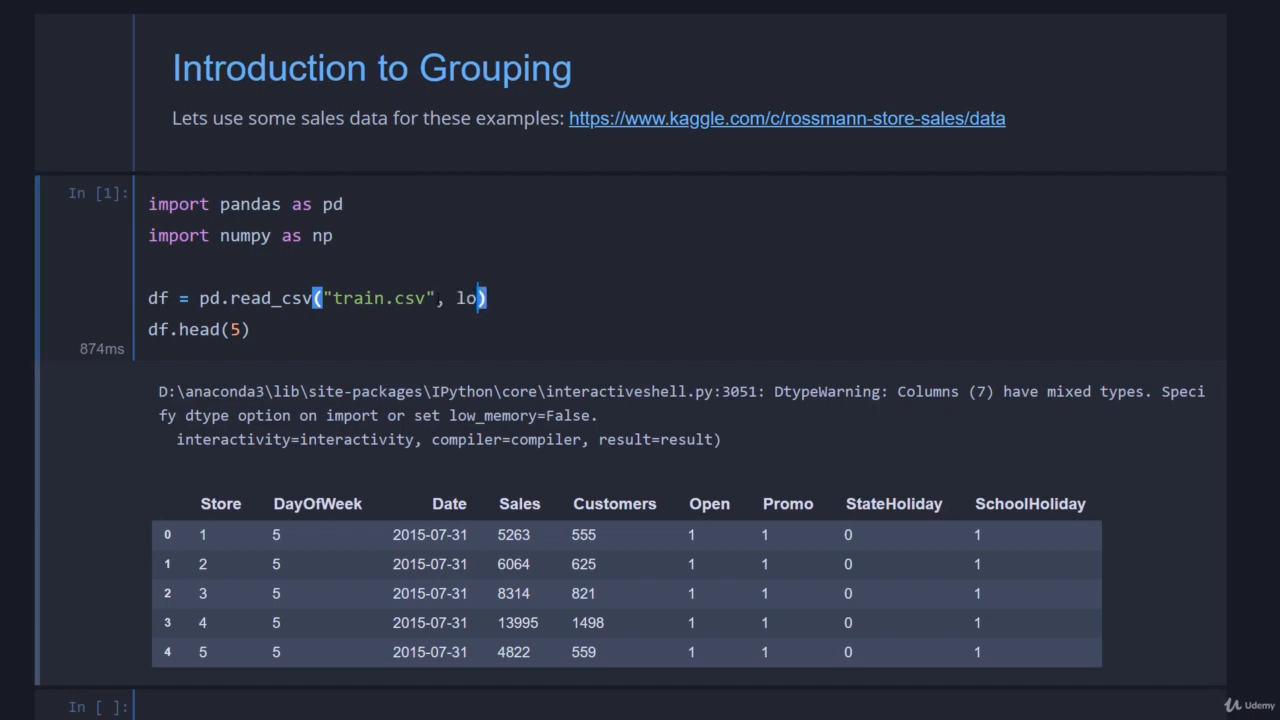
pyautogui.write('w_memory=False')
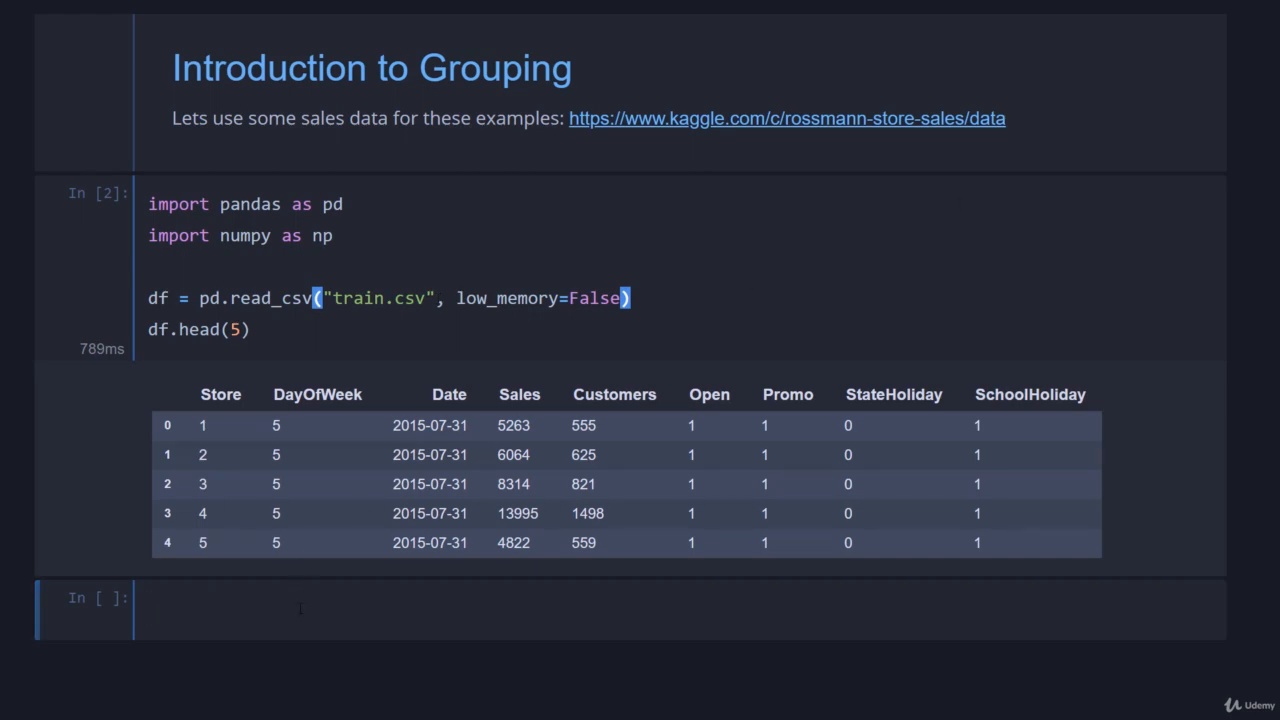
# Step: Run df.info() in a new cell and highlight the Date column's object dtype
pyautogui.write('df.info(')
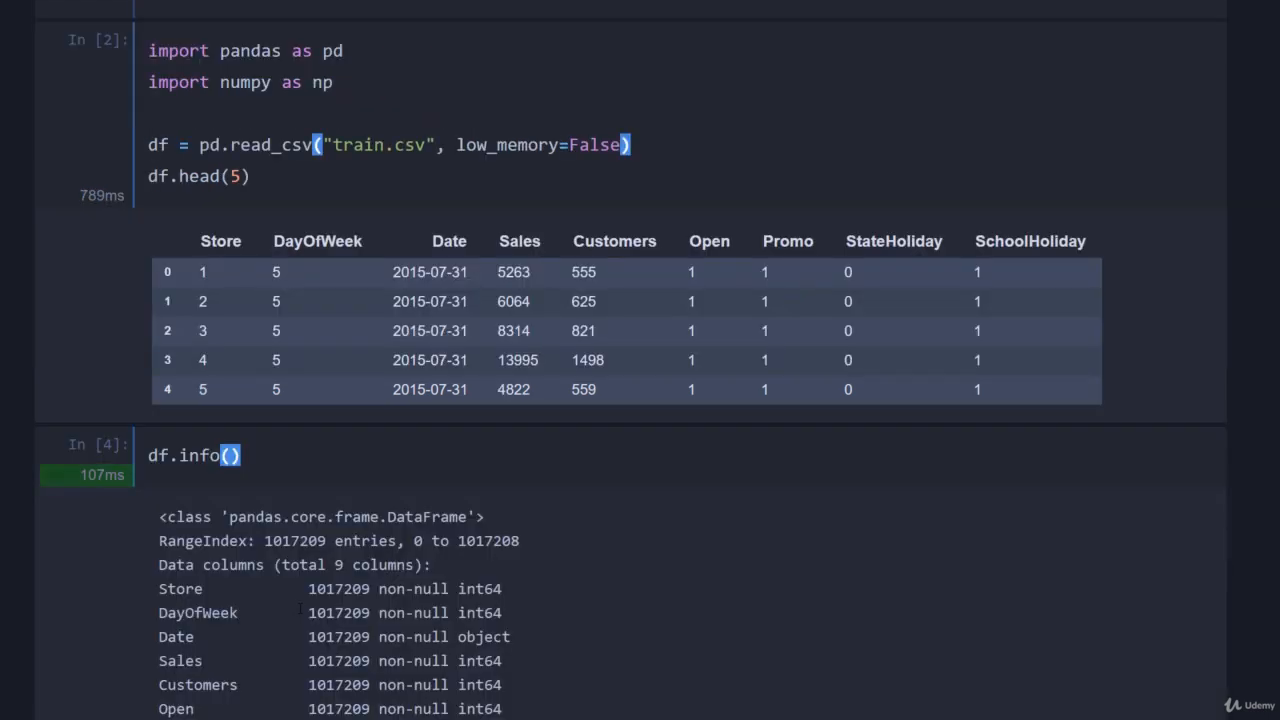
pyautogui.scroll(-3)
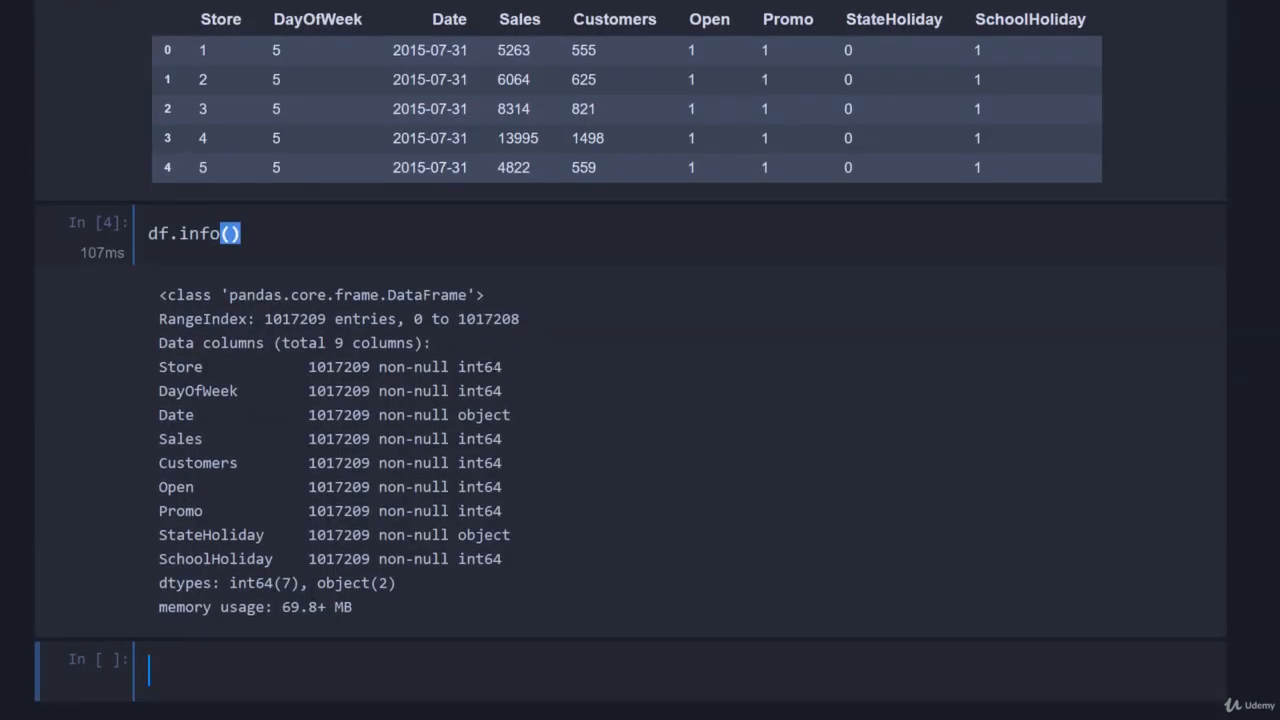
pyautogui.doubleClick(483, 414)
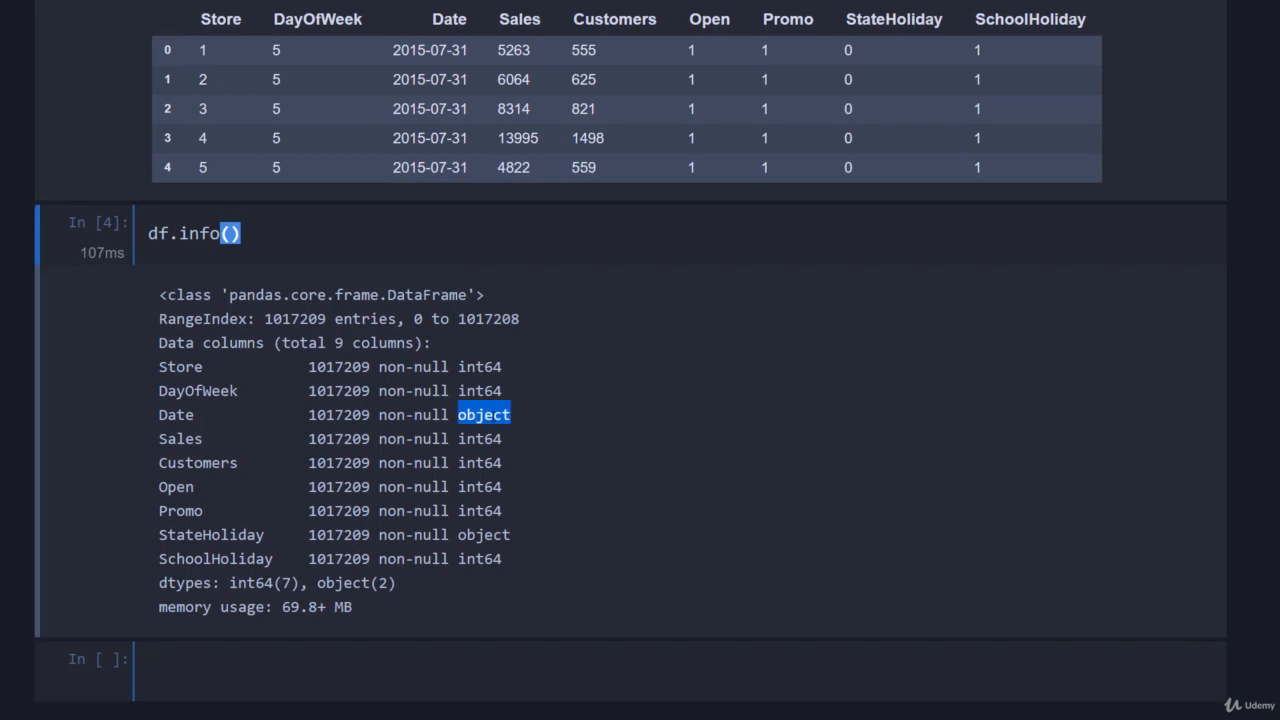
pyautogui.moveTo(877, 49)
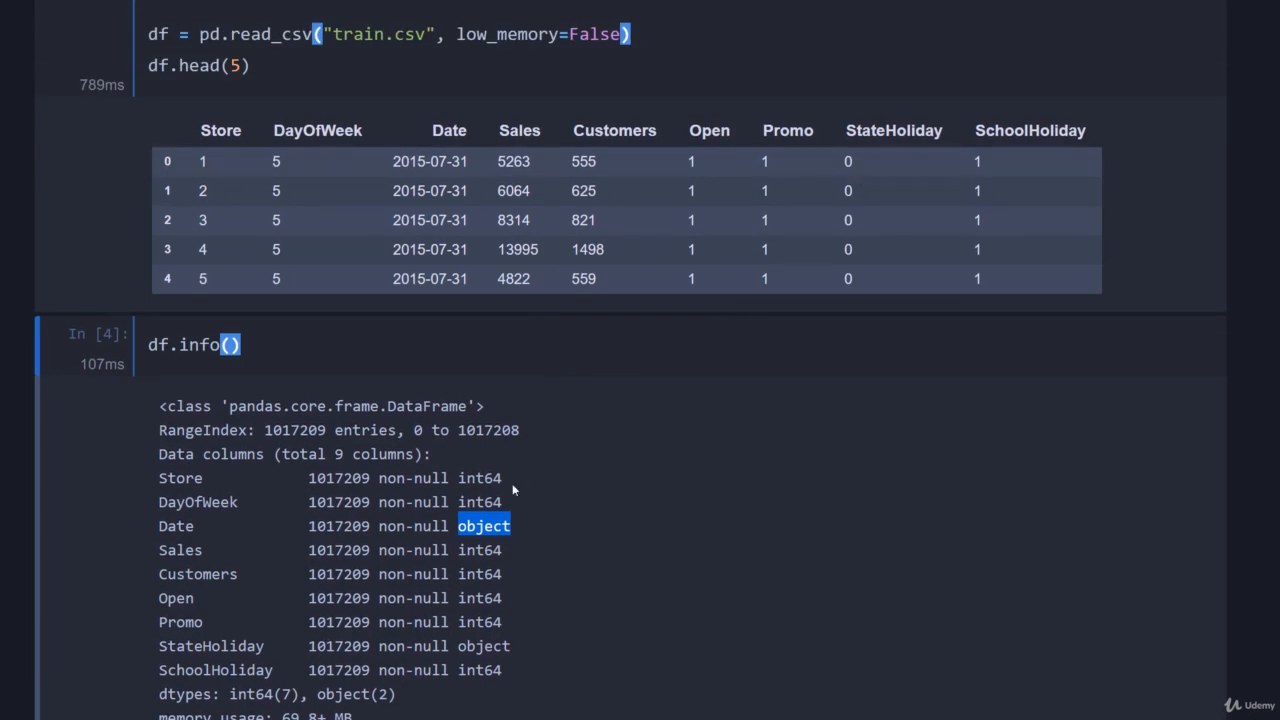
pyautogui.moveTo(513, 489)
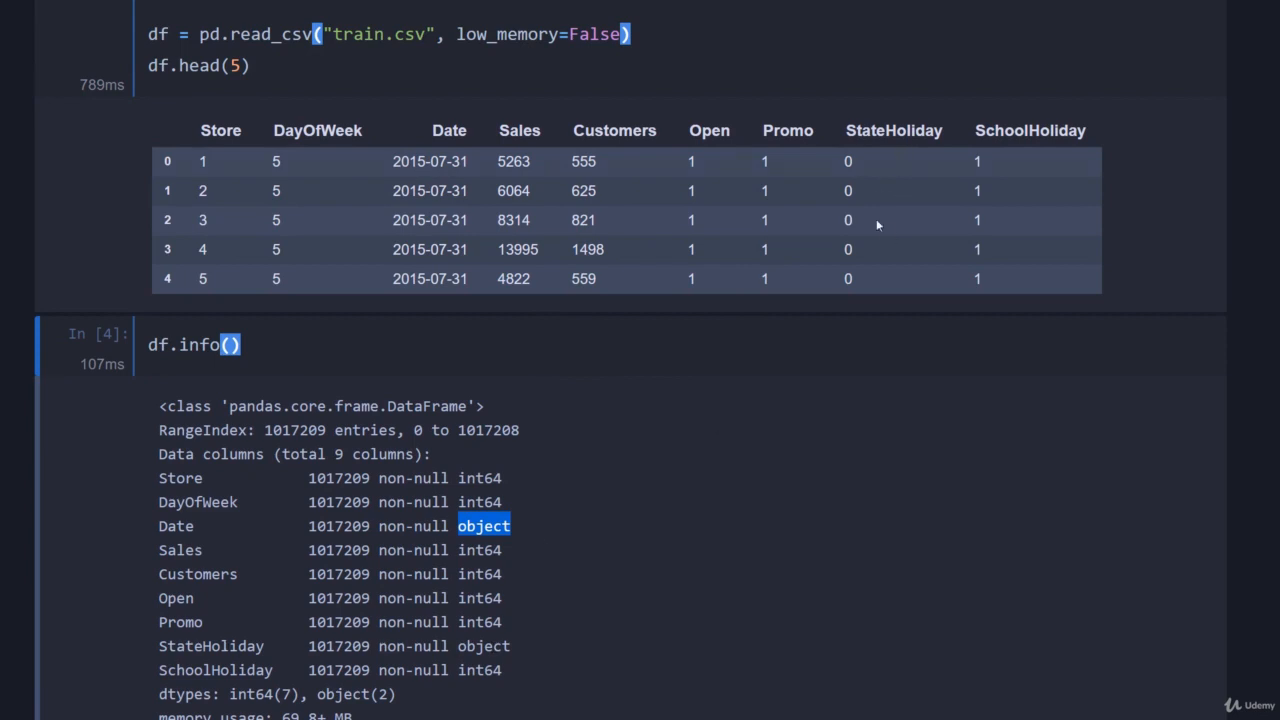
pyautogui.moveTo(695, 519)
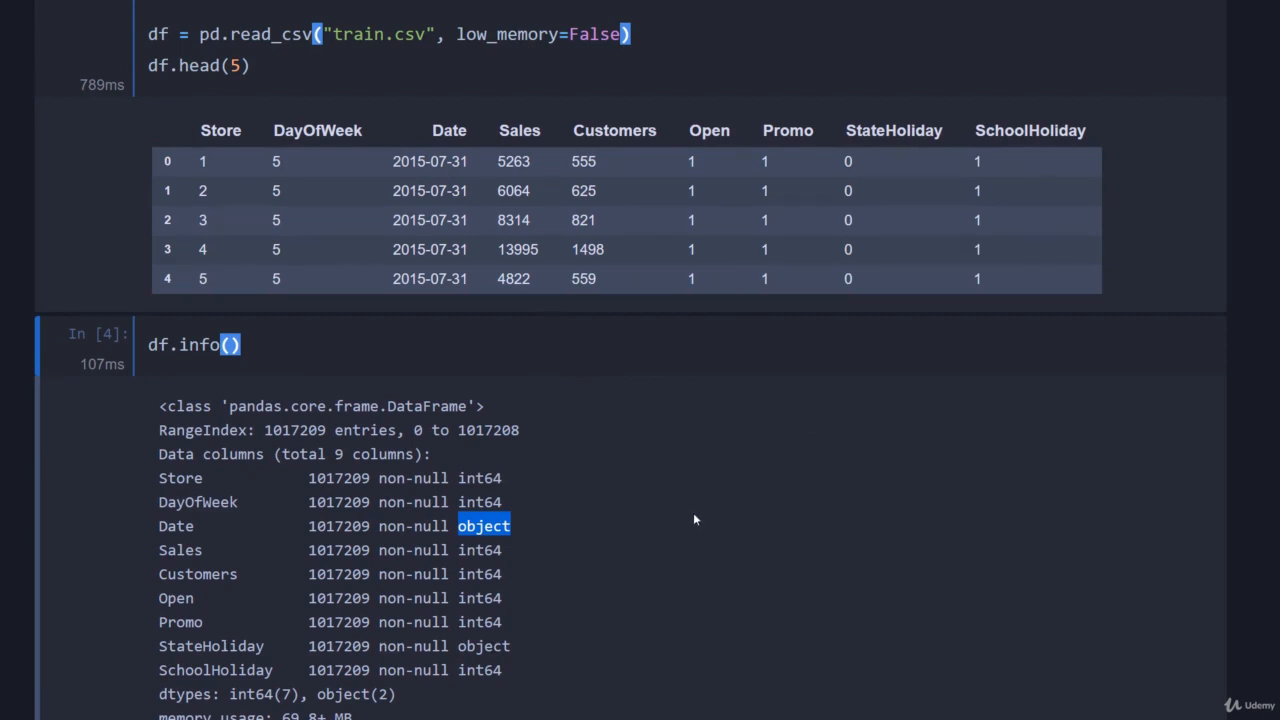
pyautogui.doubleClick(211, 645)
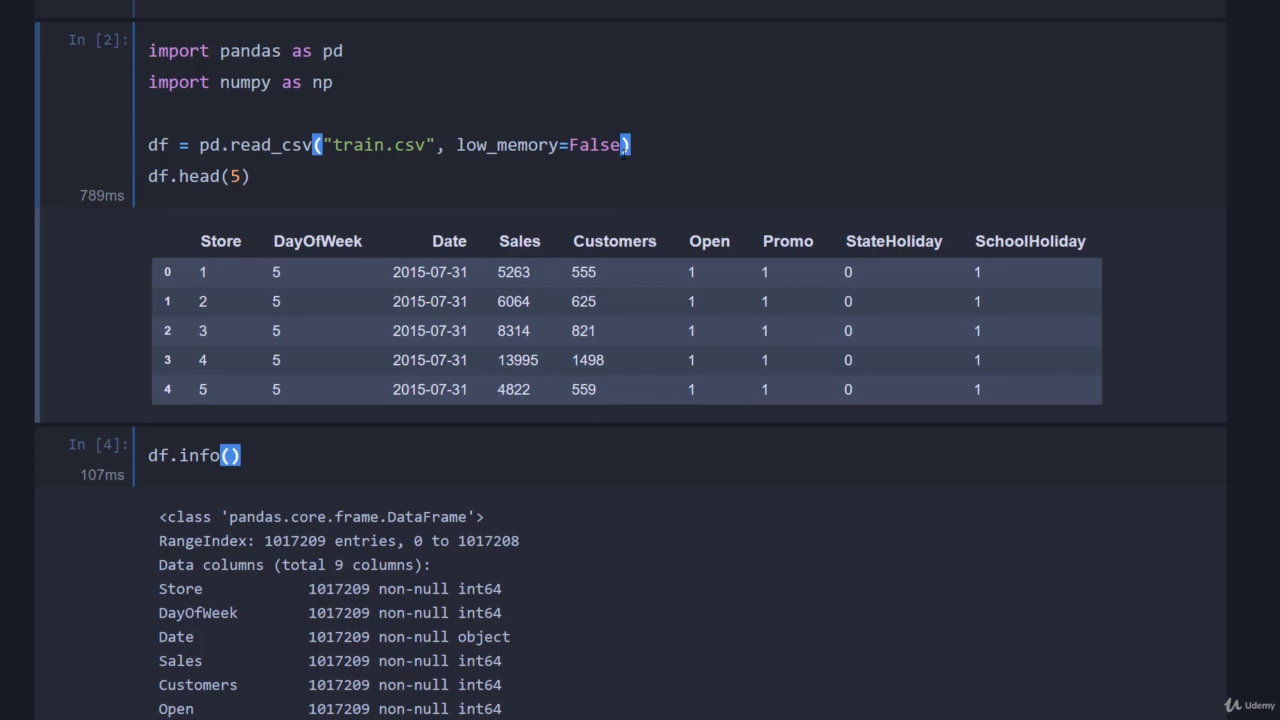
# Step: Add parse_dates=["Date"] to read_csv and rerun the data-loading cell
pyautogui.write(', parse')
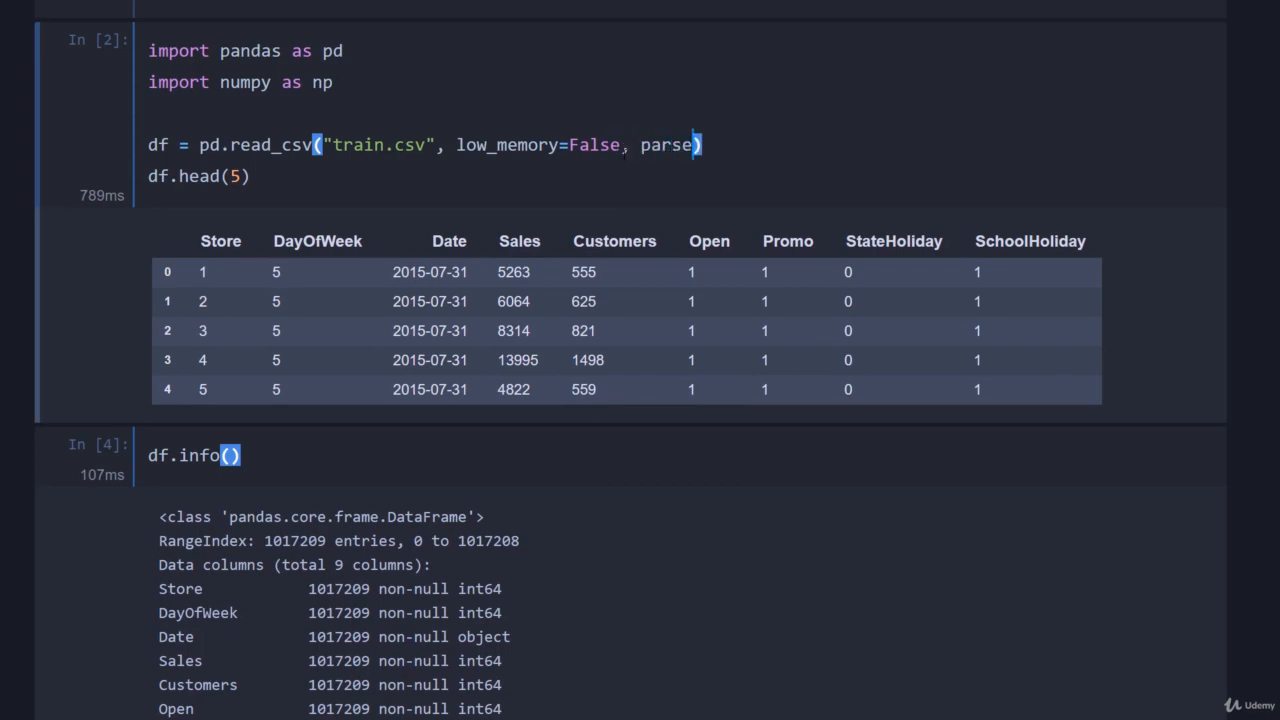
pyautogui.write('_dates=[]')
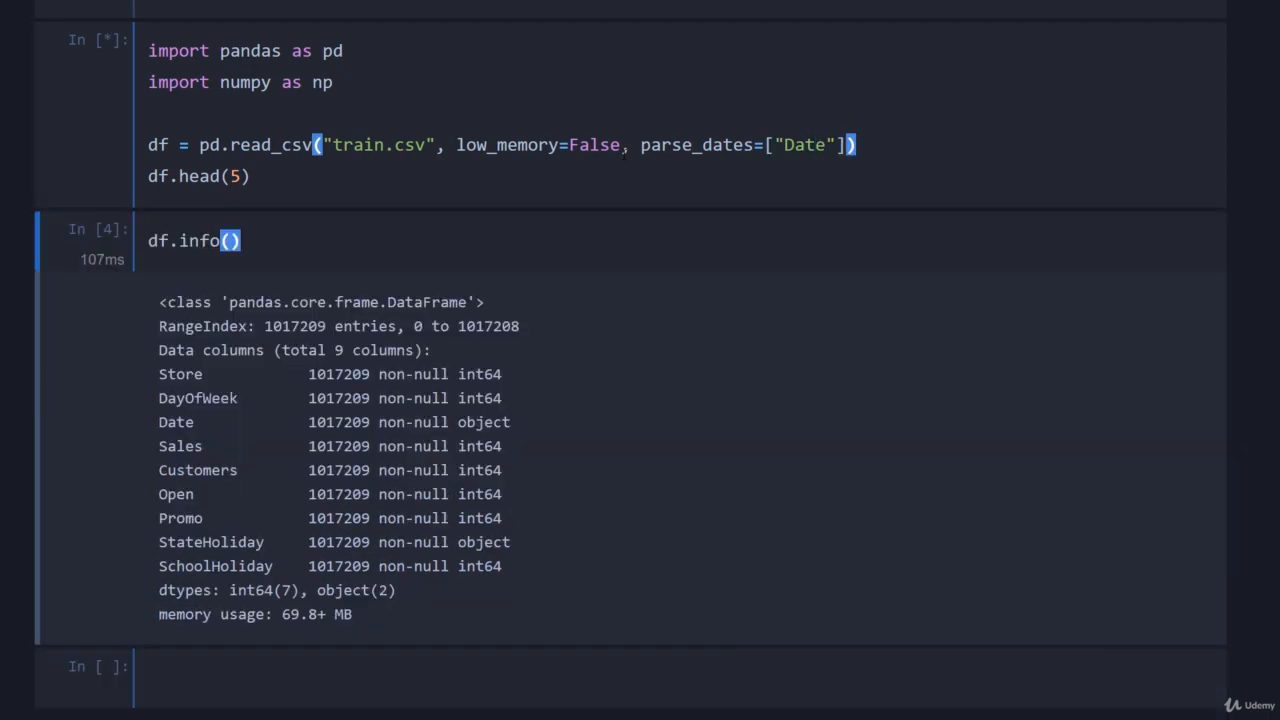
pyautogui.press('shift+enter')
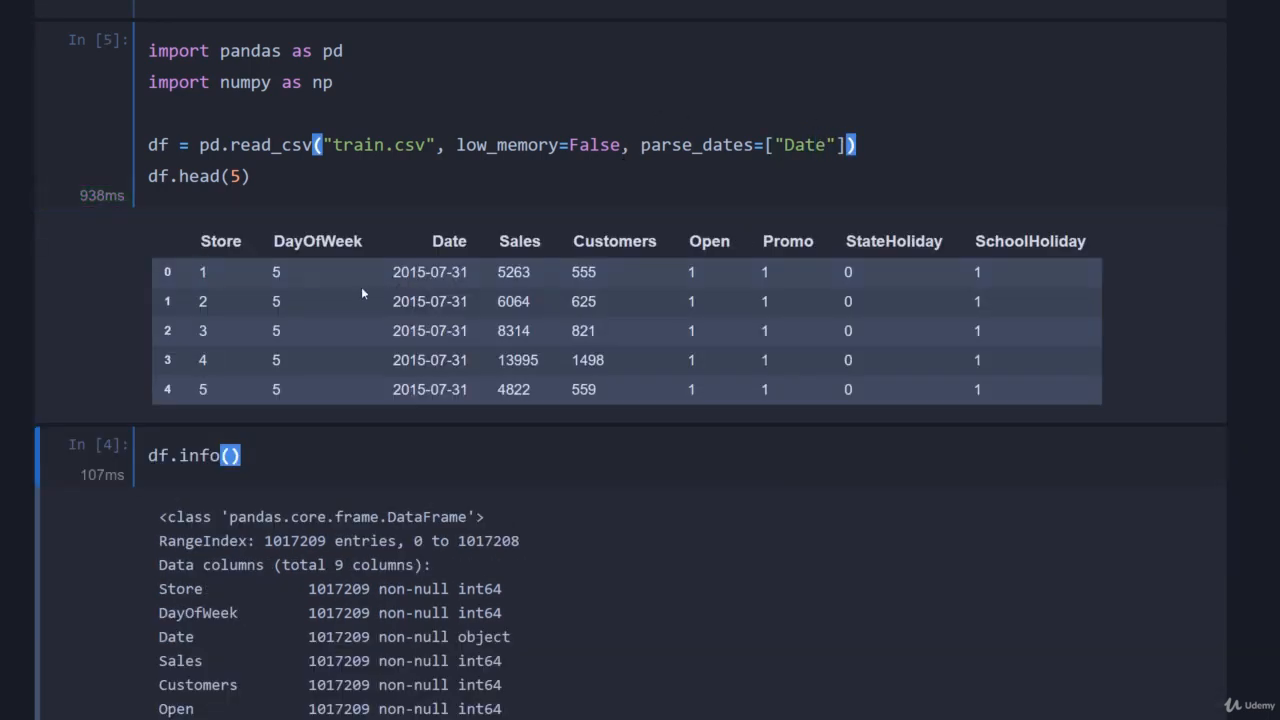
pyautogui.moveTo(390, 282)
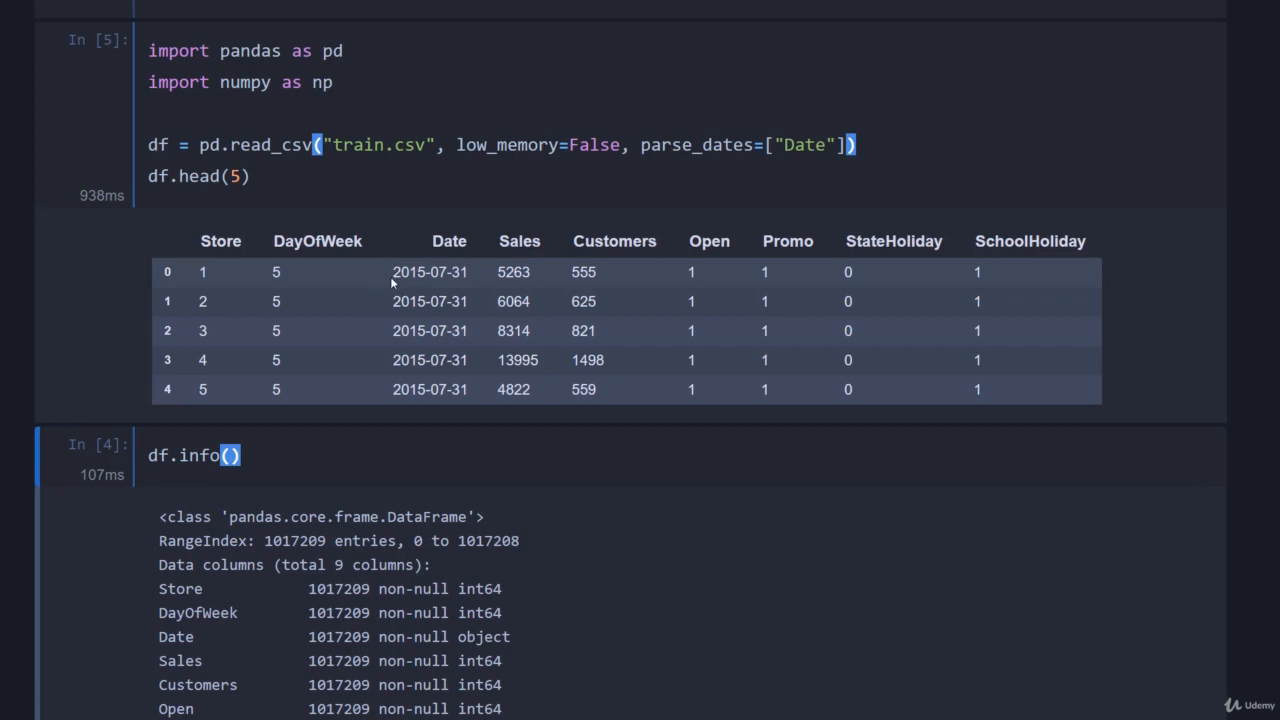
pyautogui.moveTo(524, 263)
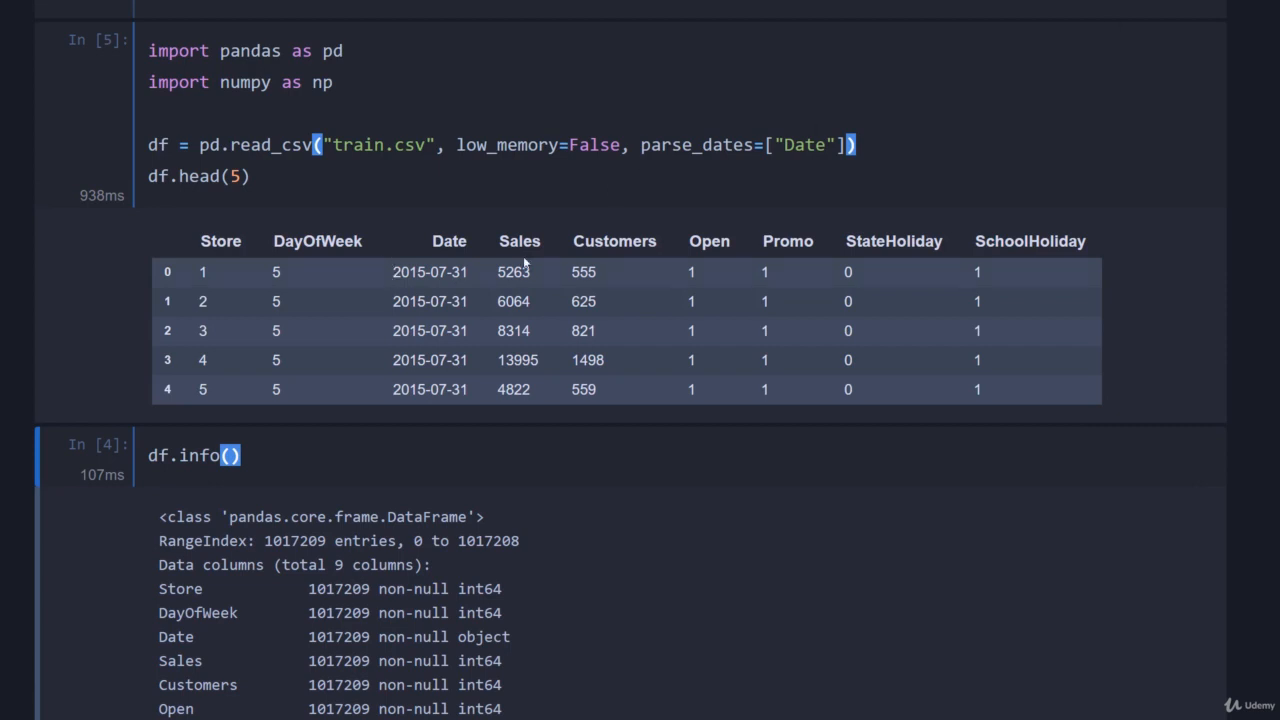
pyautogui.scroll(-3)
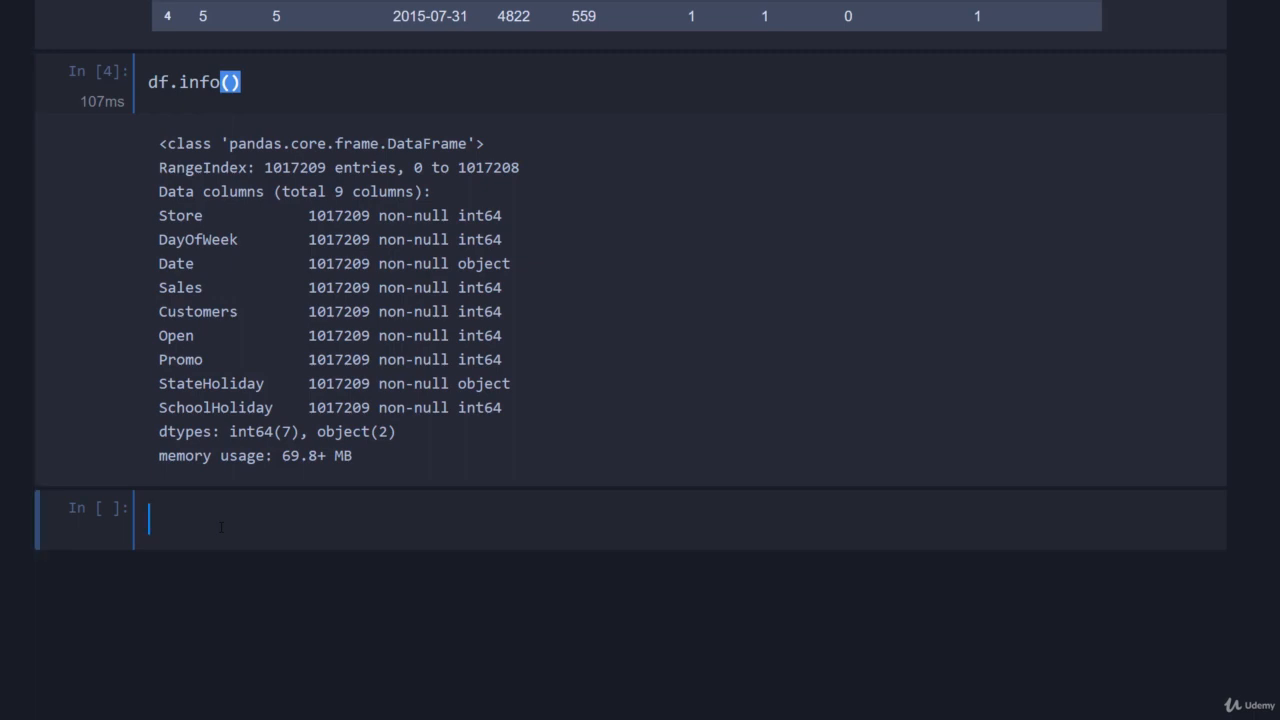
pyautogui.scroll(3)
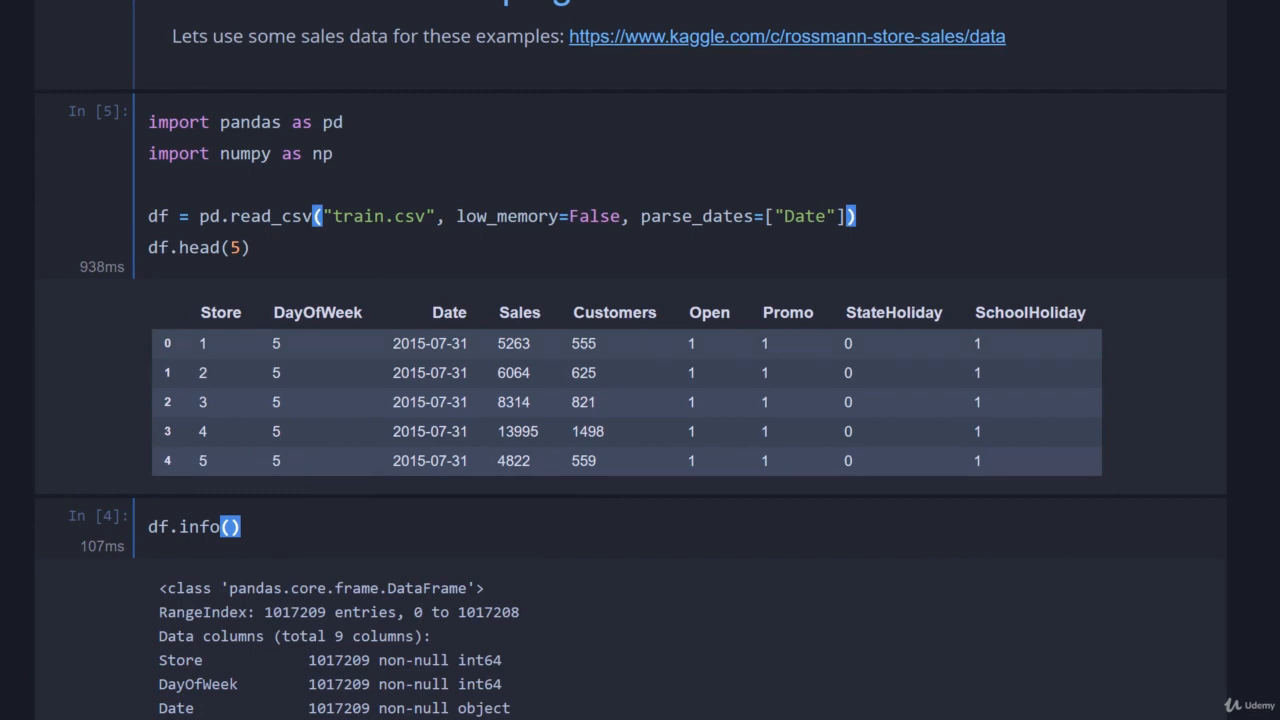
# Step: Run dfg = df.groupby("Store") in a new cell to get a DataFrameGroupBy object
pyautogui.scroll(-3)
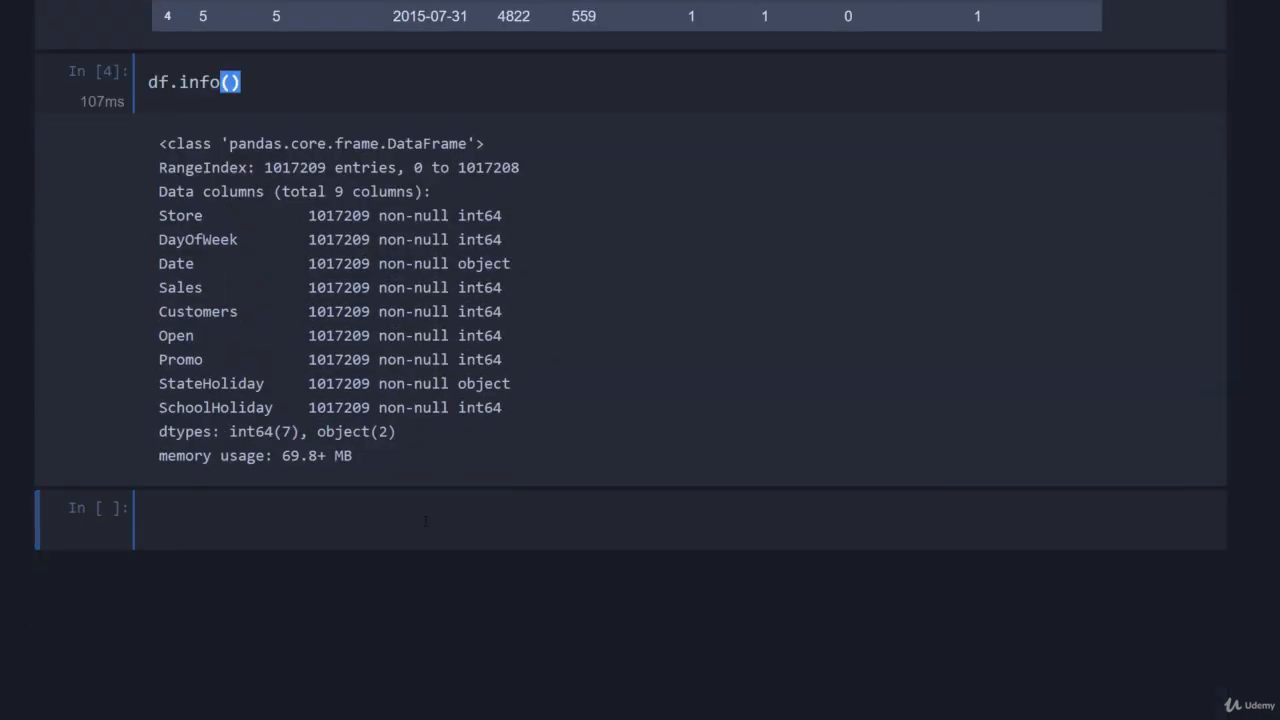
pyautogui.write('dfg')
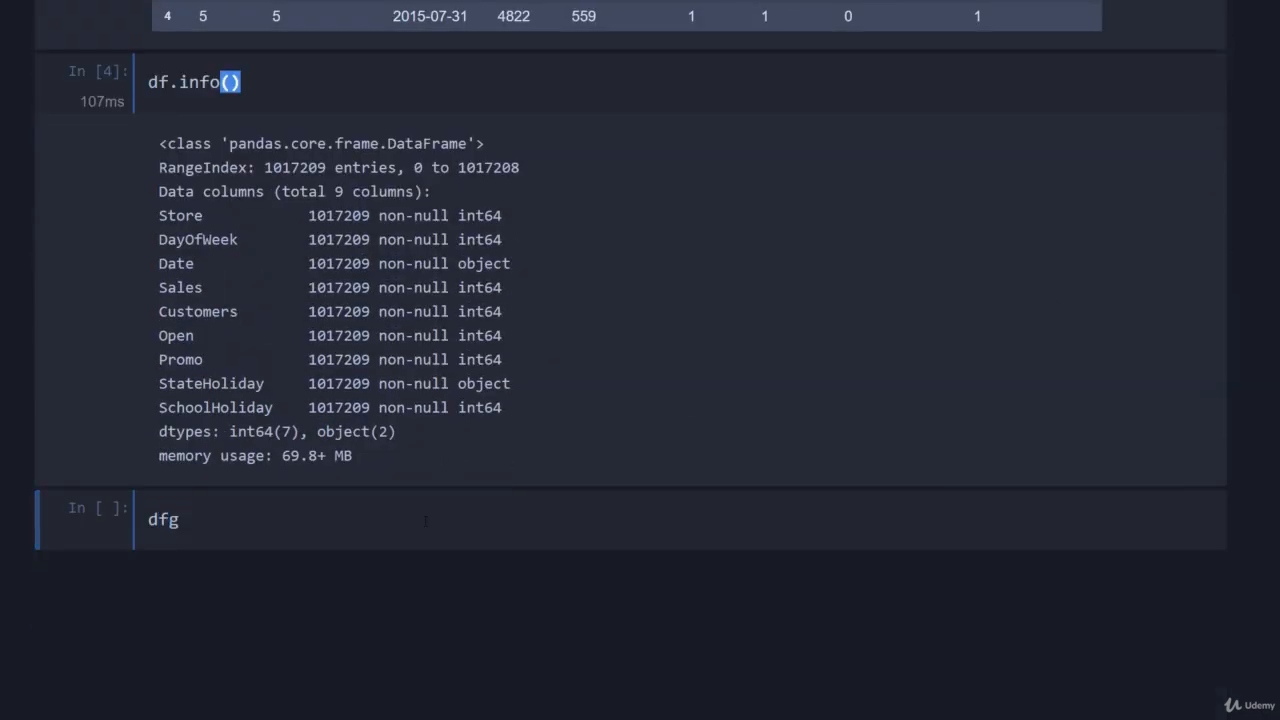
pyautogui.write('= df')
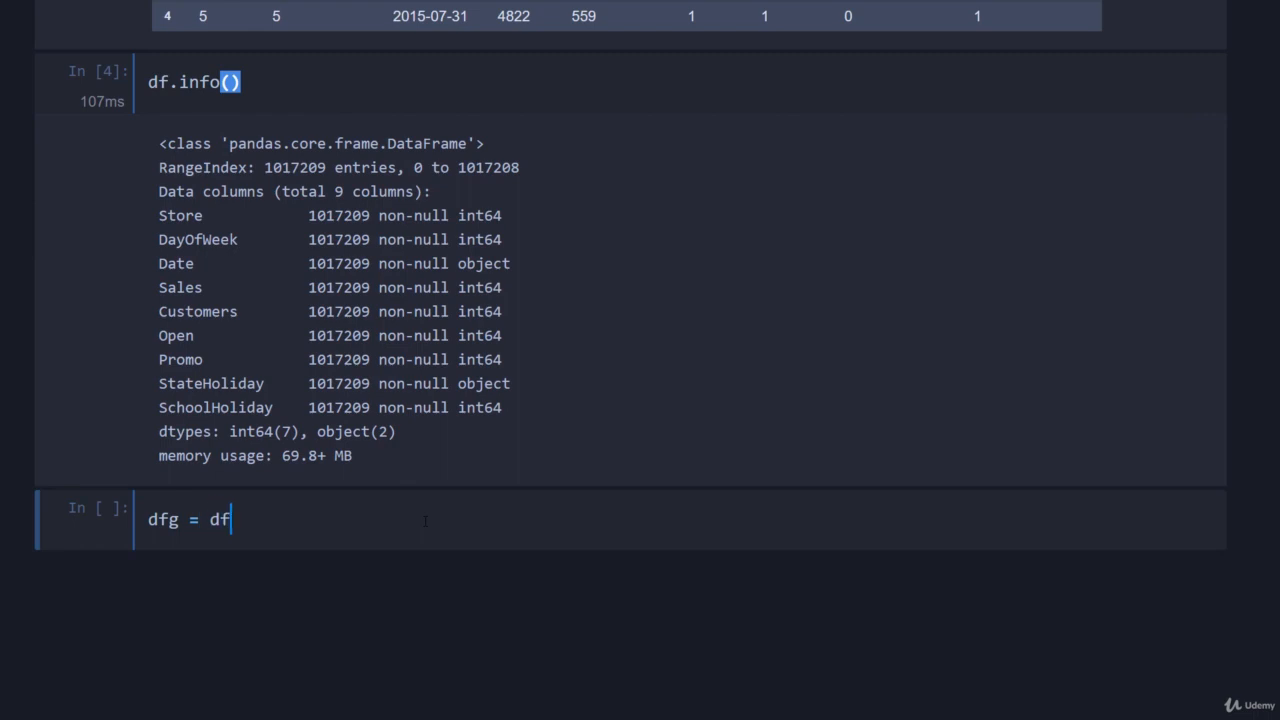
pyautogui.write('.groupby()')
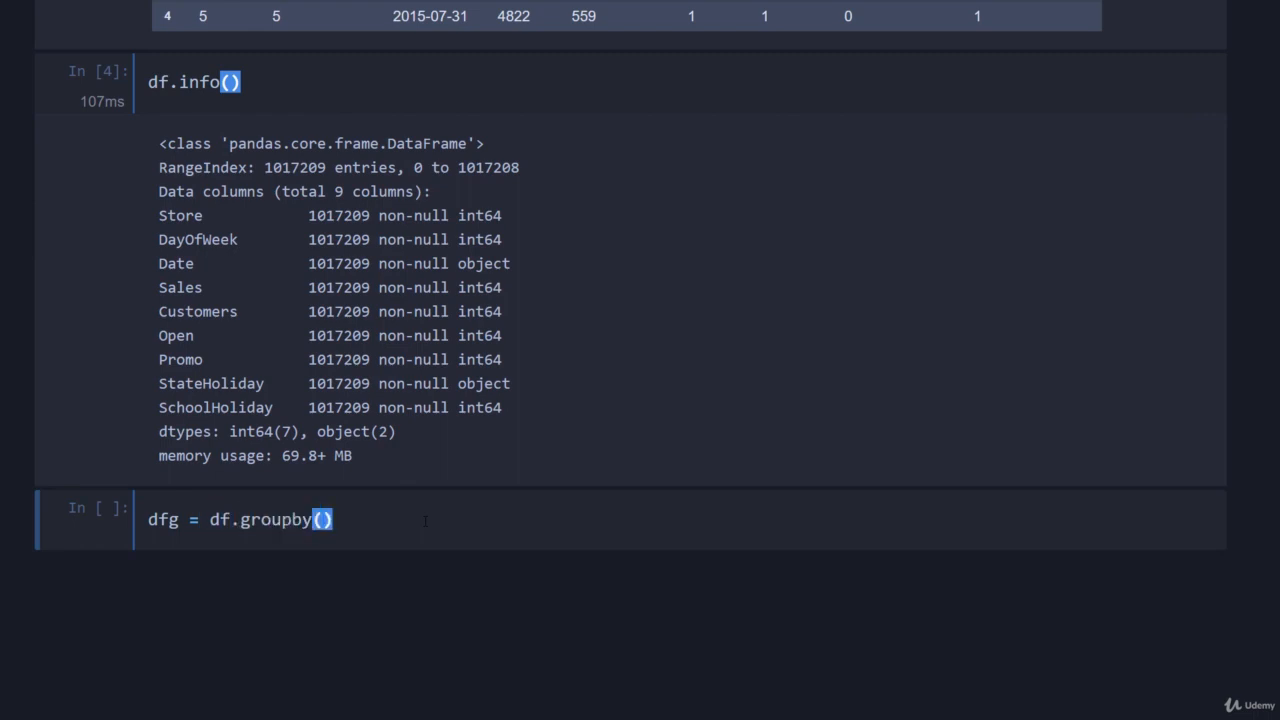
pyautogui.write('"Store"')
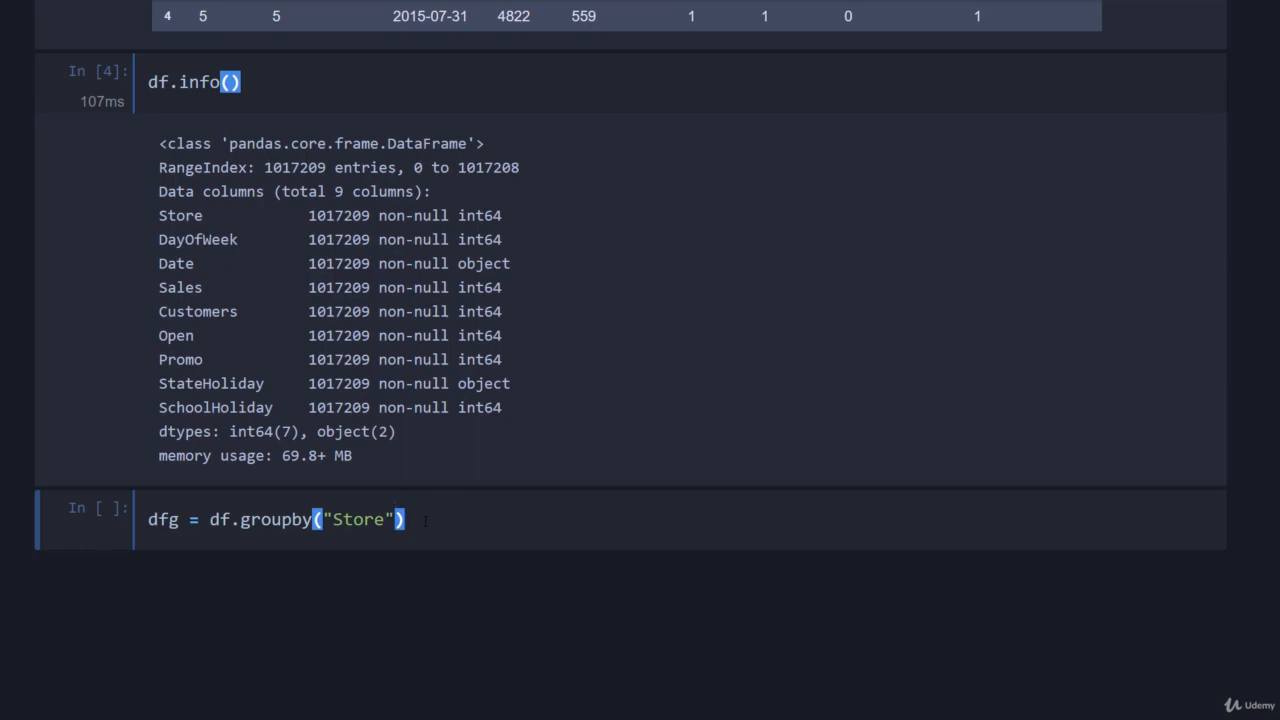
pyautogui.press('shift+enter')
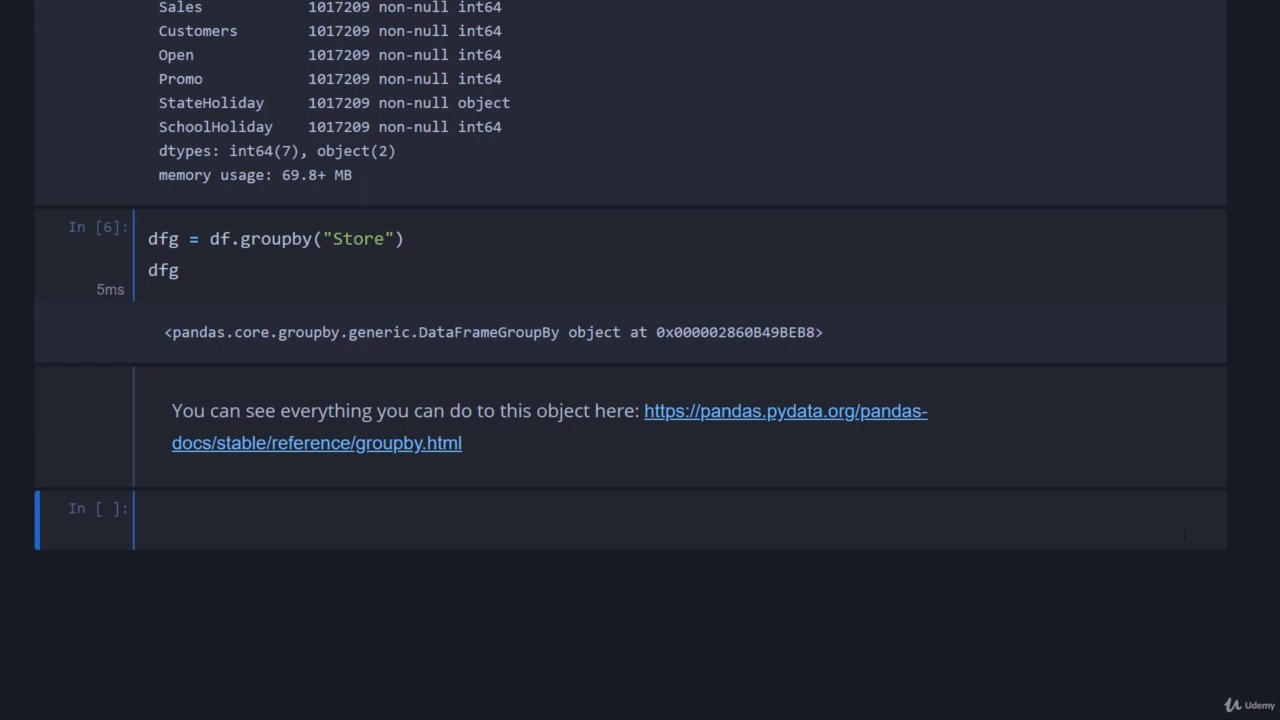
# Step: Compute dfg.mean() and scroll through the 1115-row table of per-store means
pyautogui.write('dfg')
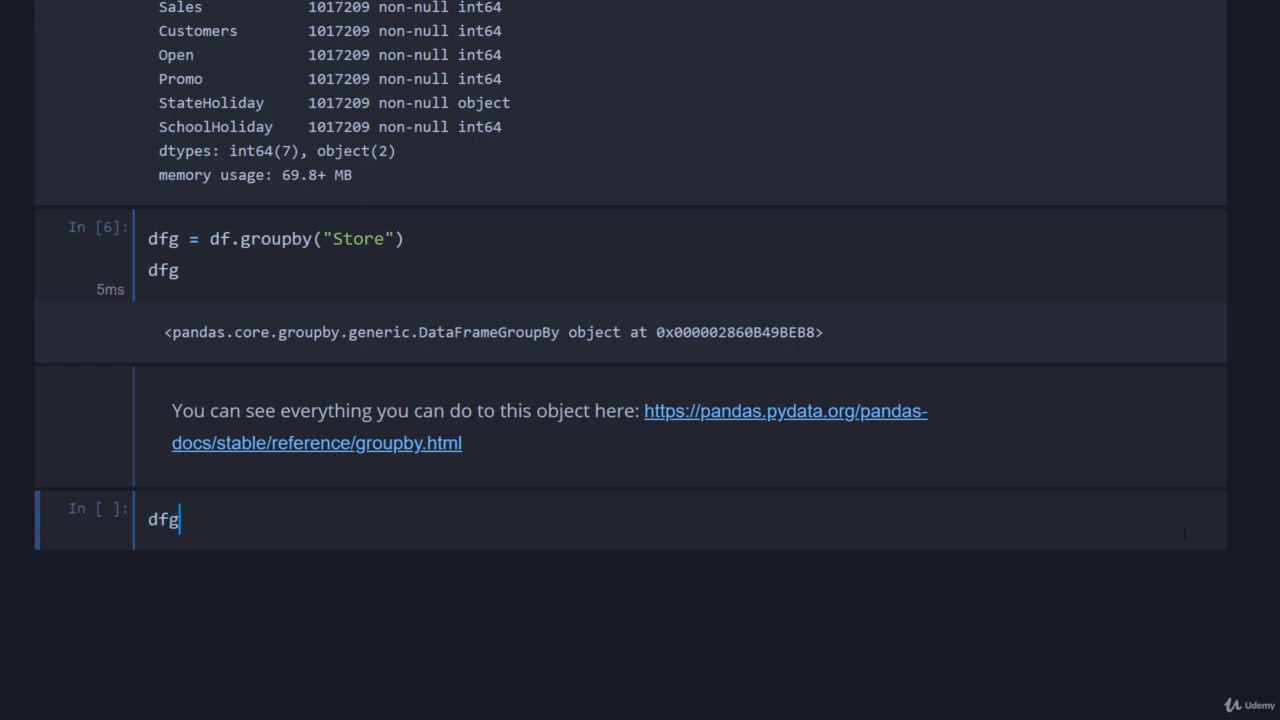
pyautogui.write('.mean(')
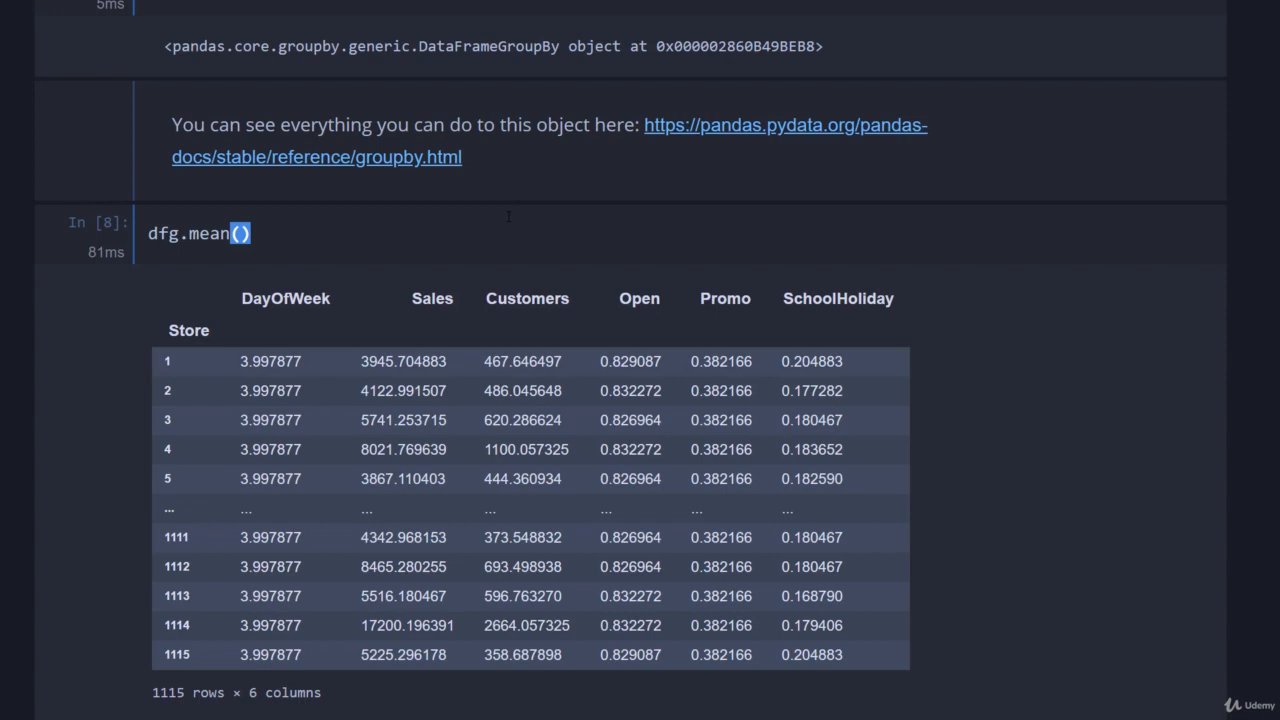
pyautogui.scroll(-3)
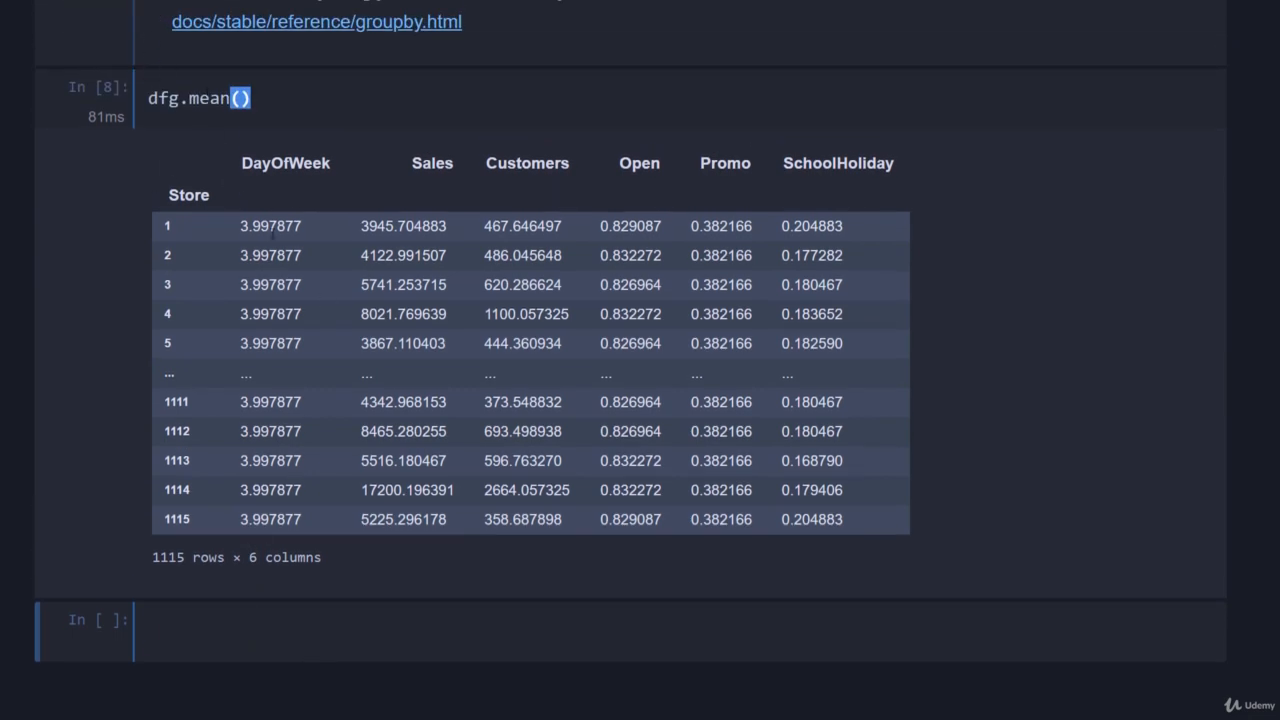
pyautogui.moveTo(214, 226)
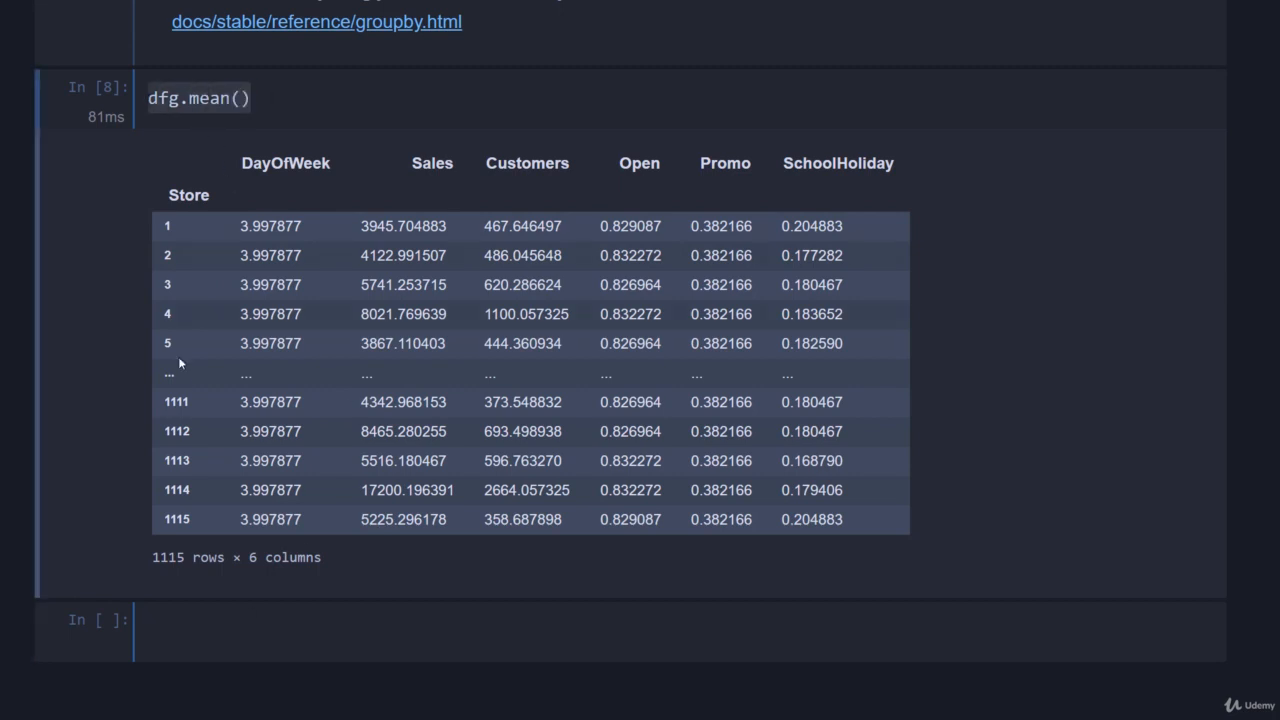
# Step: Run dfg.mean().reset_index() so Store becomes a regular column with numeric row labels
pyautogui.write('dfg.mean().')
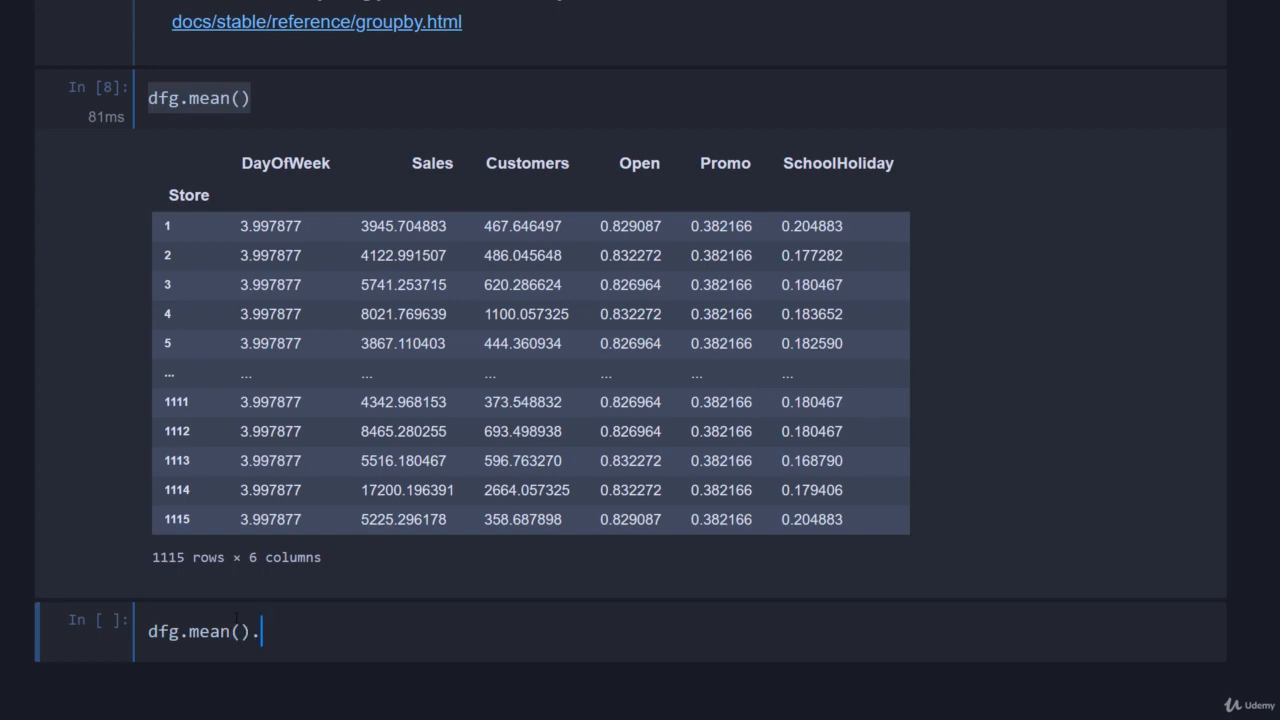
pyautogui.write('reset_index()')
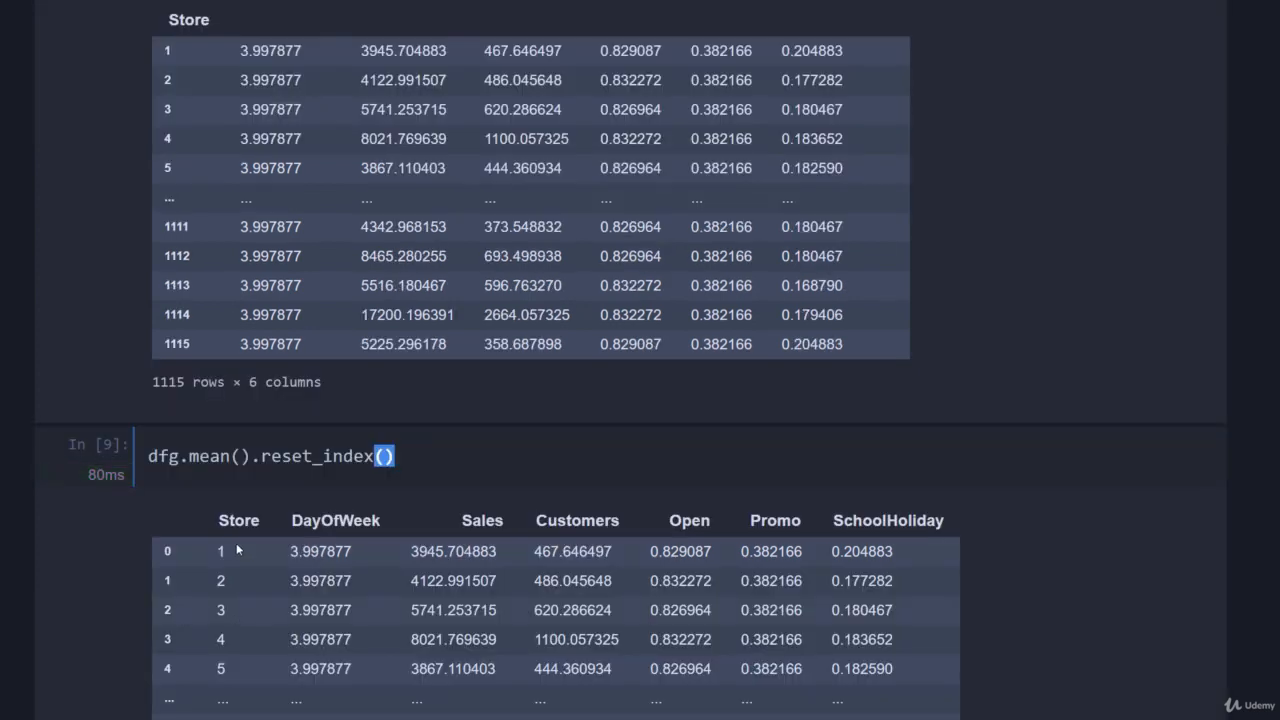
pyautogui.moveTo(250, 540)
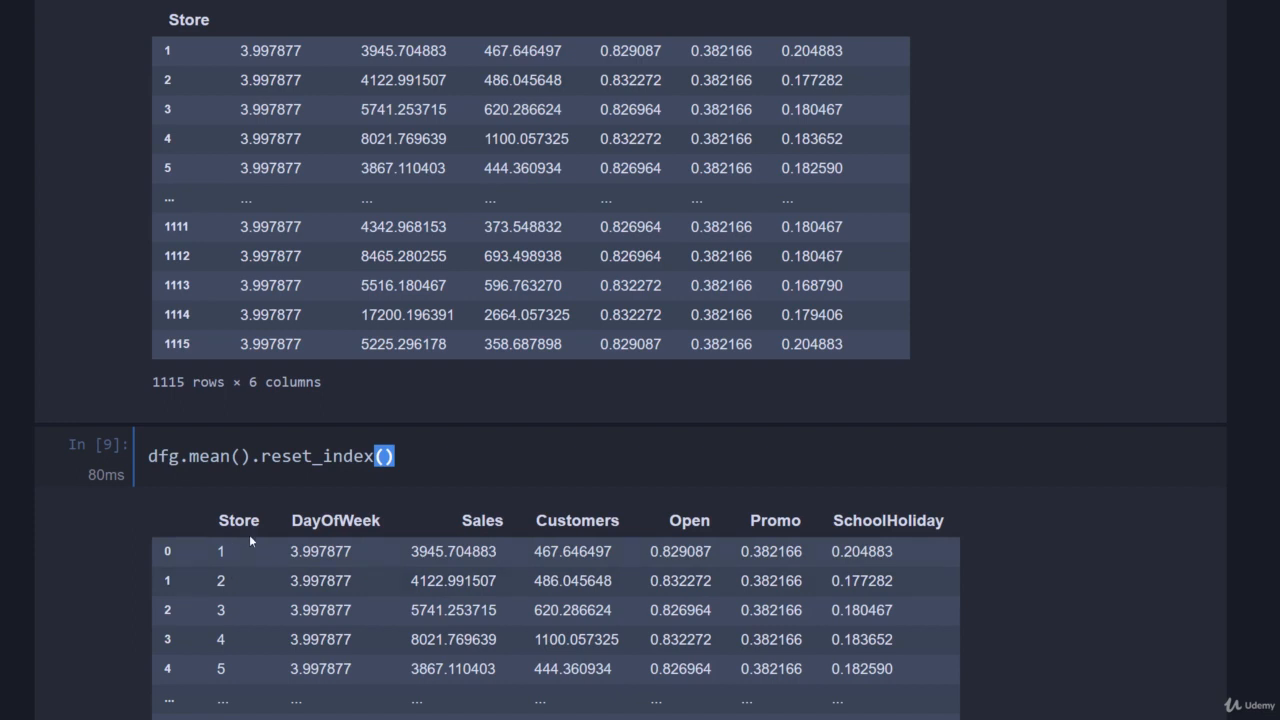
pyautogui.moveTo(335, 502)
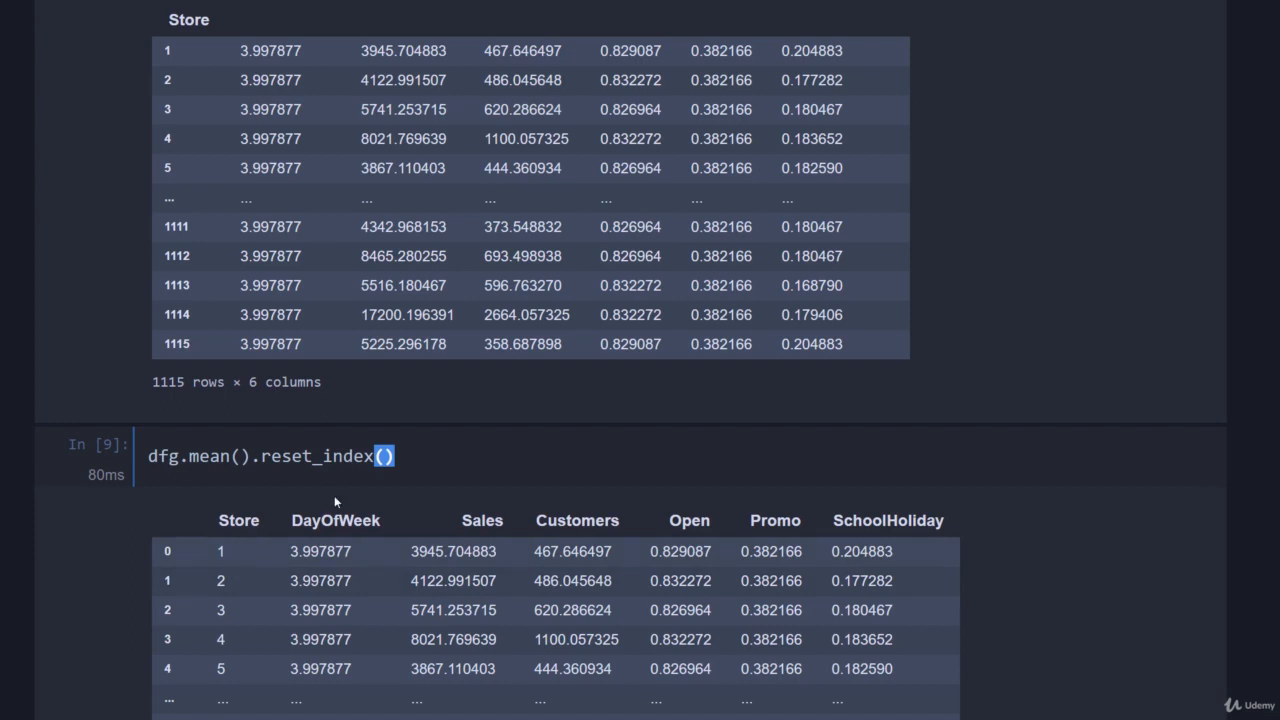
pyautogui.scroll(3)
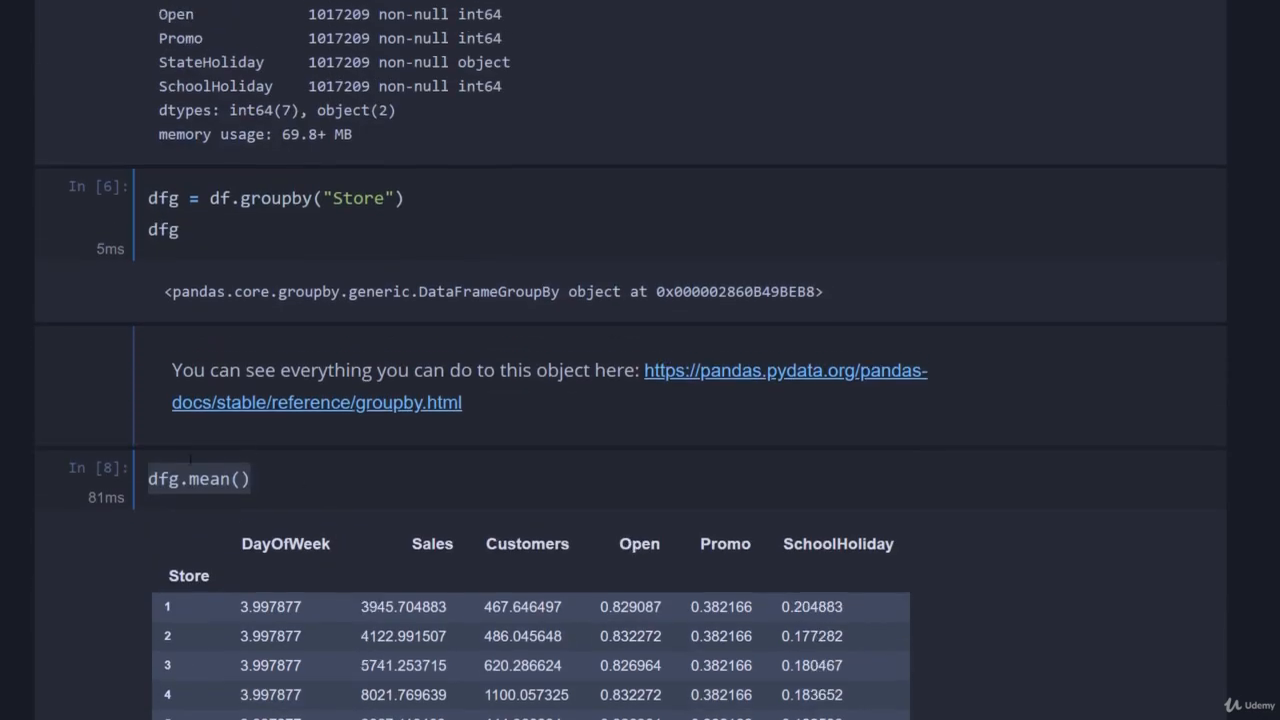
# Step: Store the means as store_avg and write a Sales-vs-Store scatter plot, s=3, titled 'Avg sale per store'
pyautogui.write('store_avg =')
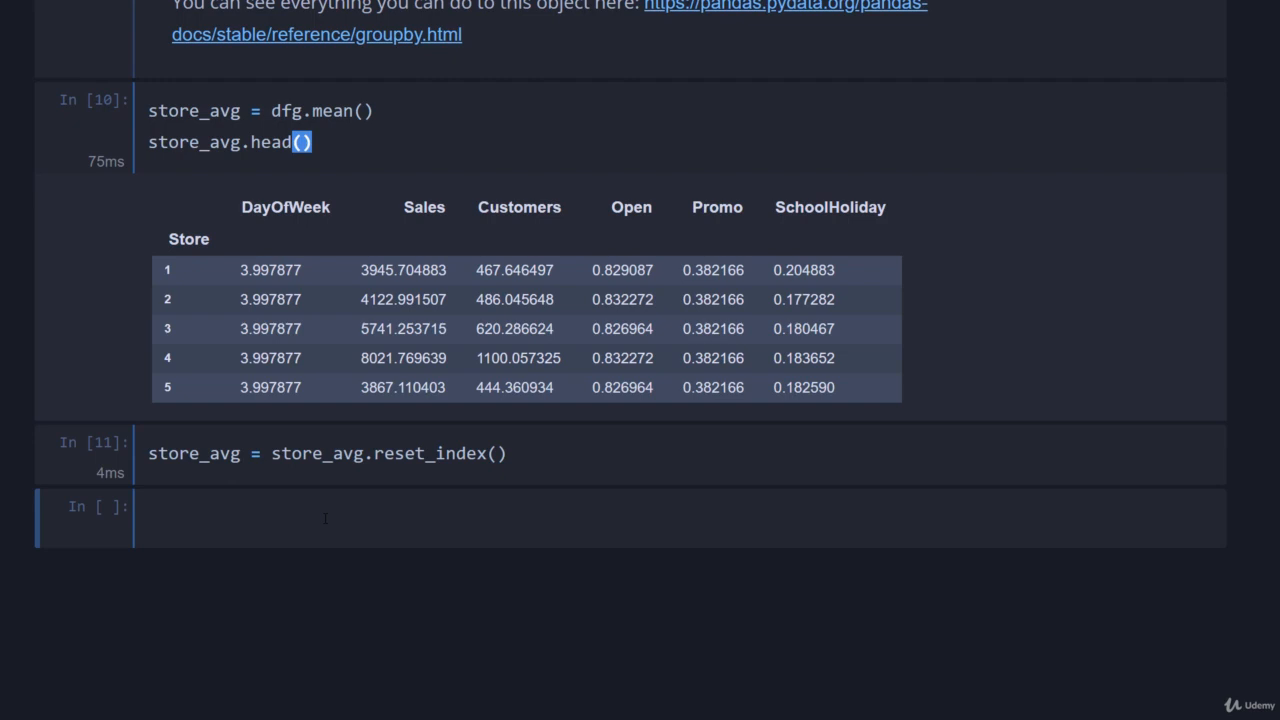
pyautogui.write('store_avg.')
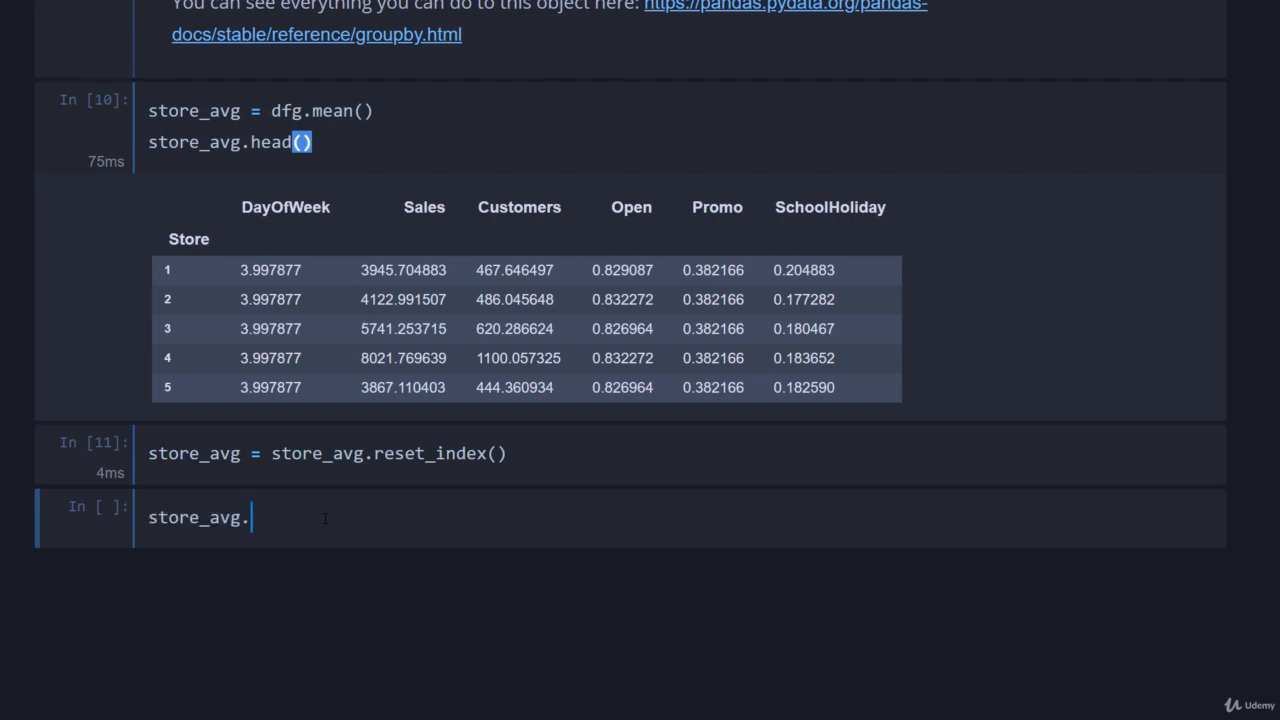
pyautogui.write('plot.scatte')
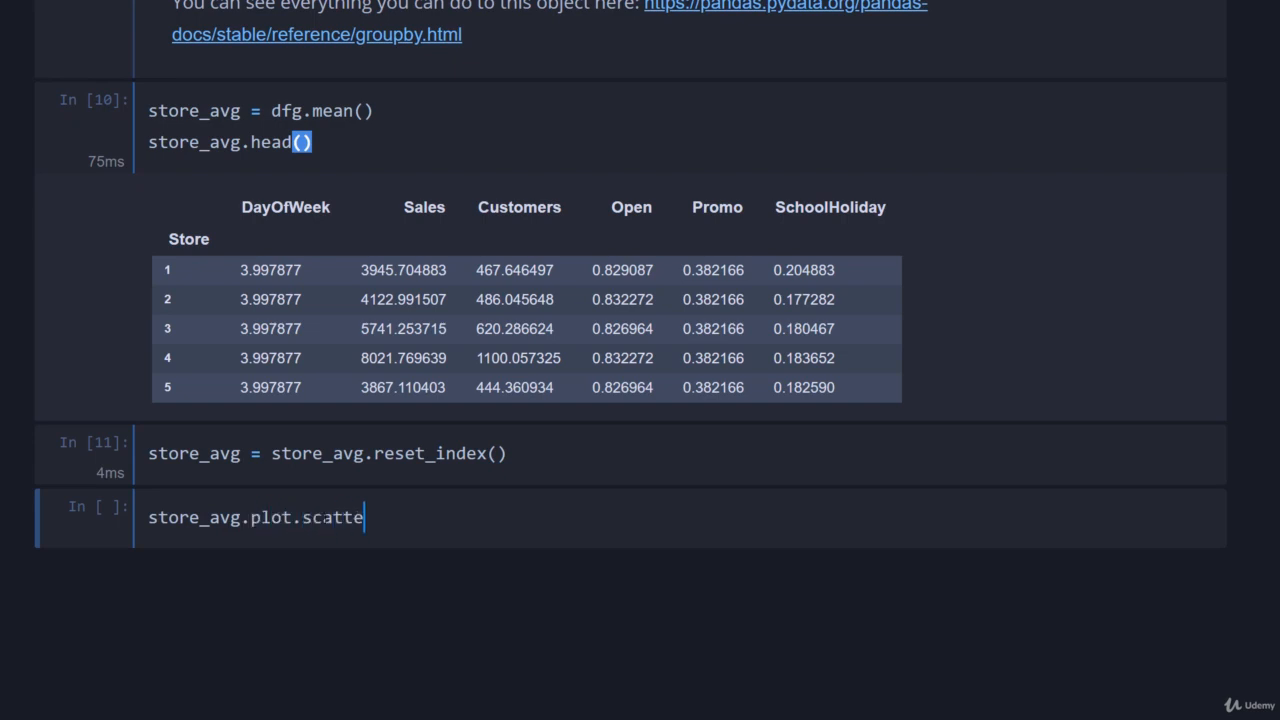
pyautogui.write('("Sc")')
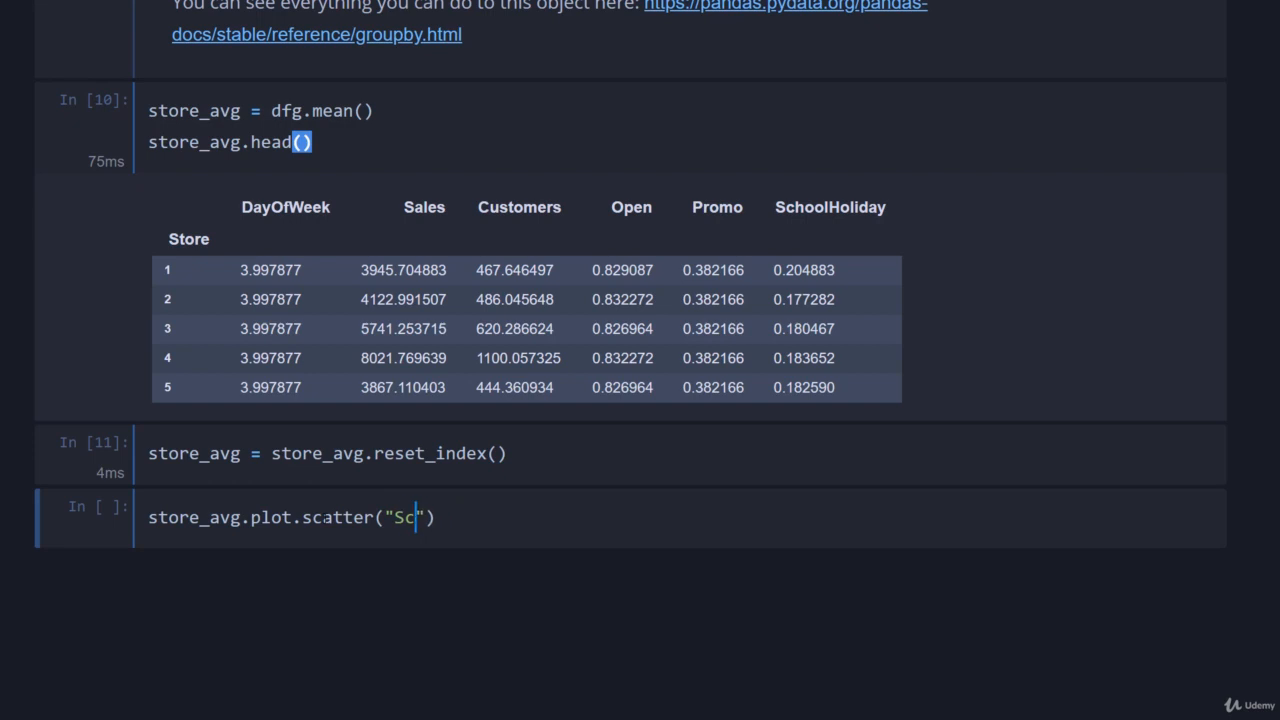
pyautogui.write('tore",')
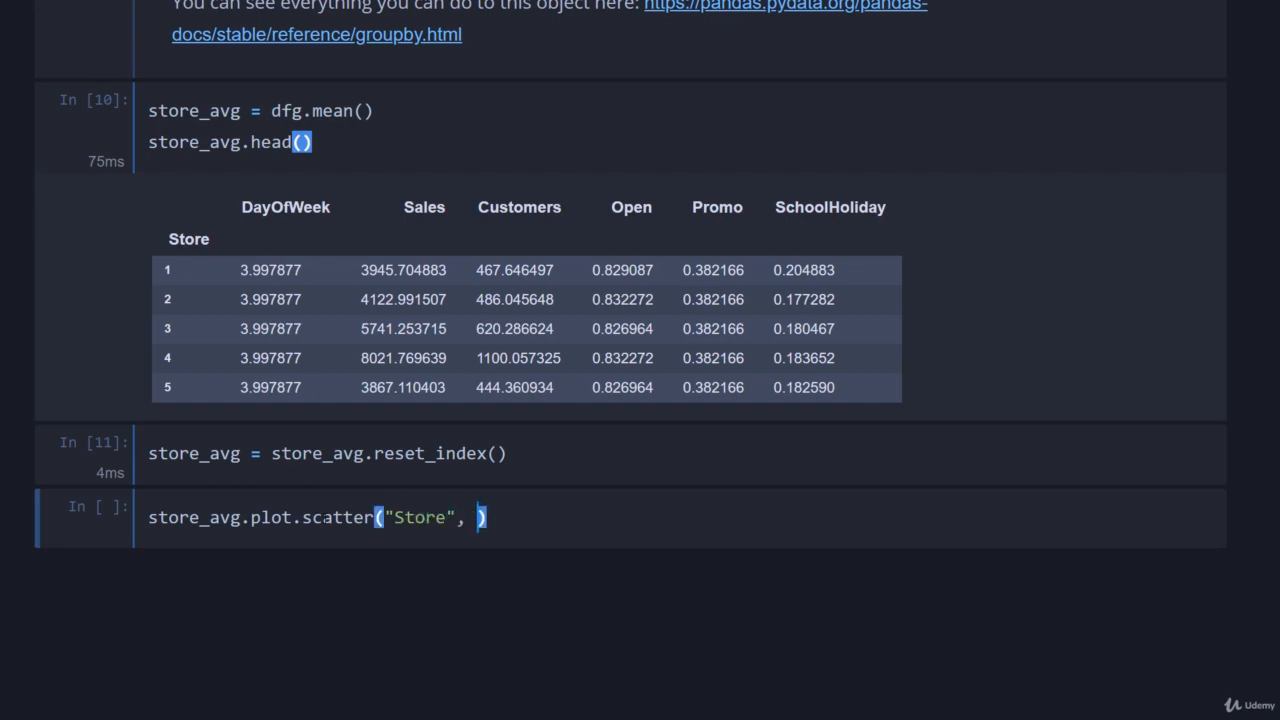
pyautogui.write('"Sales"')
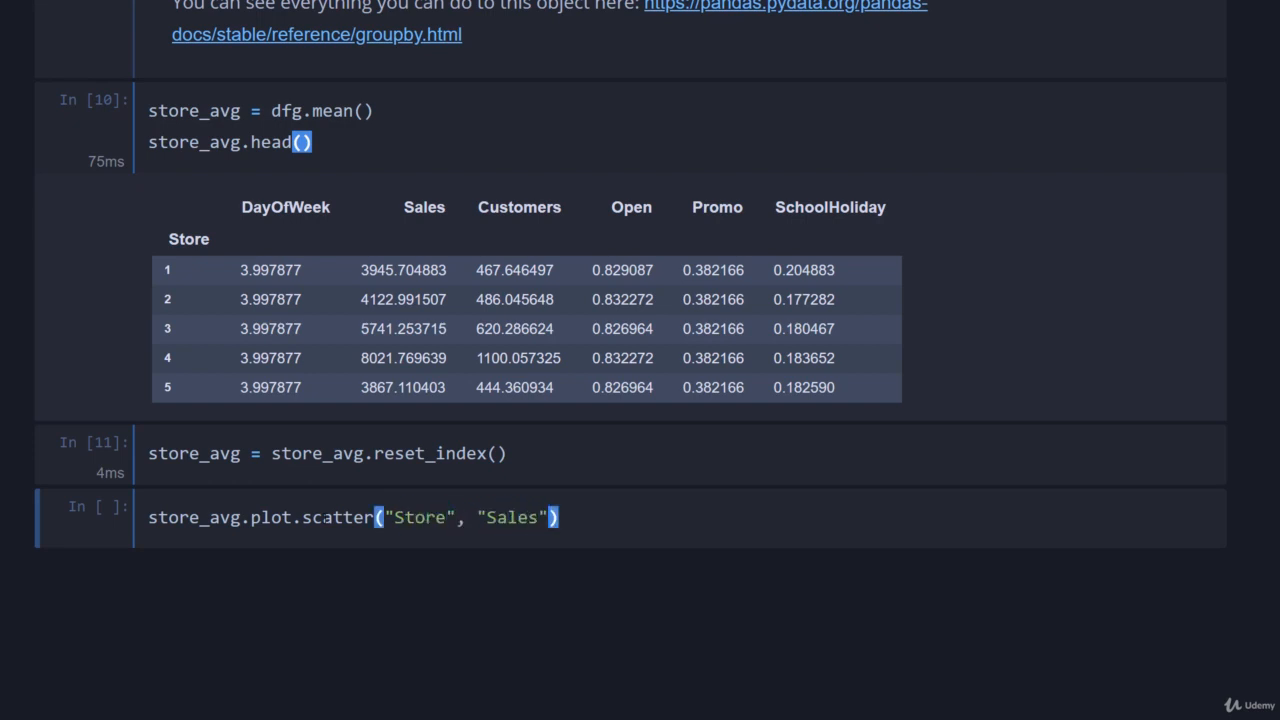
pyautogui.write(', s=3')
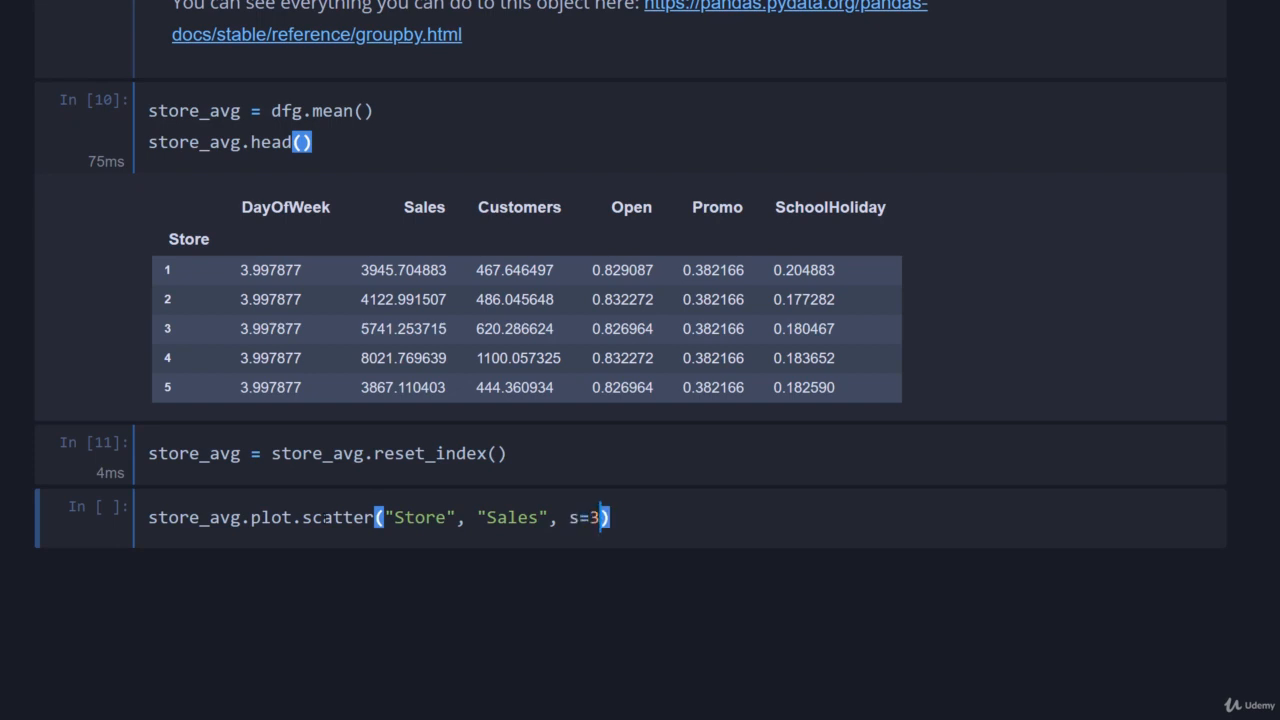
pyautogui.write(', title=')
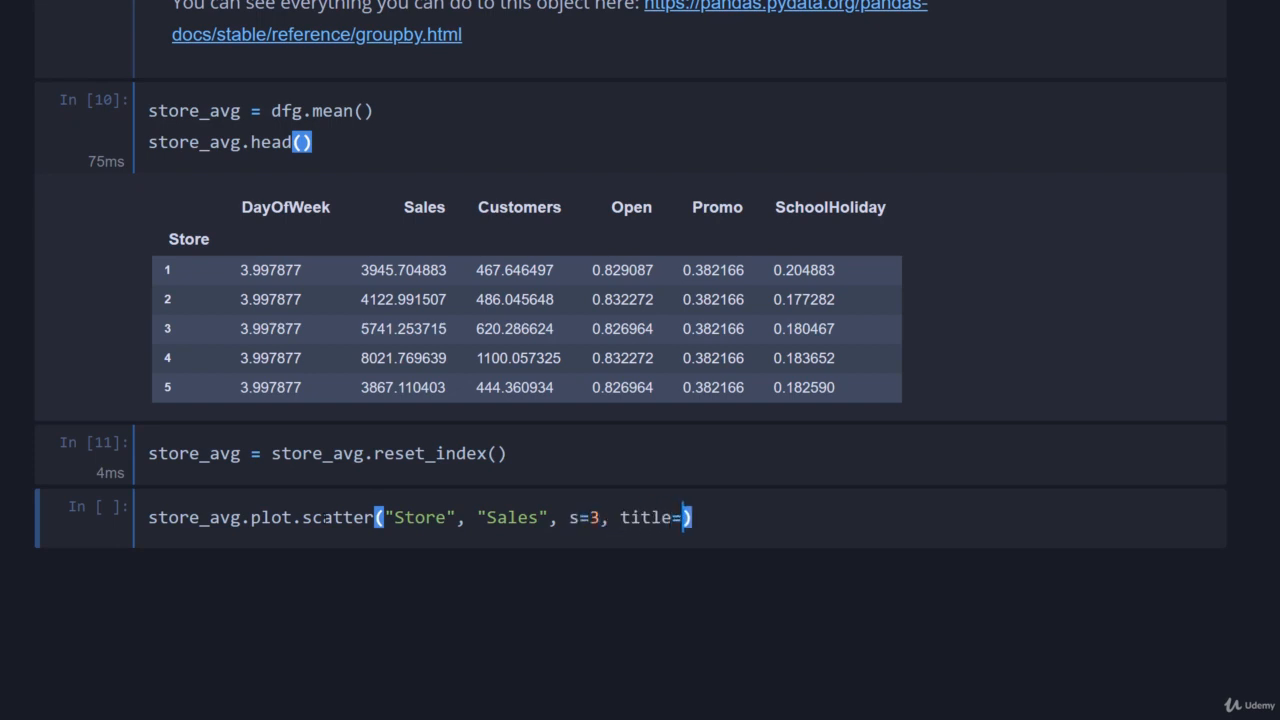
pyautogui.write('Avg sa')
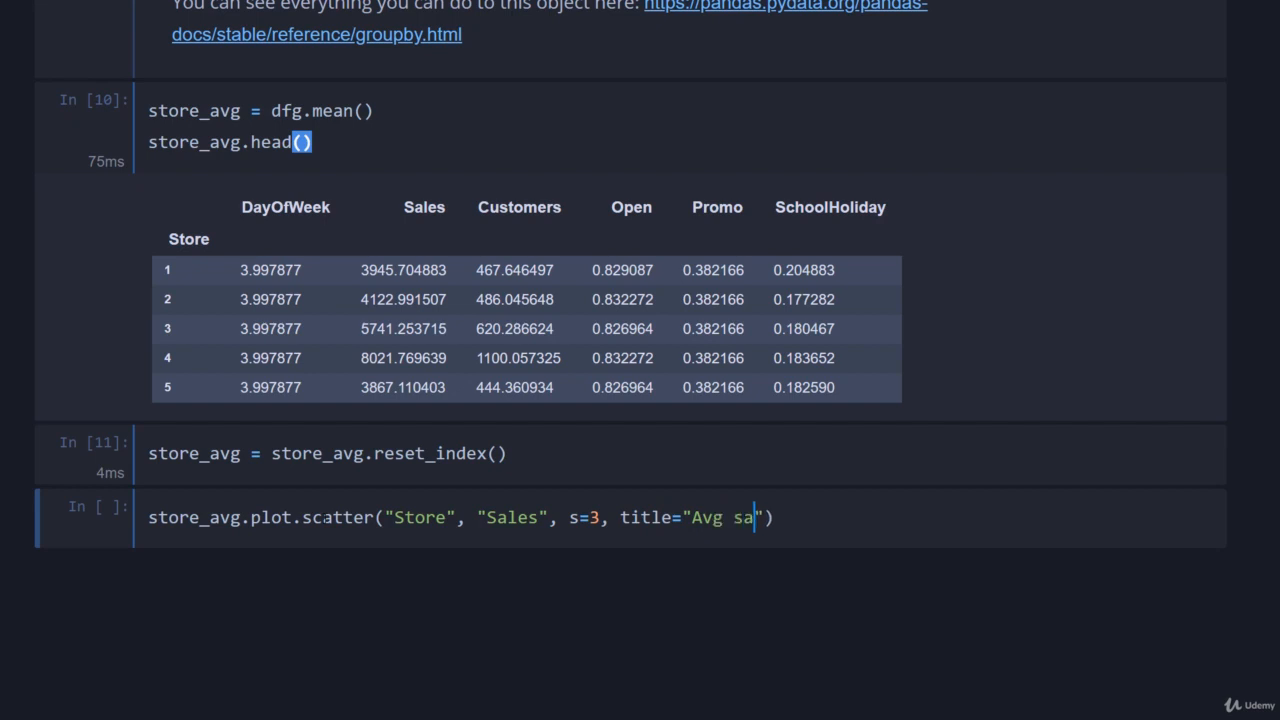
pyautogui.write('le per store')
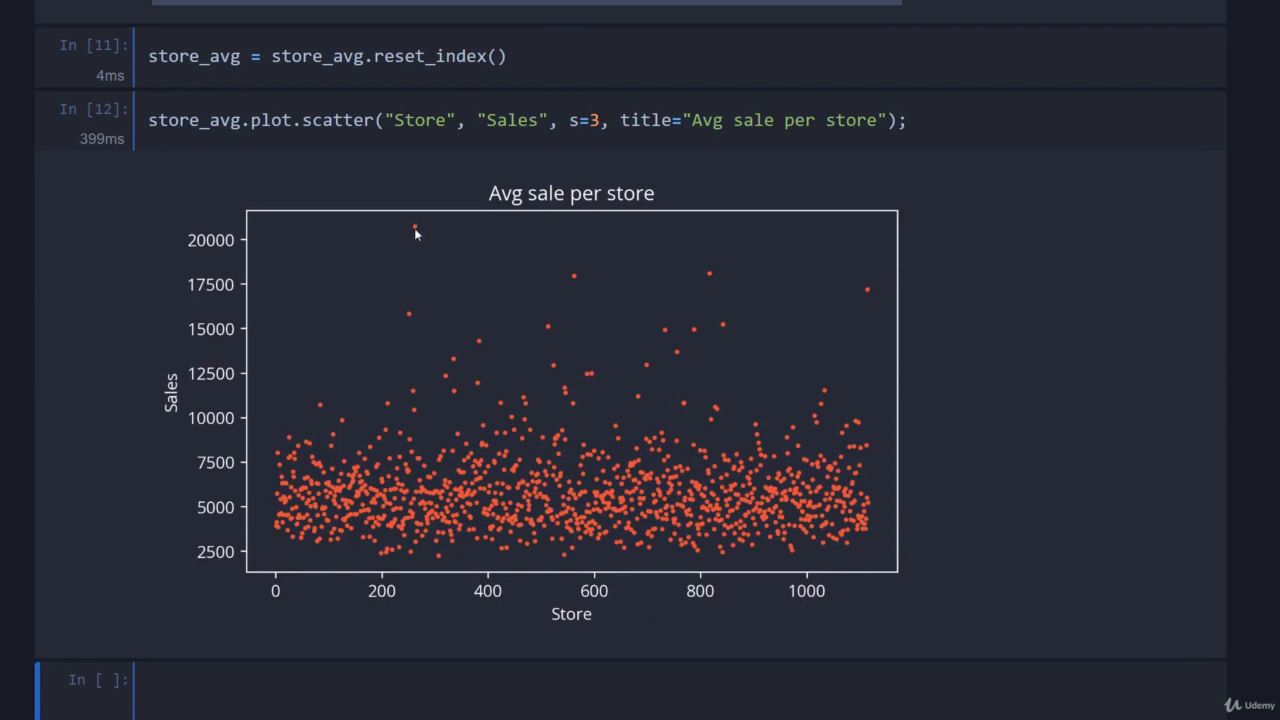
pyautogui.moveTo(809, 250)
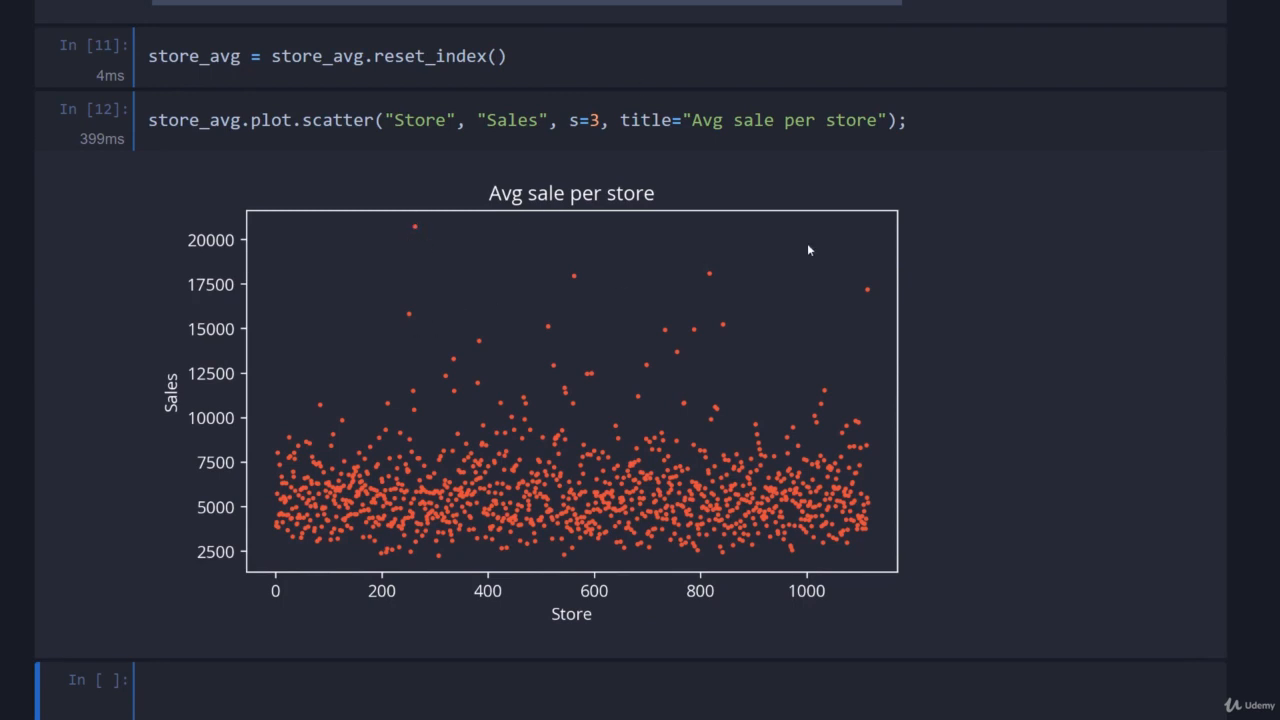
pyautogui.moveTo(745, 340)
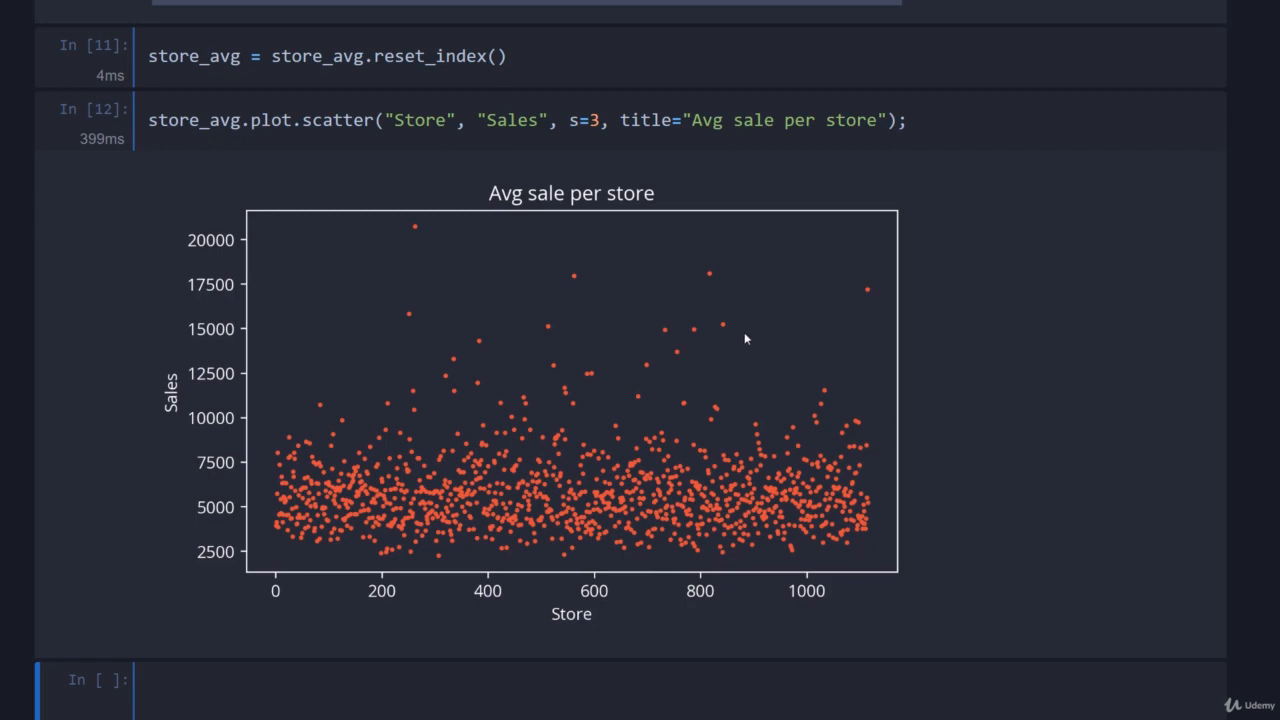
# Step: View the 'Avg sale per store' scatter chart and start typing in a new cell
pyautogui.scroll(-3)
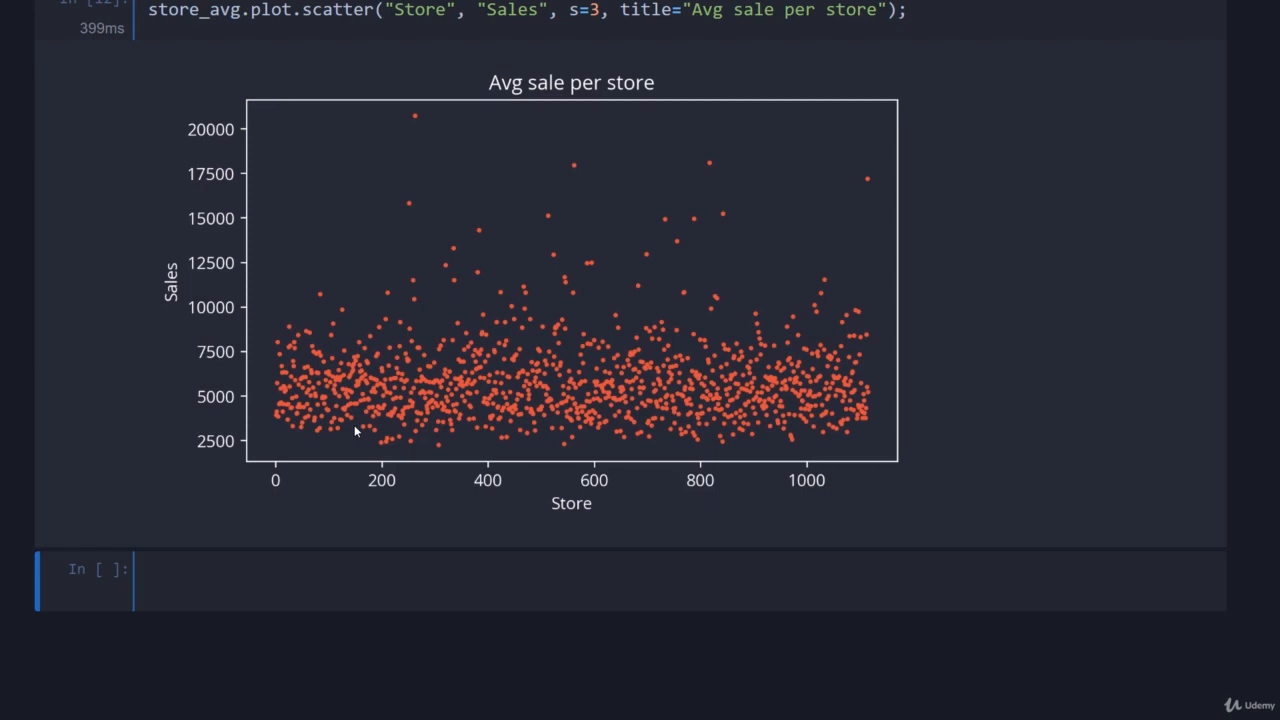
pyautogui.moveTo(125, 588)
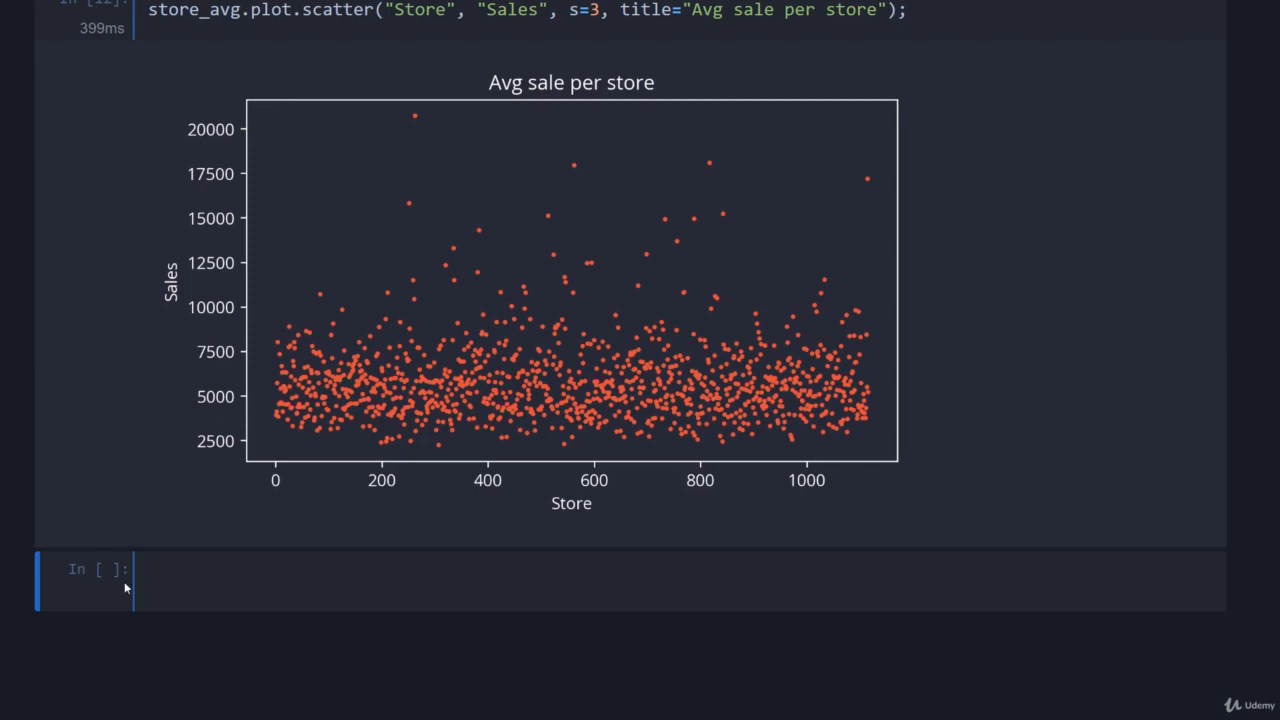
pyautogui.write('v')
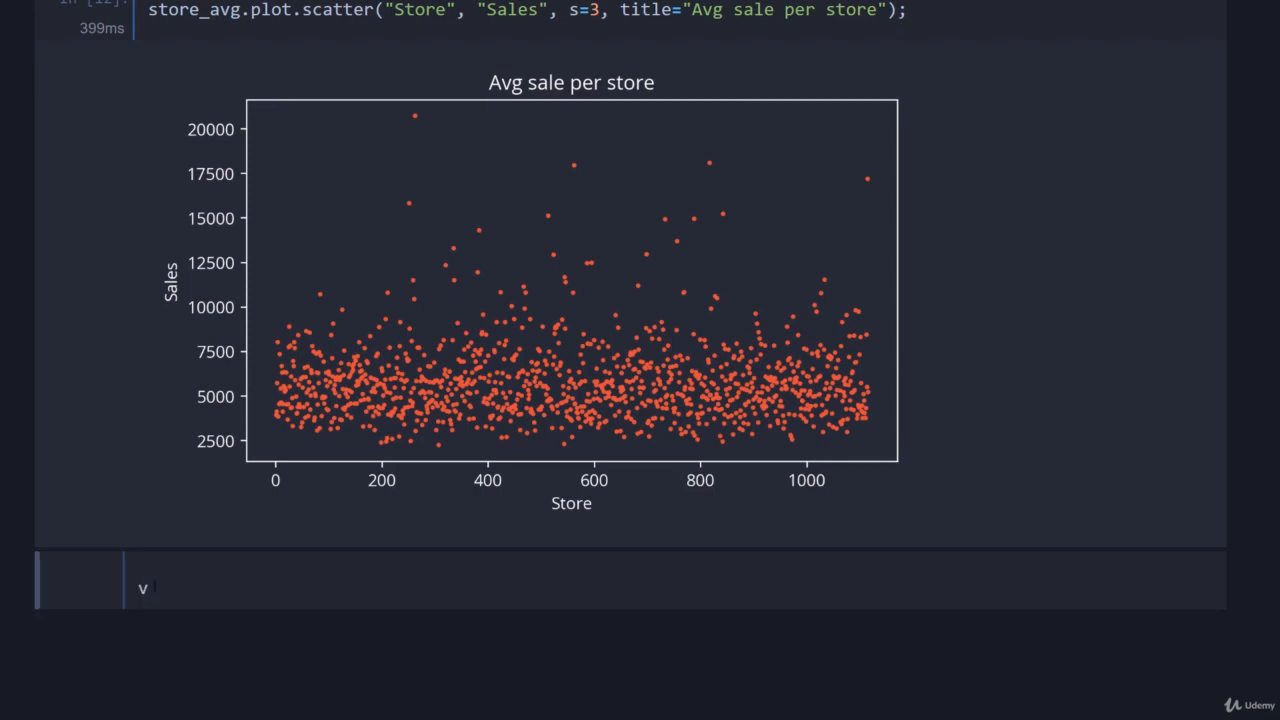
# Step: Type store_day = df.groupby(["Store", "DayOfWeek"], as_index=False).mean()
pyautogui.scroll(-3)
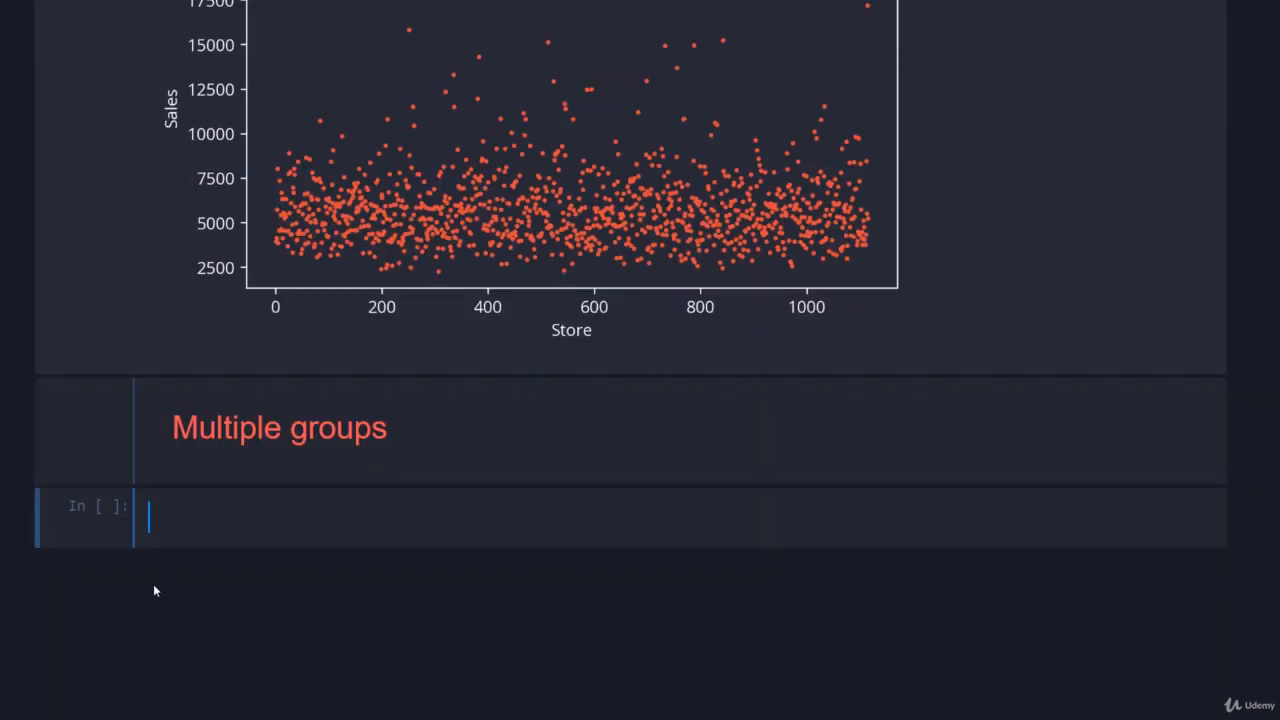
pyautogui.write('store_')
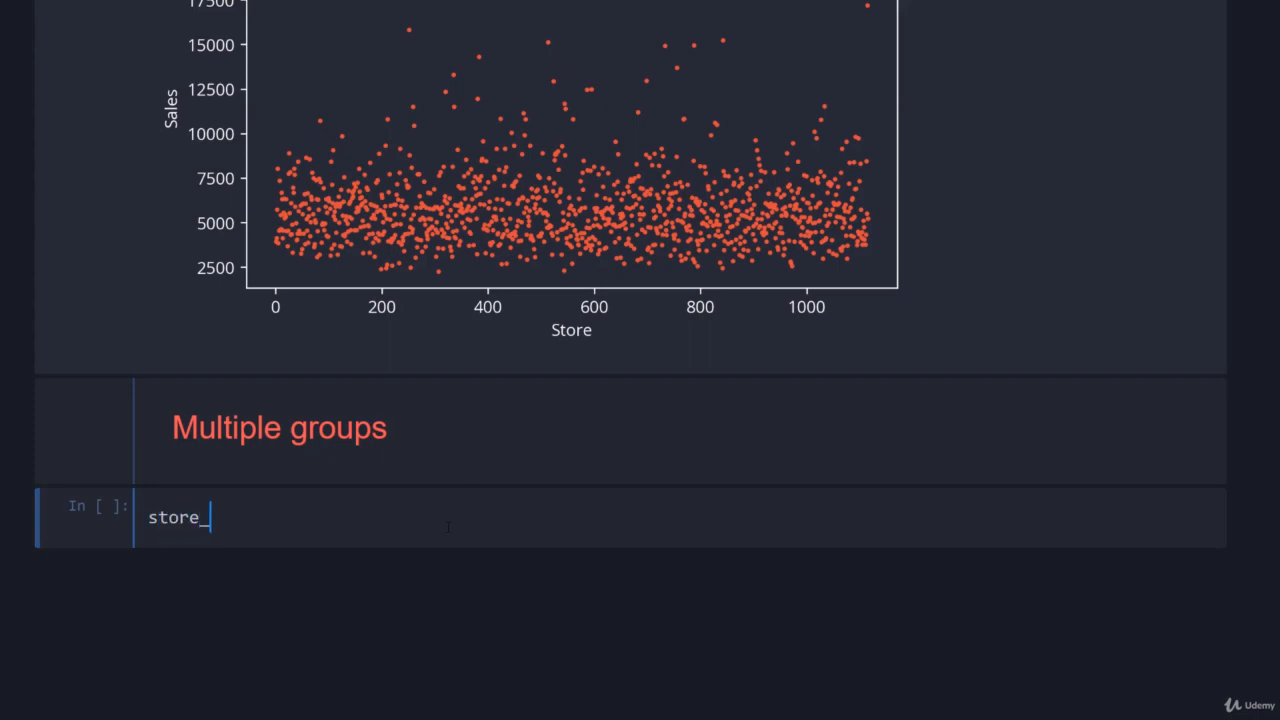
pyautogui.write('day =')
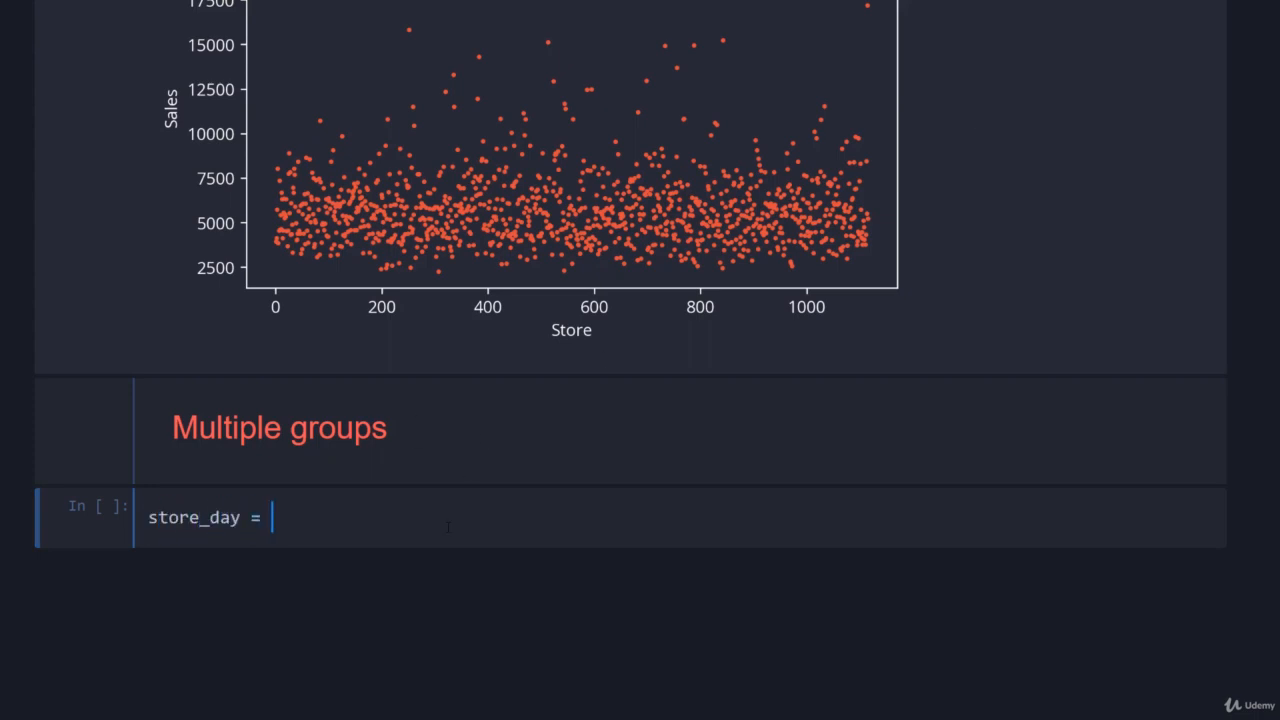
pyautogui.write('df.groupby()')
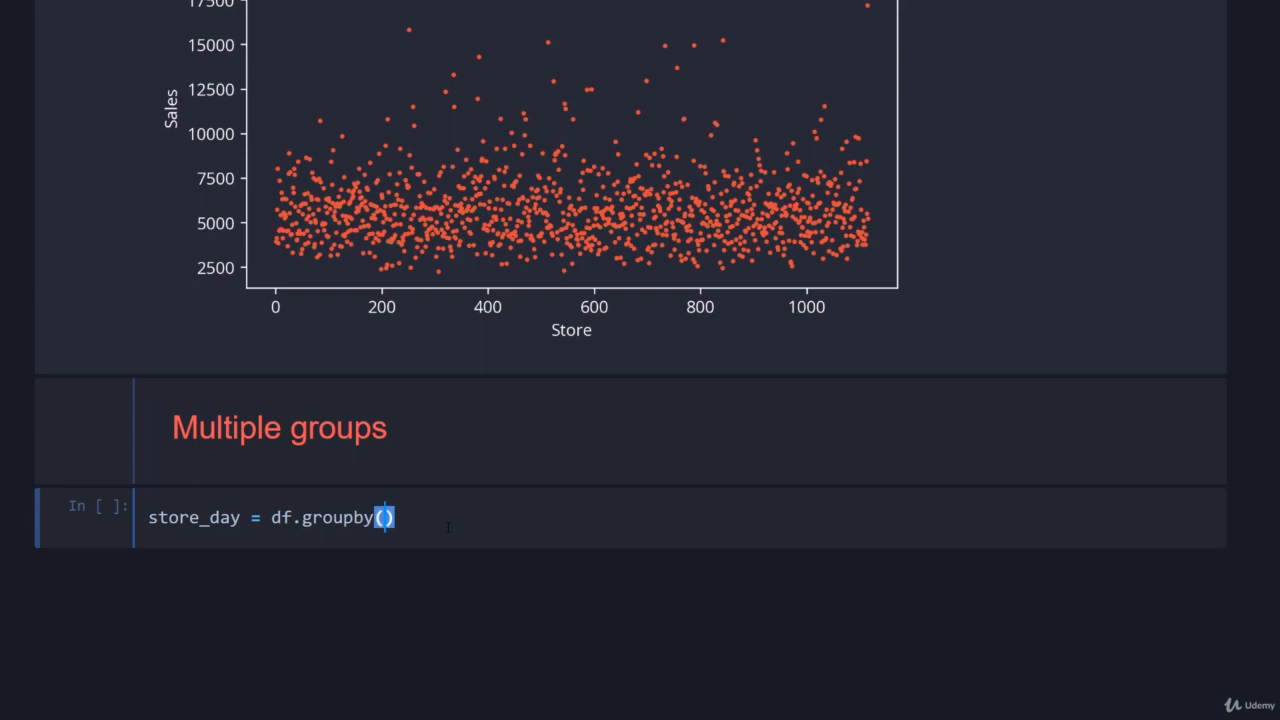
pyautogui.write('["S"')
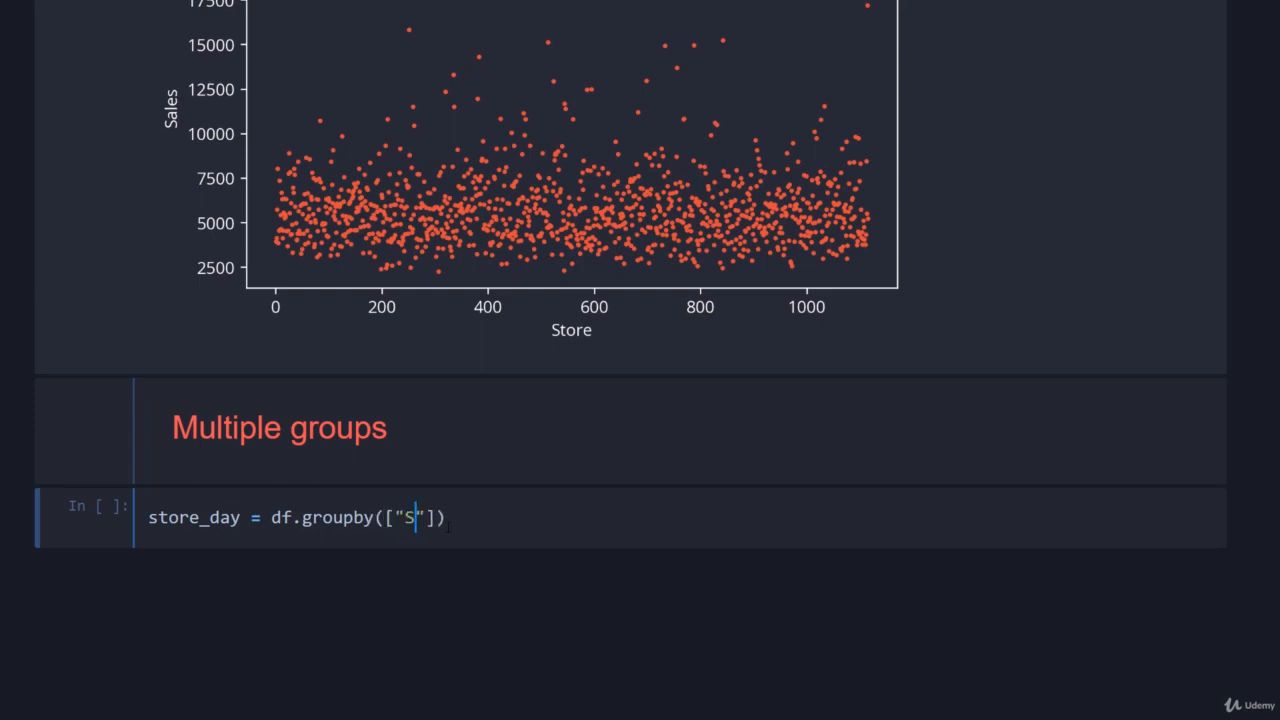
pyautogui.write('tore", "Day')
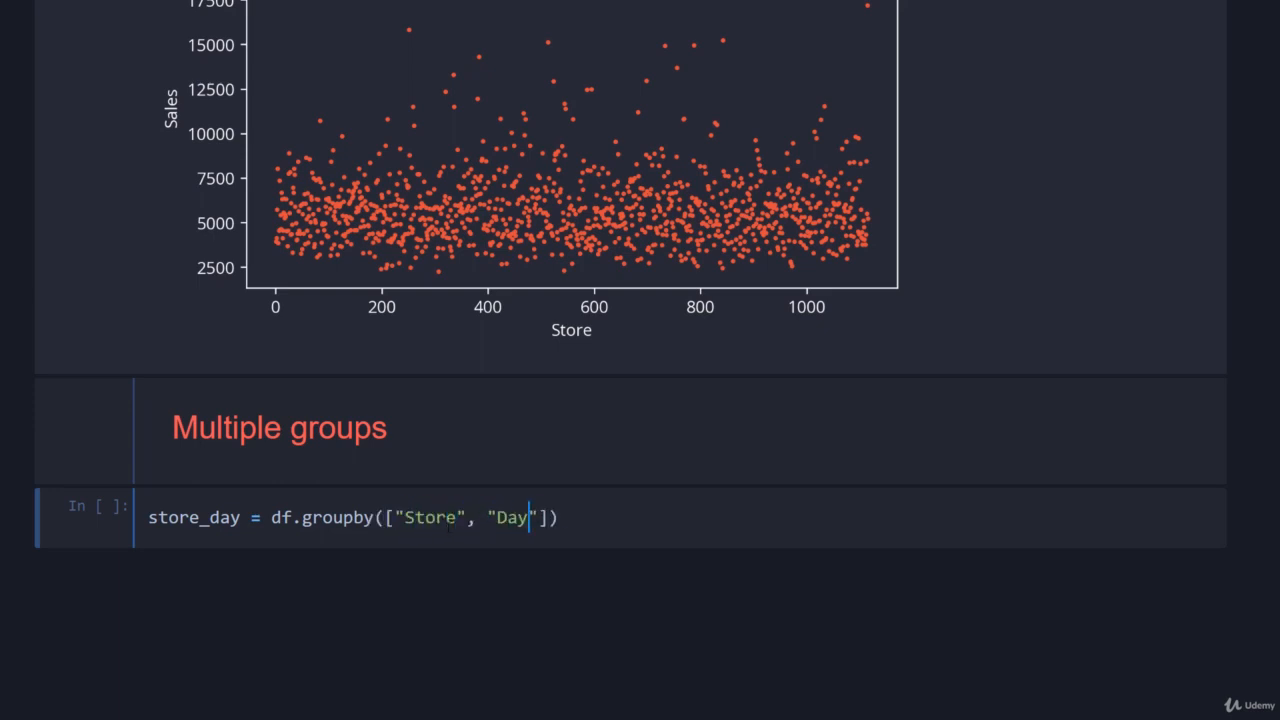
pyautogui.write('OfWeek')
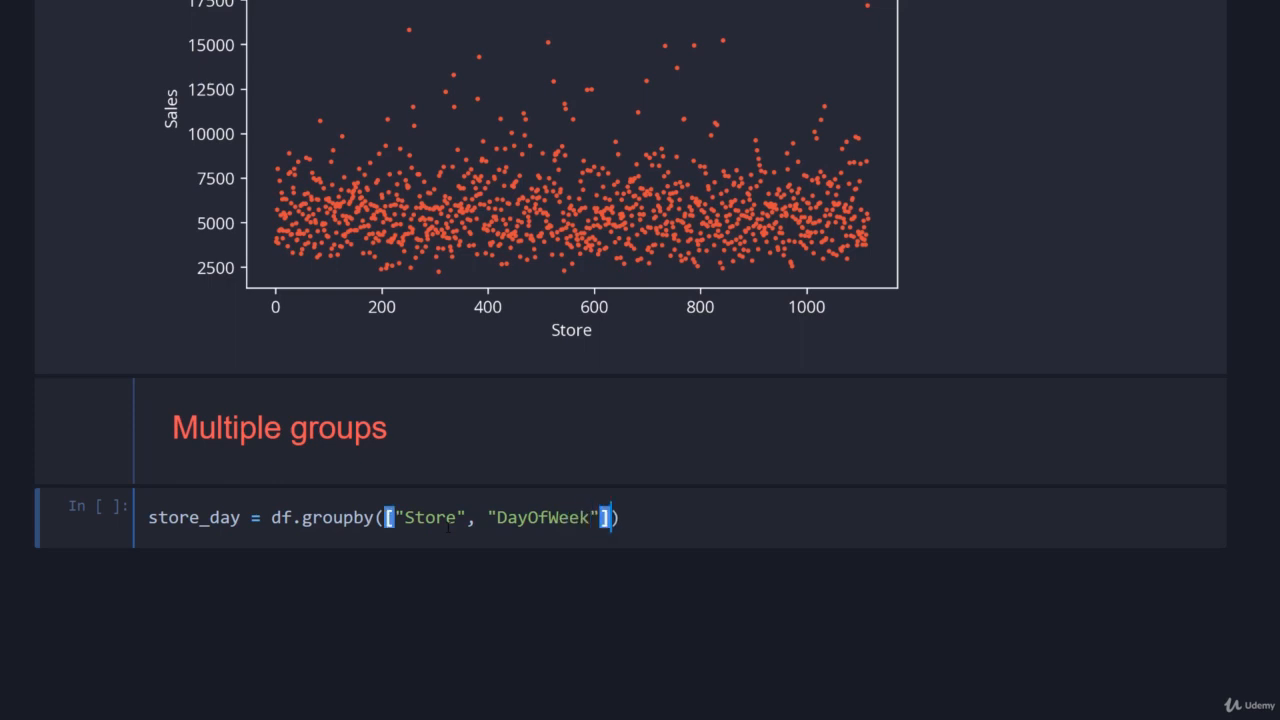
pyautogui.write(', as_ind')
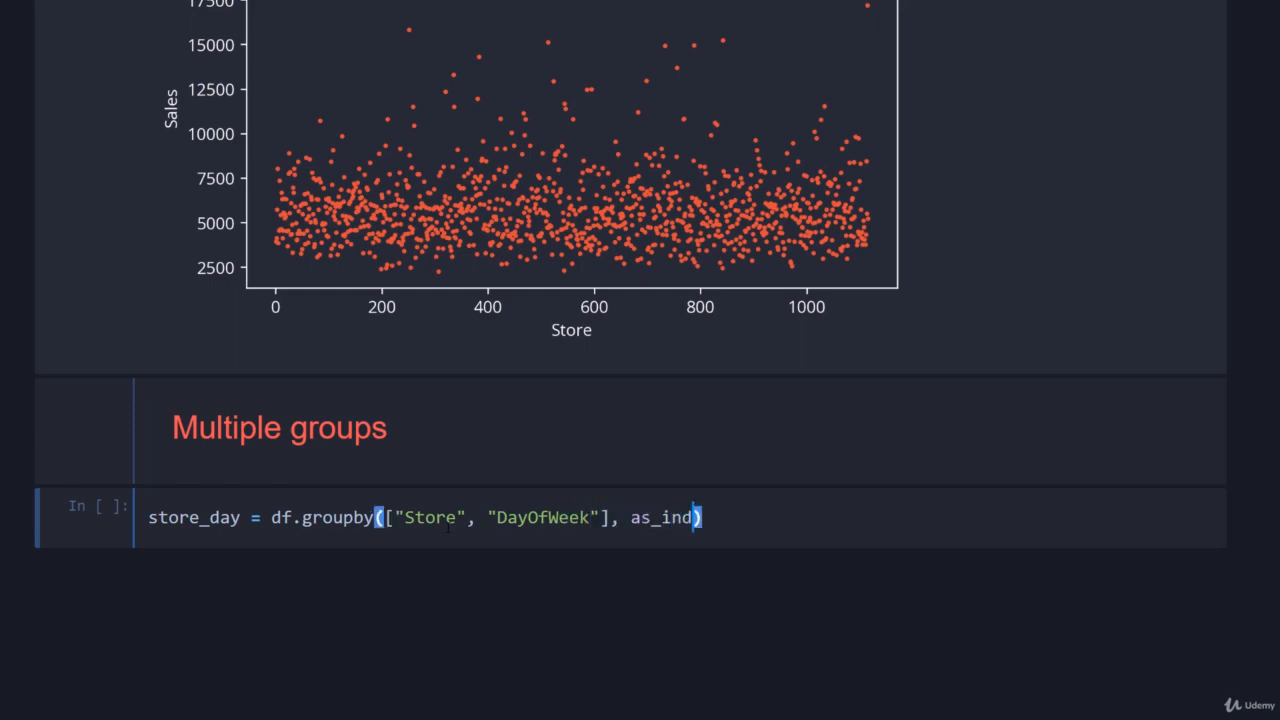
pyautogui.write('ex=False')
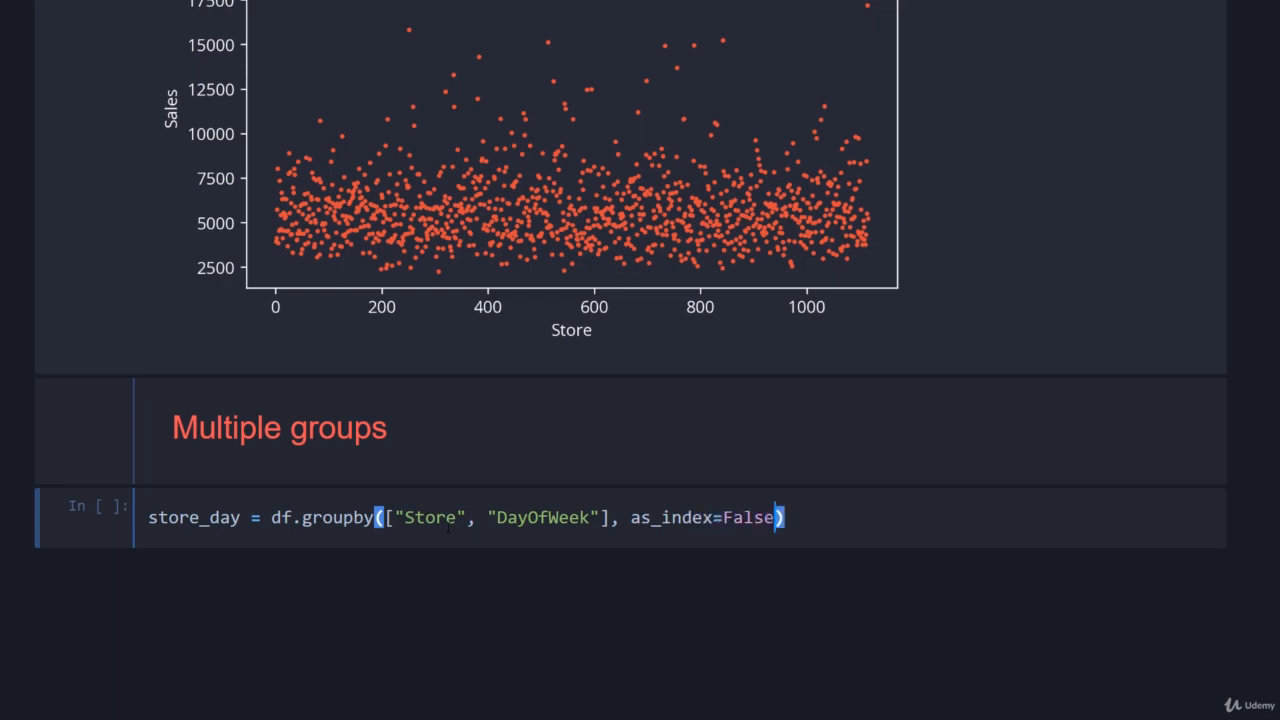
pyautogui.write('.')
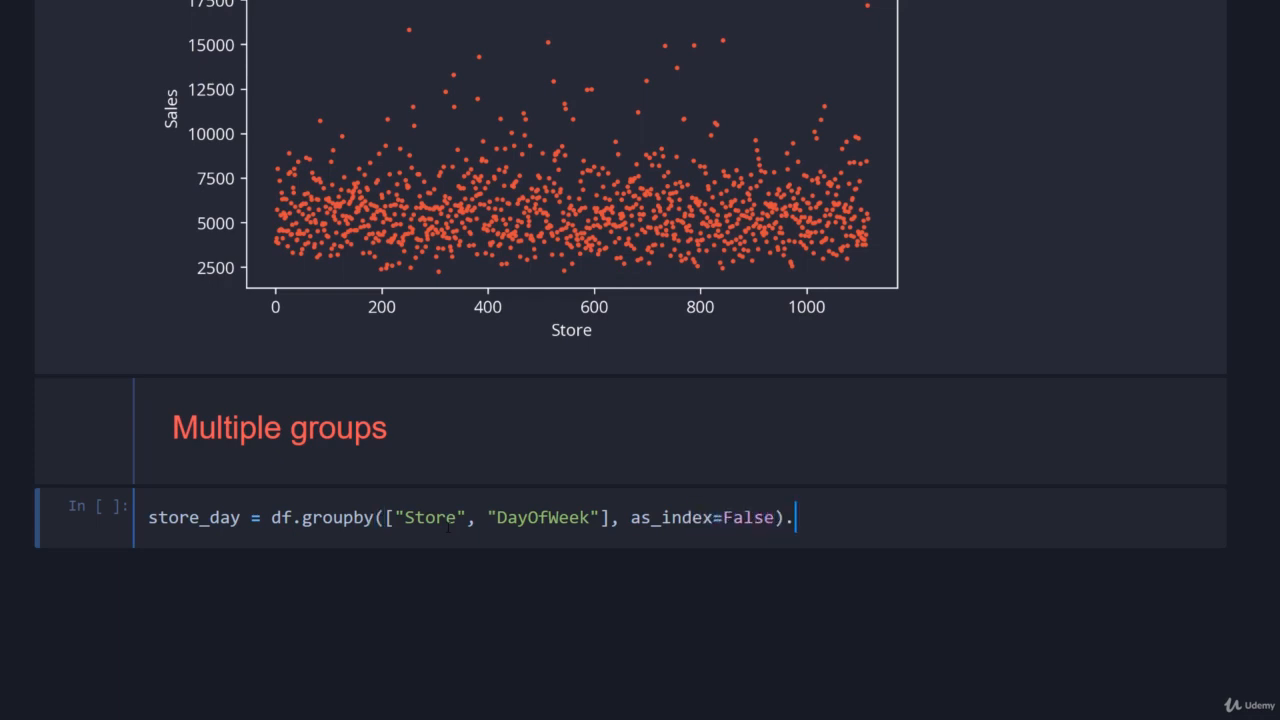
pyautogui.write('mean')
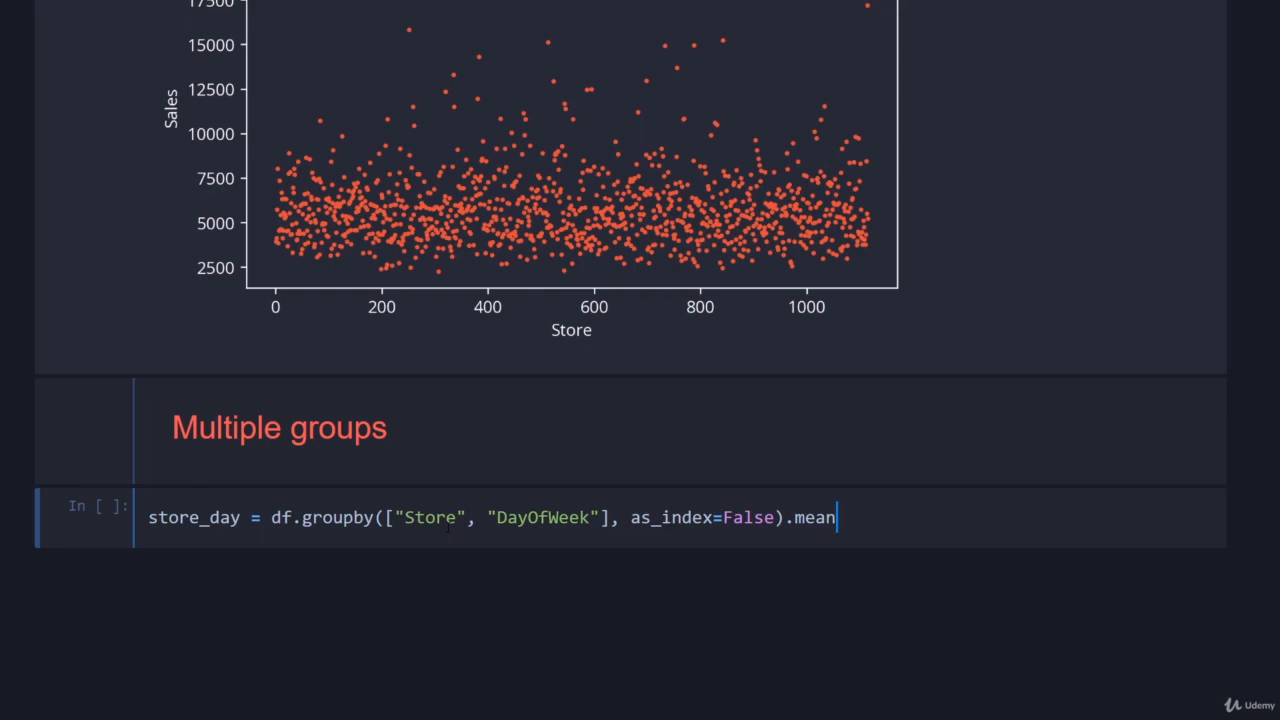
pyautogui.write('()')
pyautogui.write('store_day.head()')
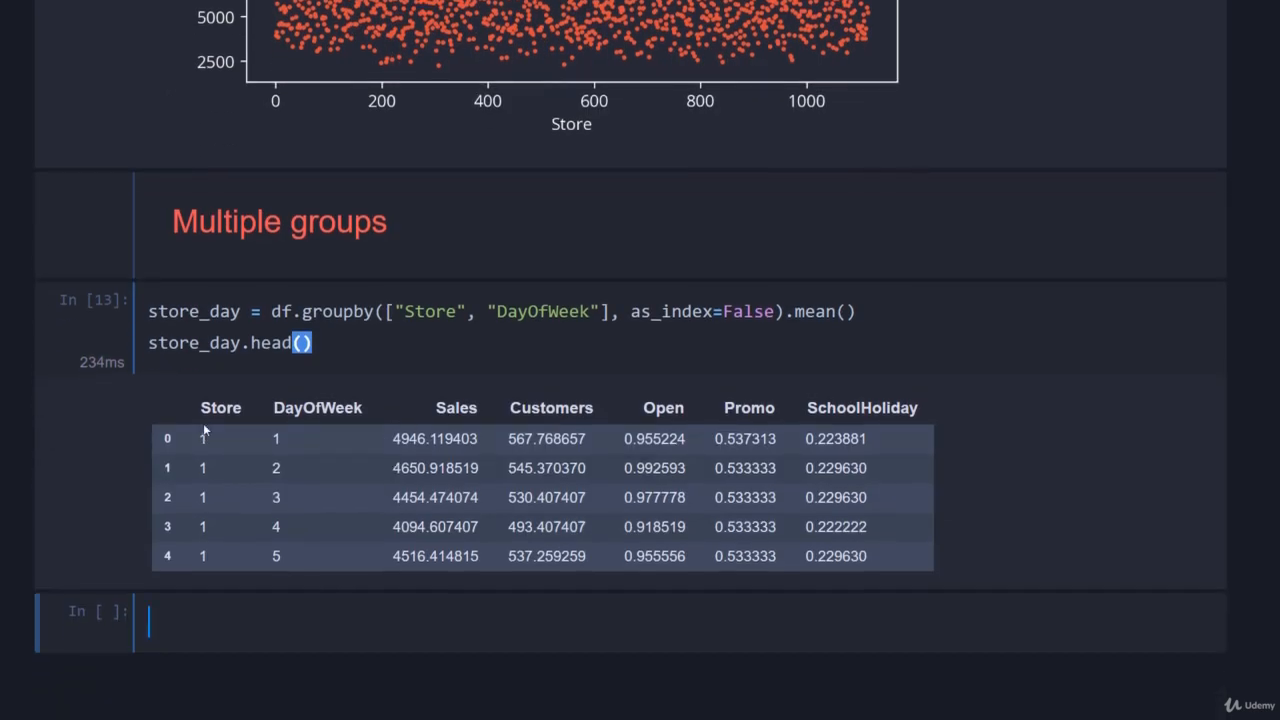
pyautogui.moveTo(387, 515)
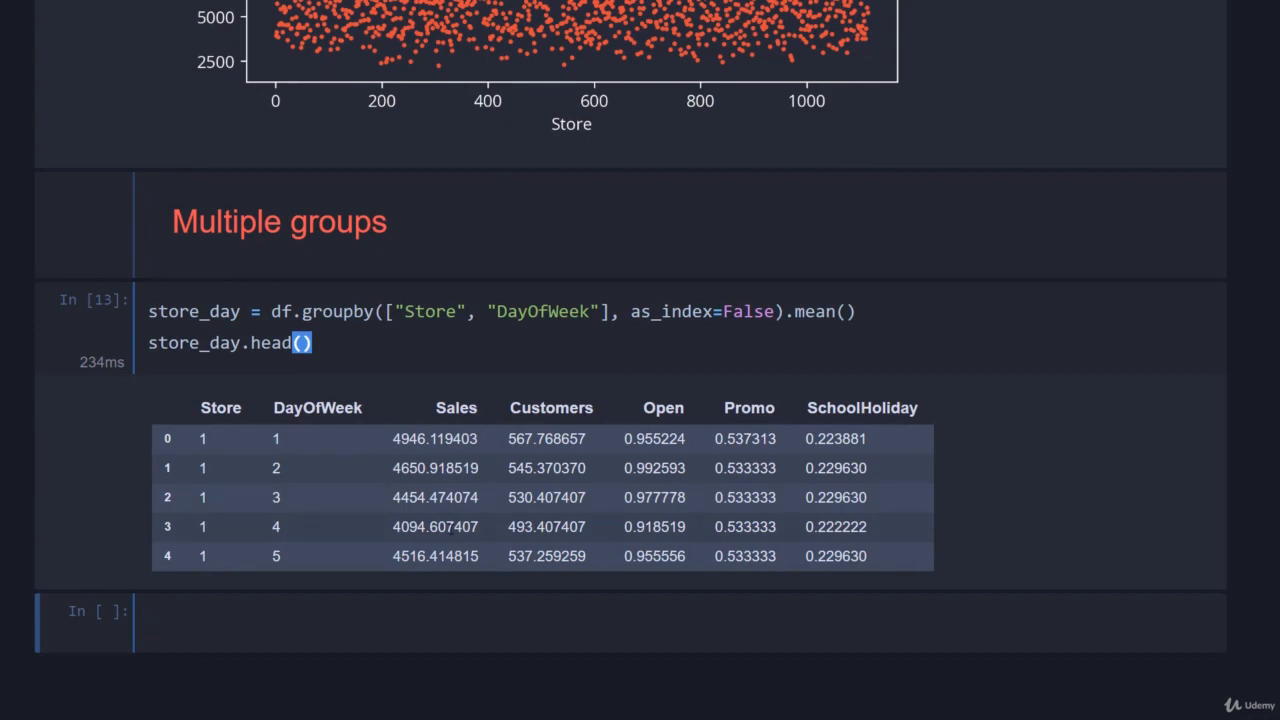
pyautogui.moveTo(752, 288)
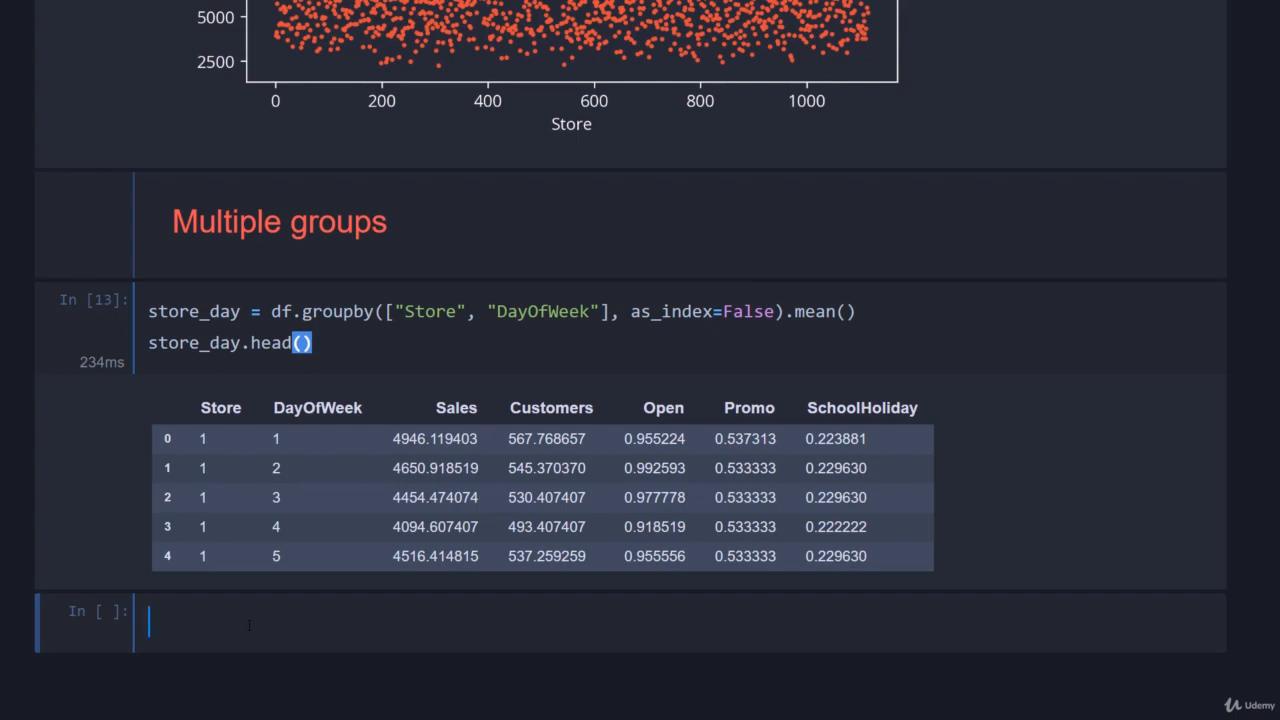
# Step: Loop over the first five stores, filtering store_day into df_tmp for each store
pyautogui.write('for store in')
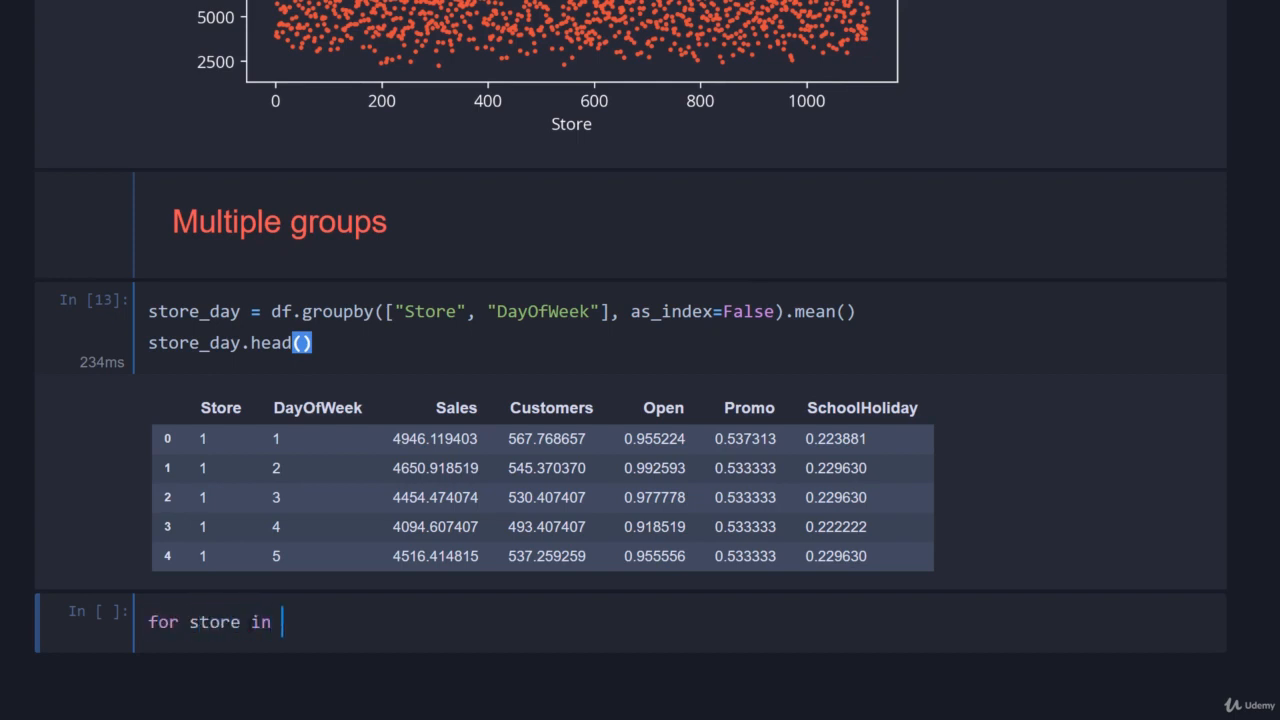
pyautogui.write('df.Store')
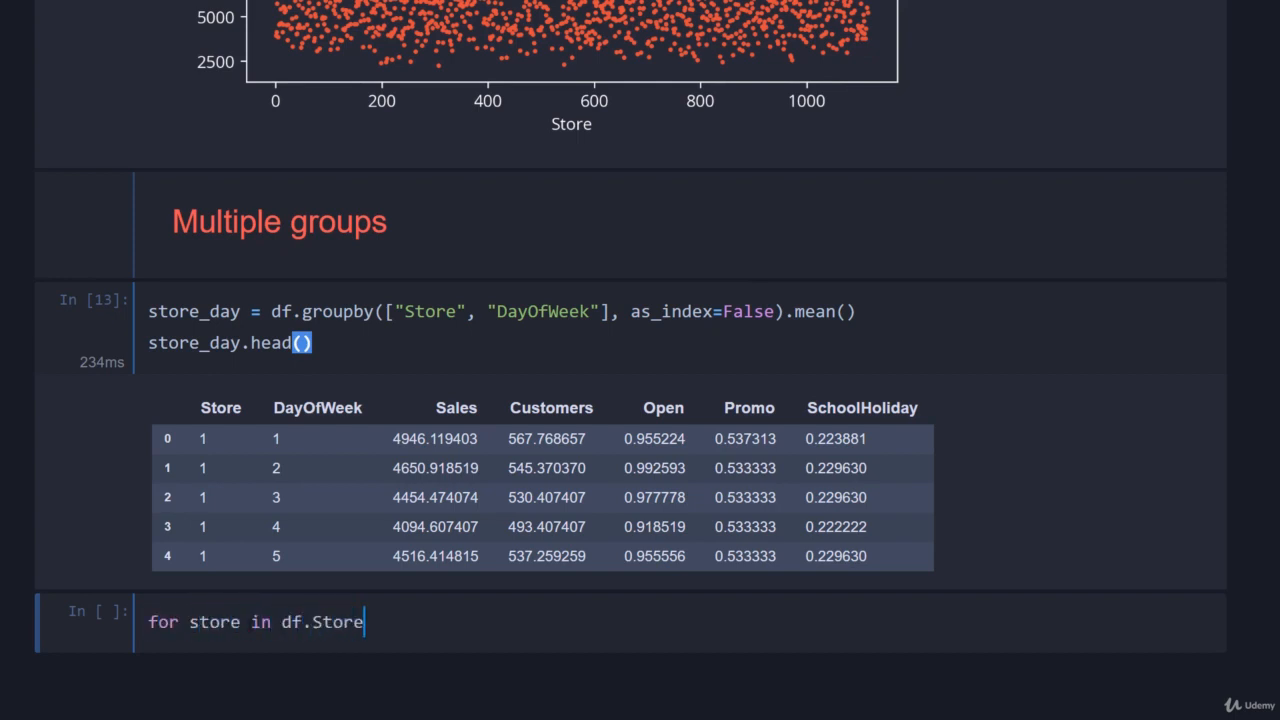
pyautogui.write('.unique()')
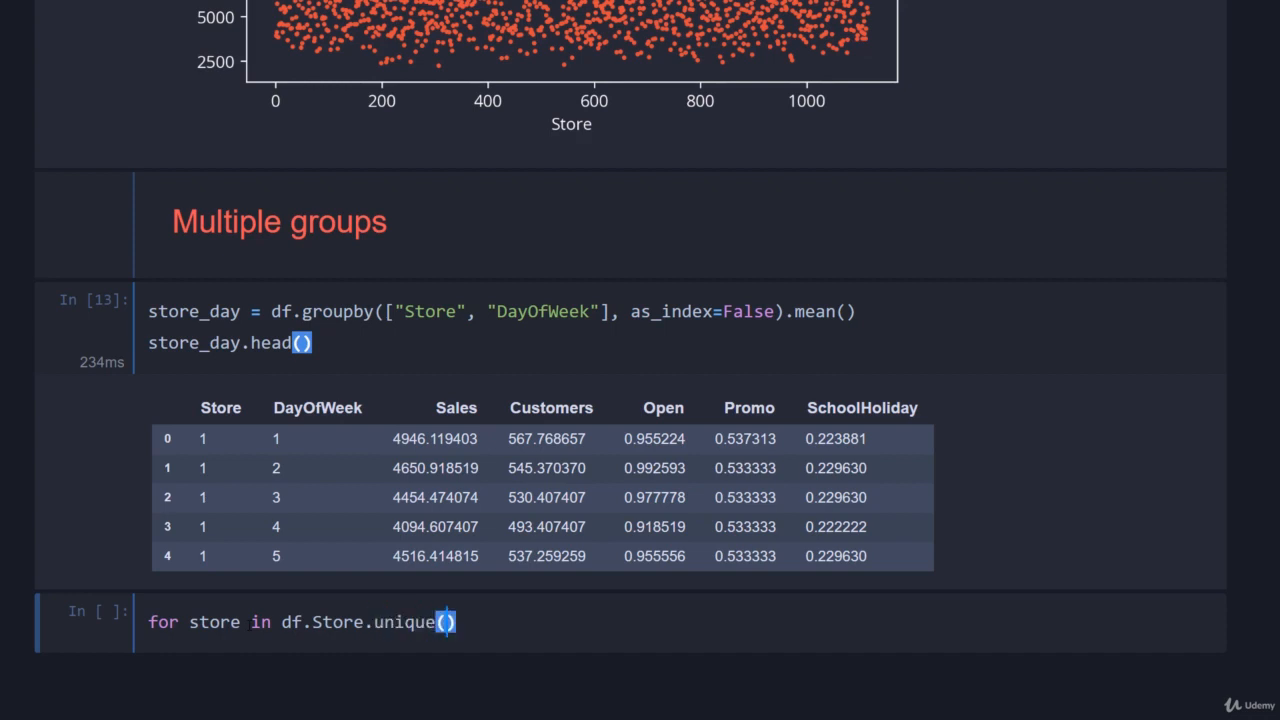
pyautogui.write('[:5]:')
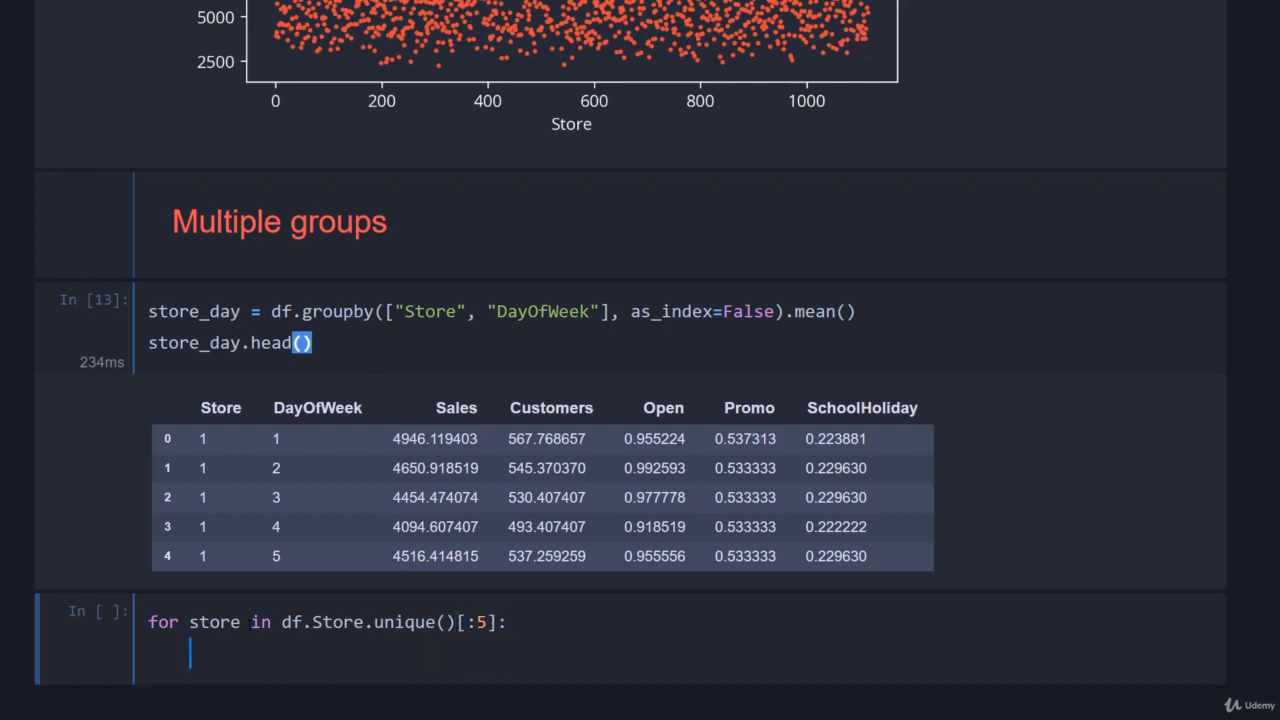
pyautogui.write('df_tmp =')
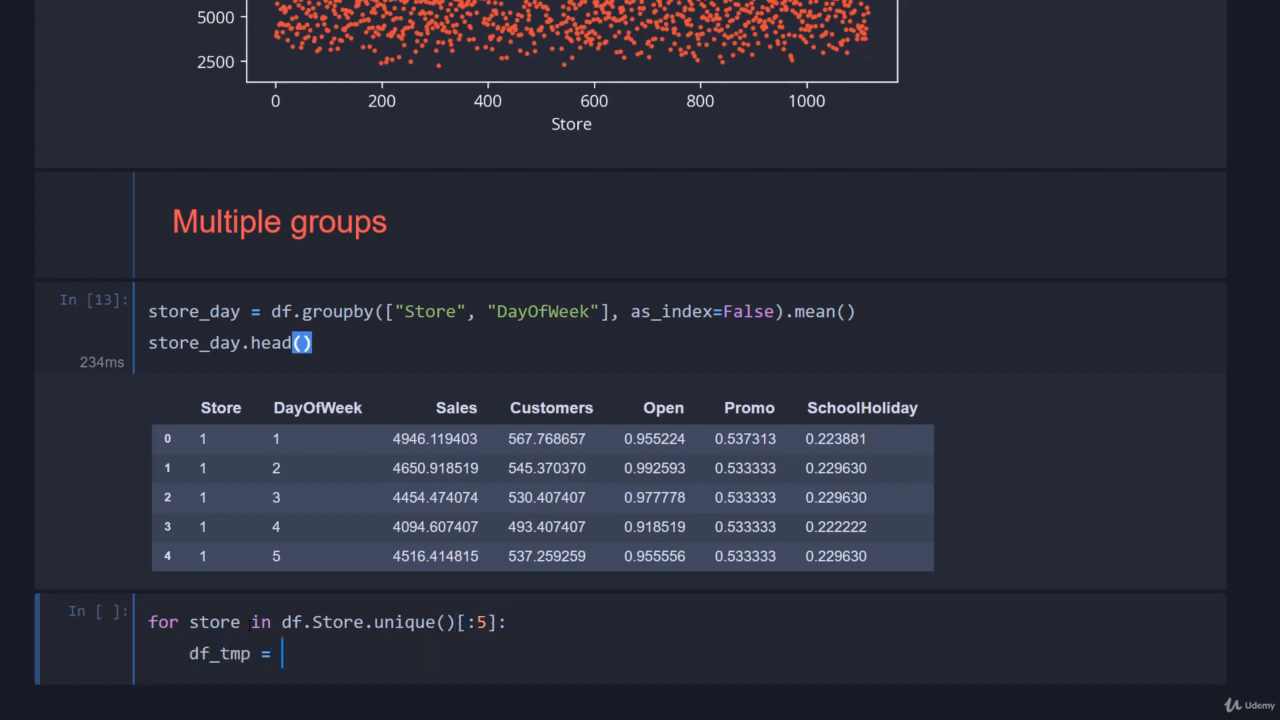
pyautogui.write('store_day')
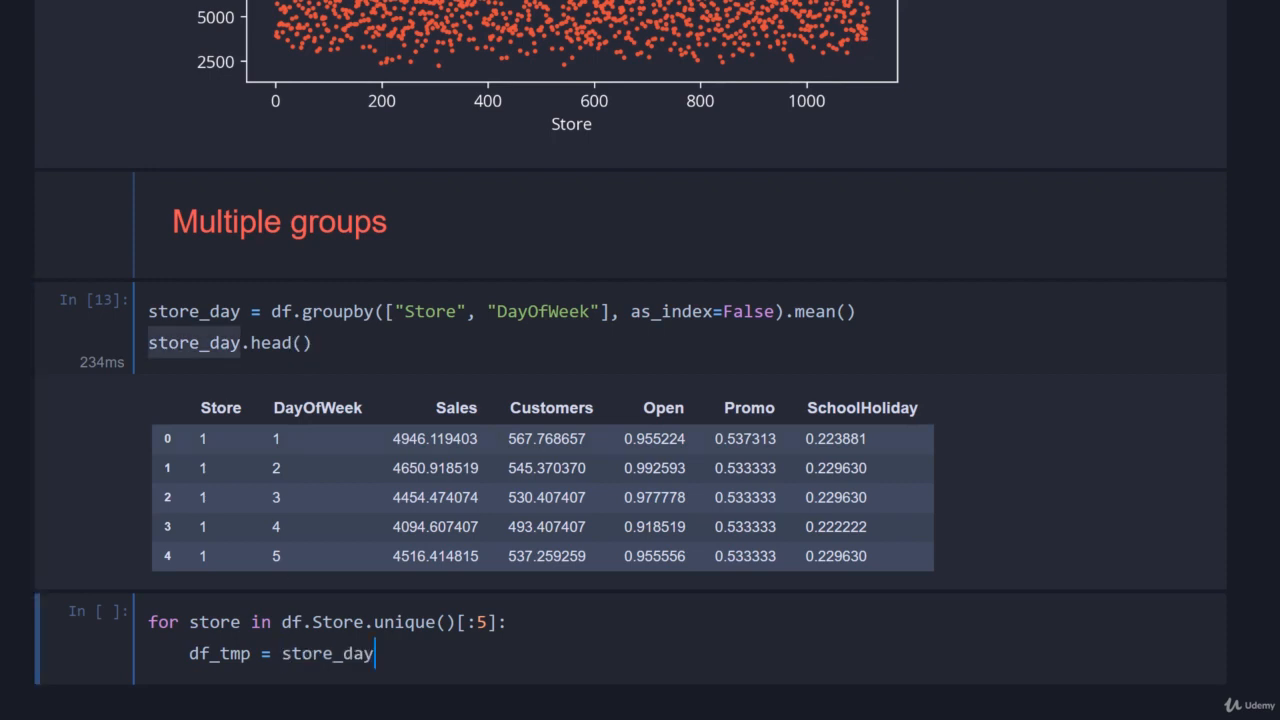
pyautogui.write('[]')
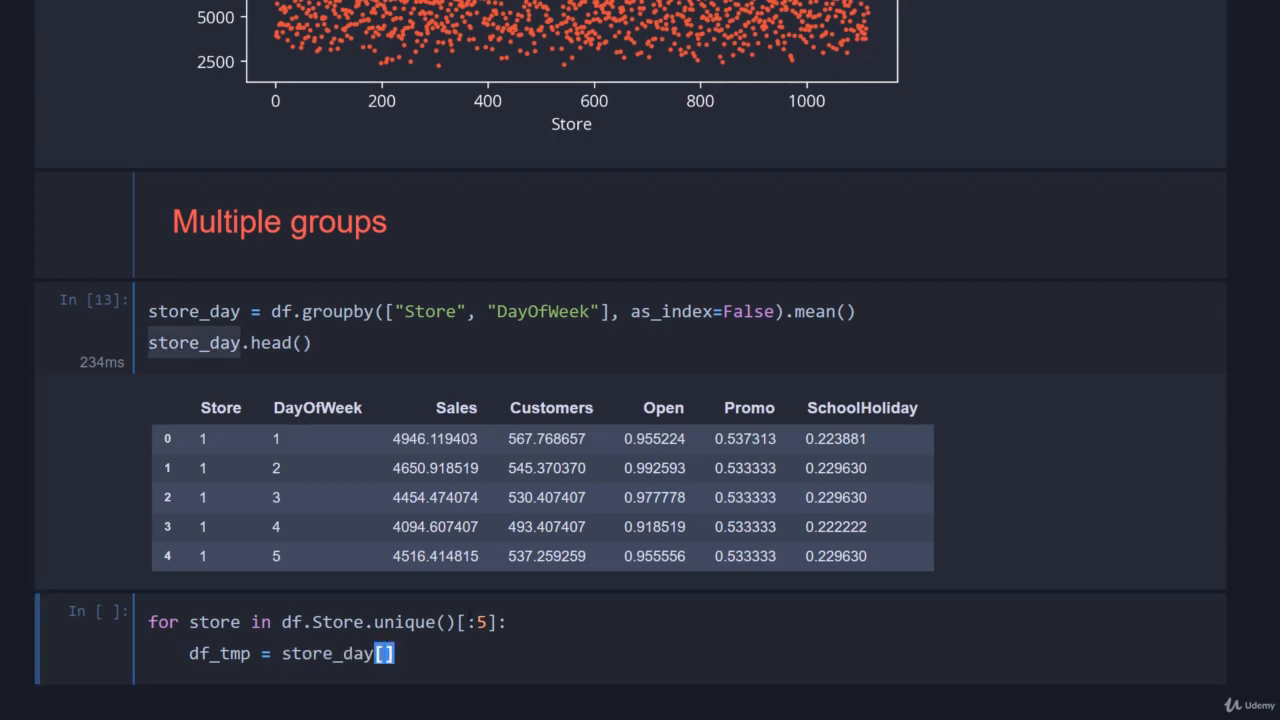
pyautogui.write('store_day.S')
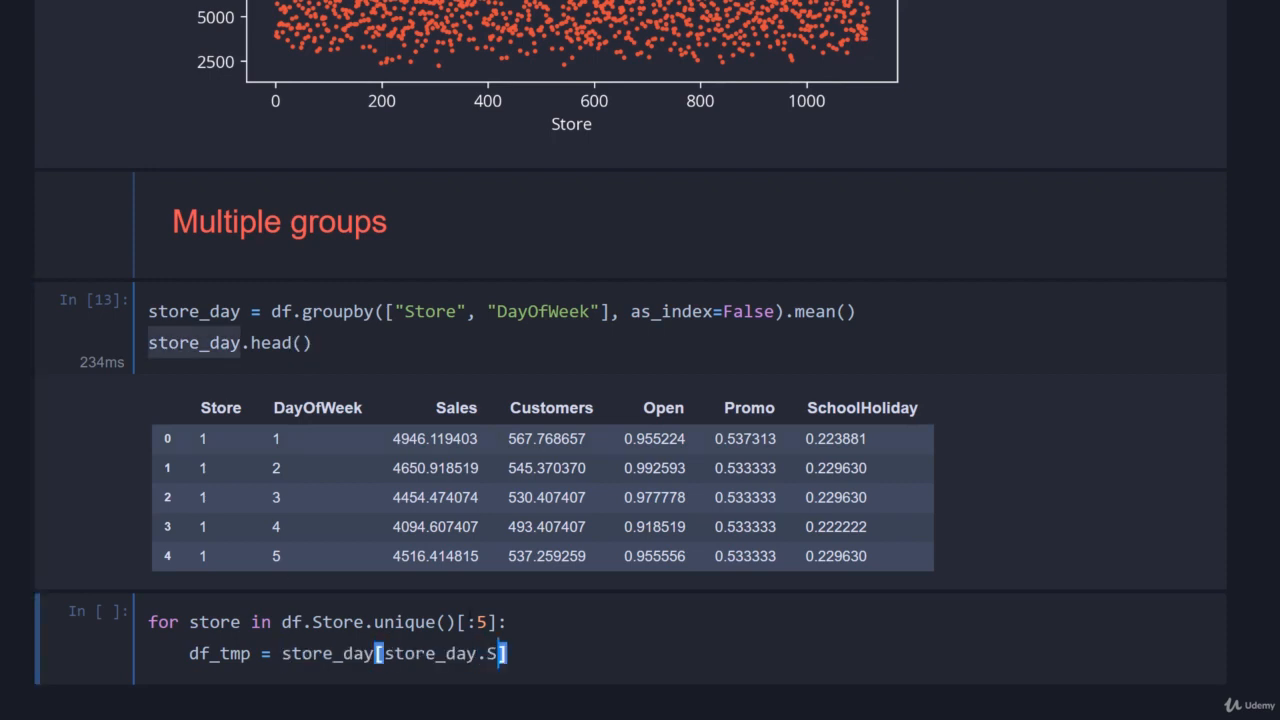
pyautogui.write('tore')
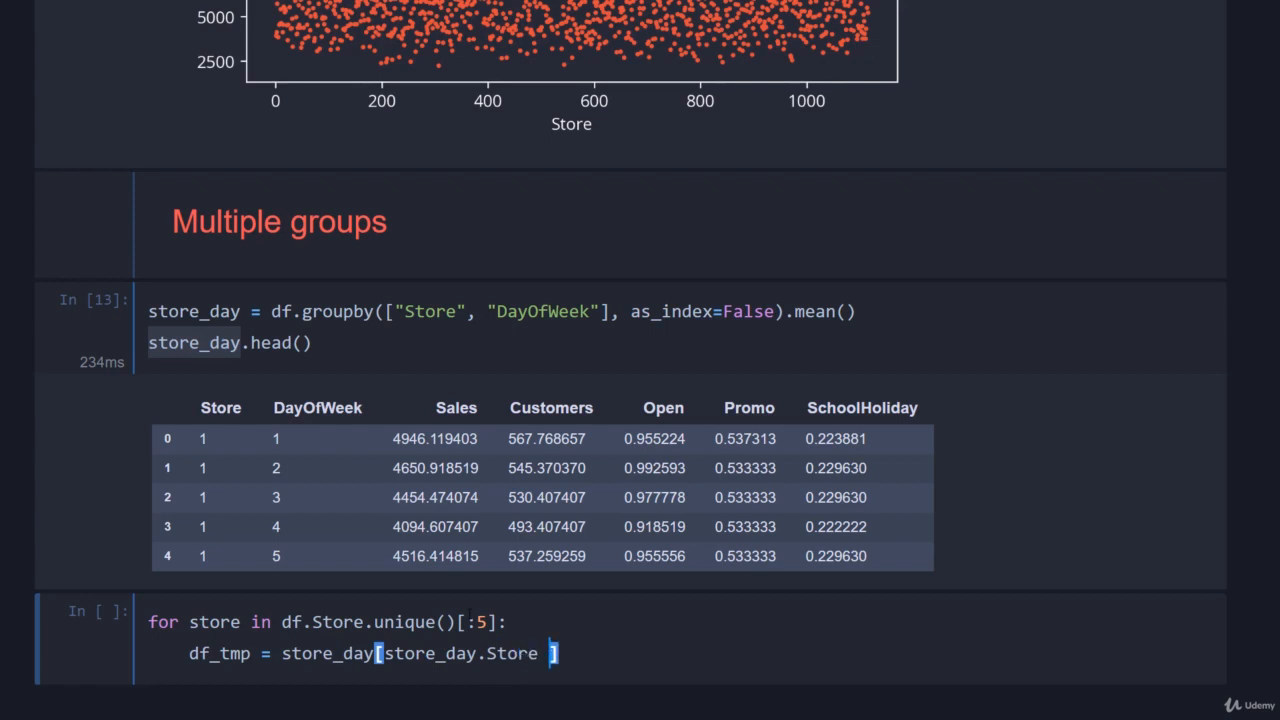
pyautogui.write('== store')
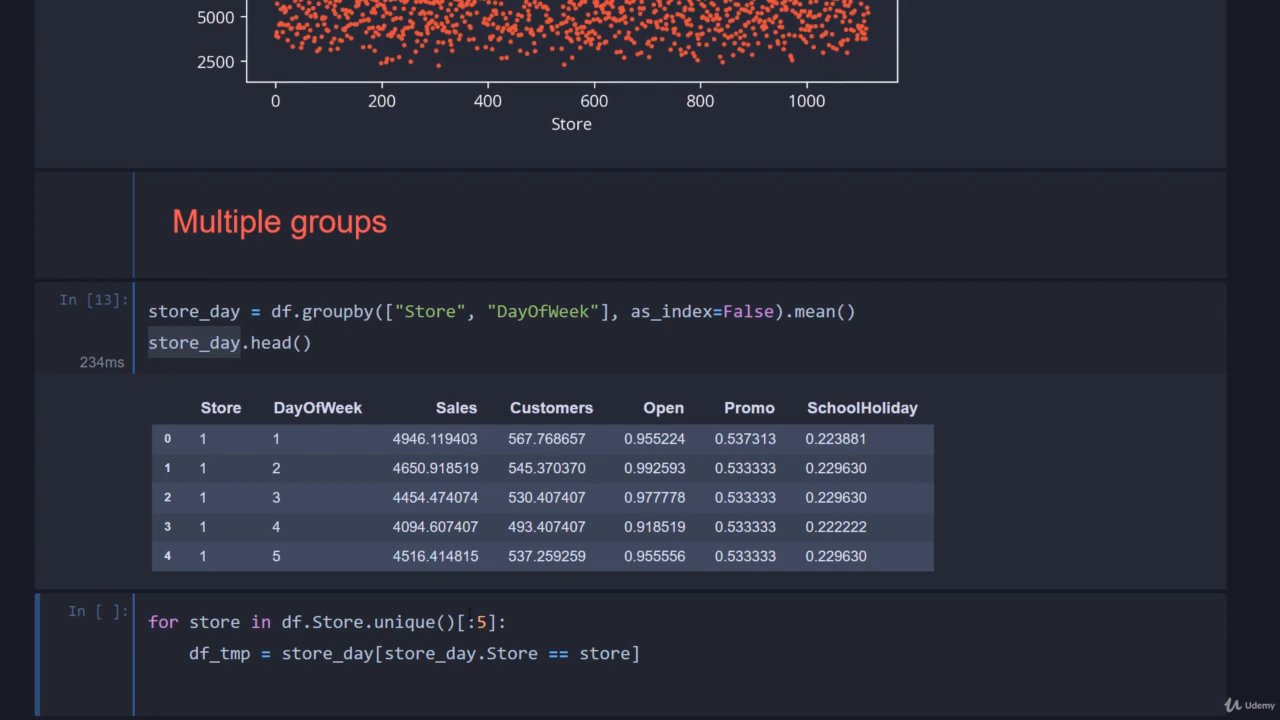
# Step: Plot each store's average Sales by DayOfWeek, labelled with the store number
pyautogui.write('plt.plot()')
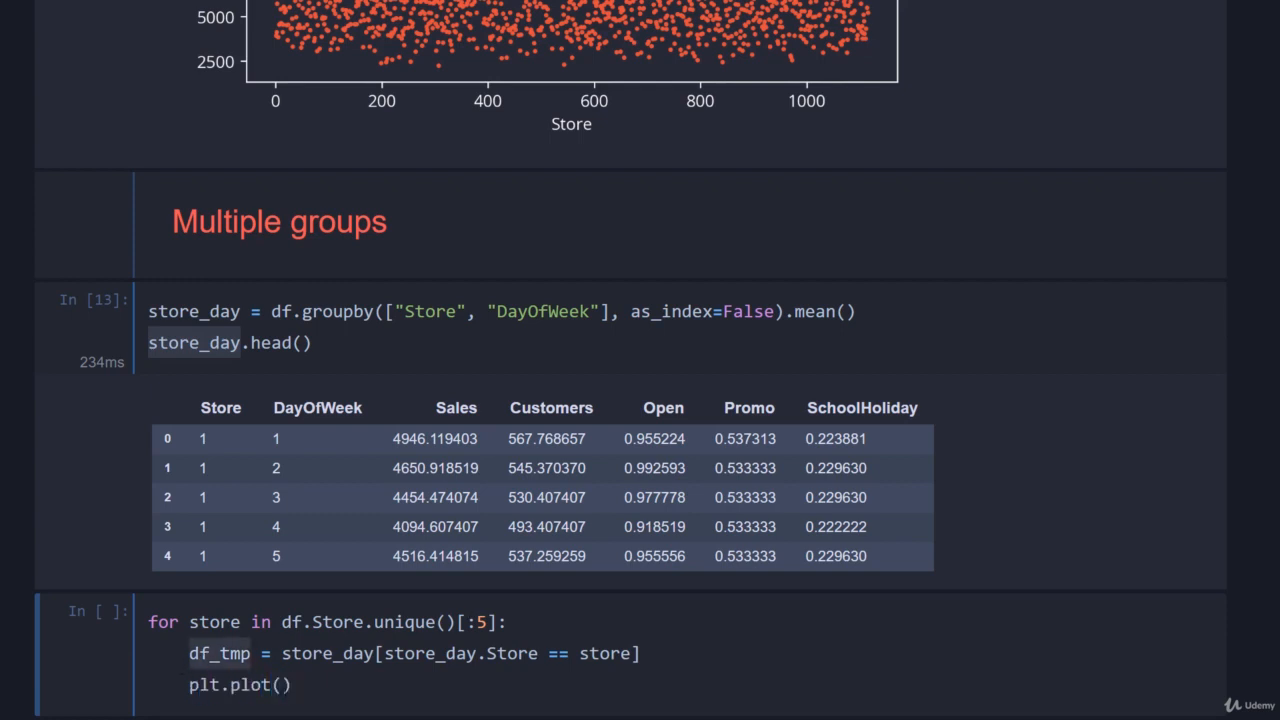
pyautogui.write('df_tmp.DayOfWeek, df_tmp')
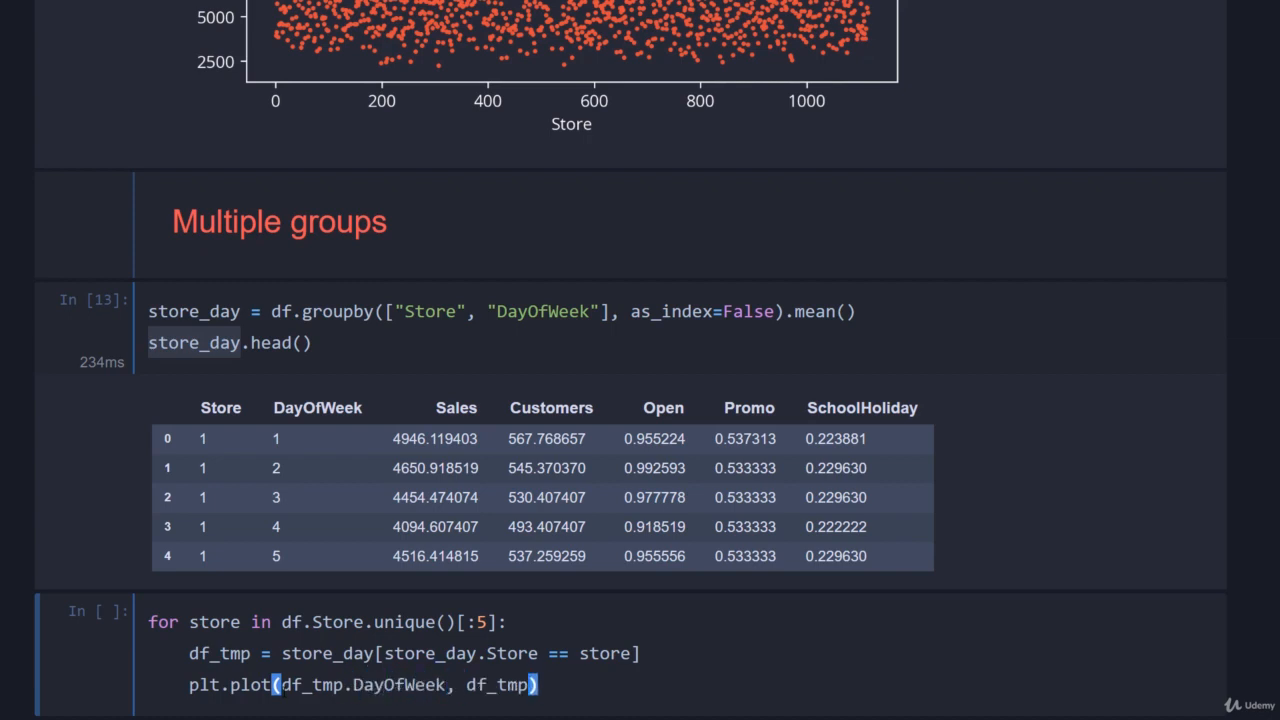
pyautogui.write('.Sales, label=')
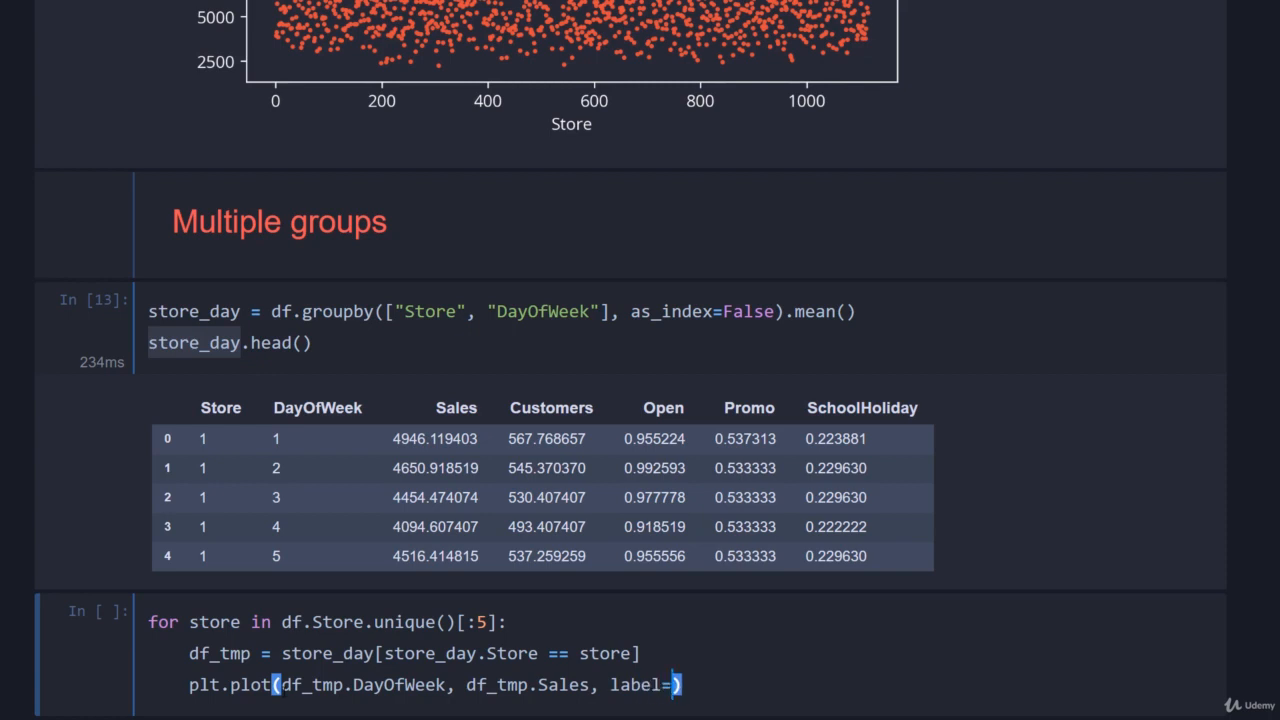
pyautogui.write('f"Store {store')
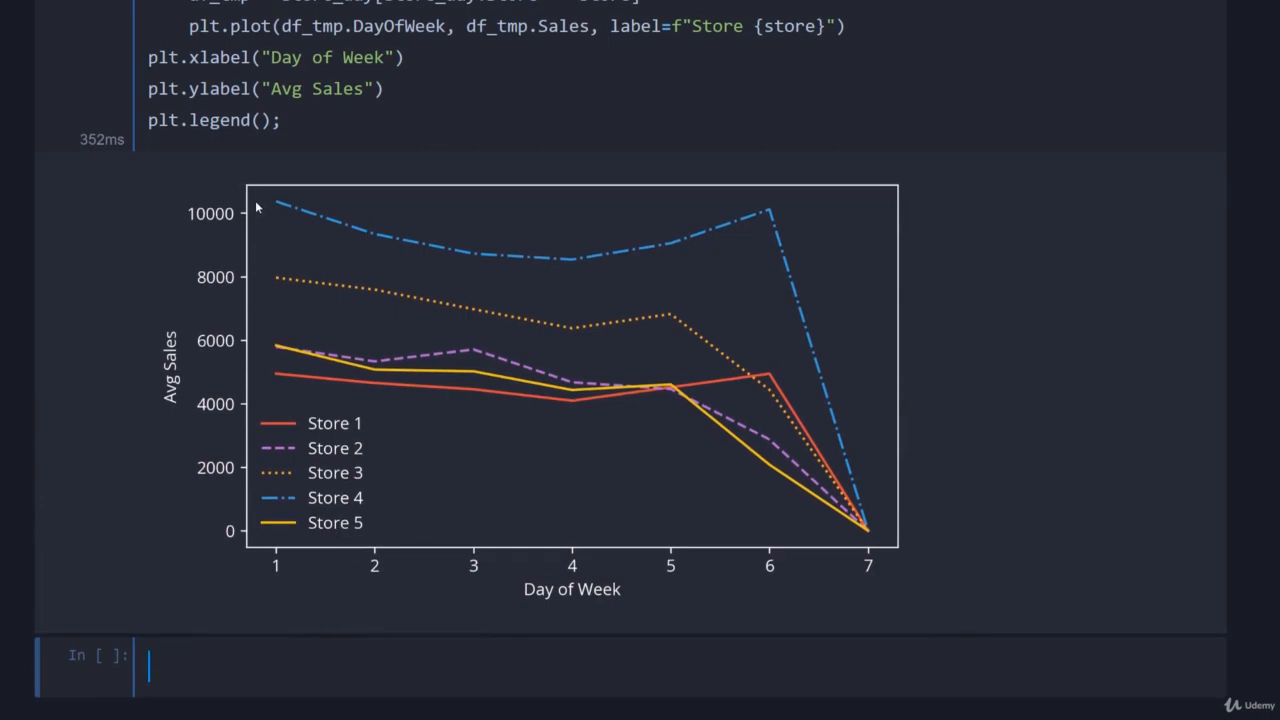
pyautogui.moveTo(267, 435)
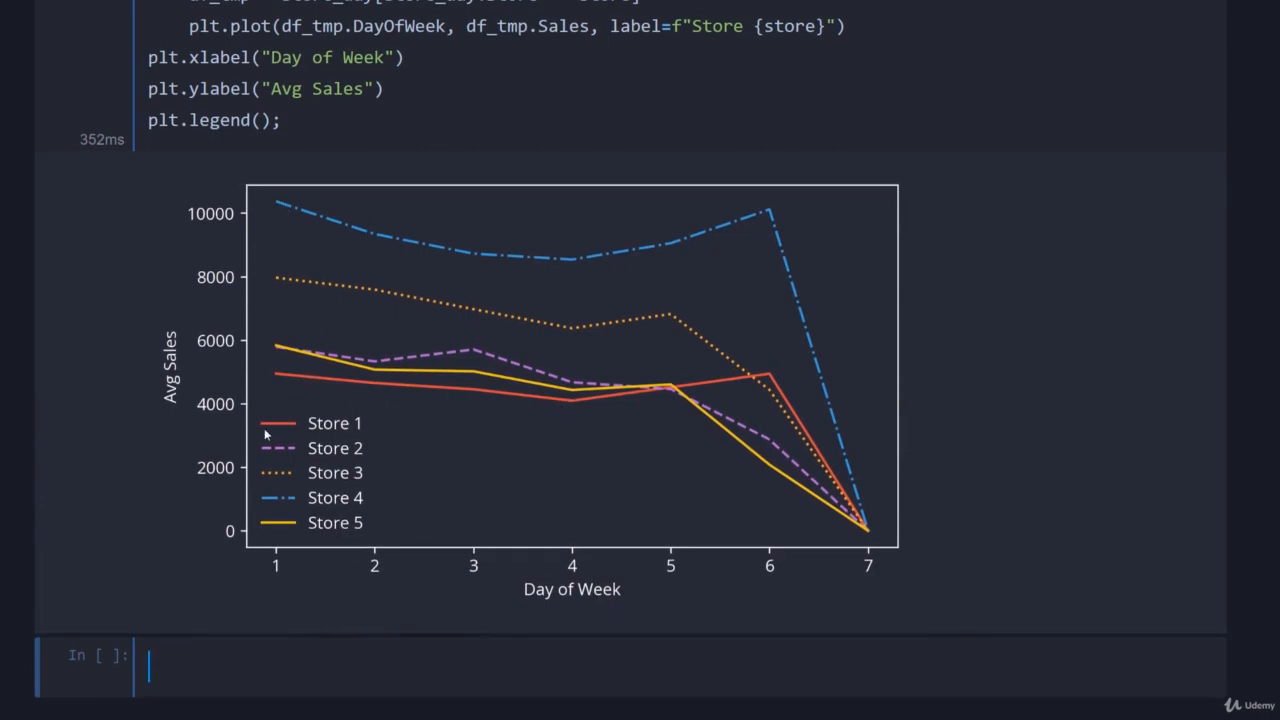
pyautogui.moveTo(313, 435)
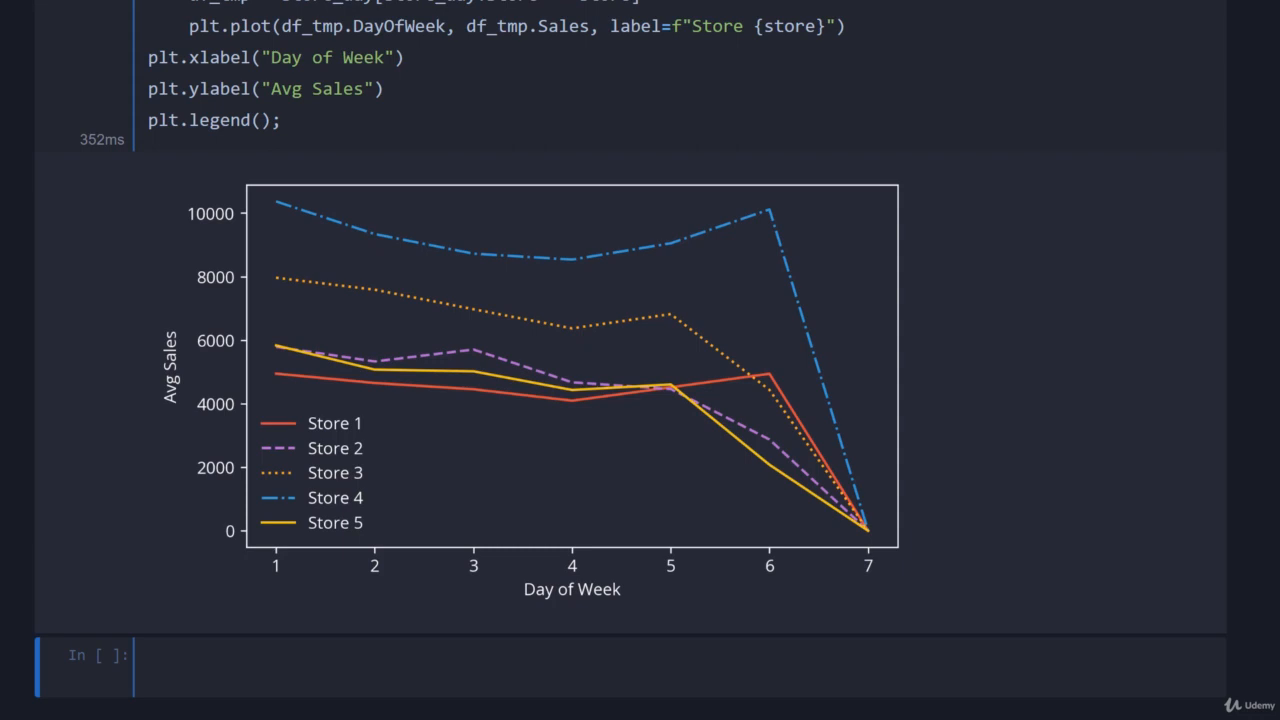
pyautogui.moveTo(840, 519)
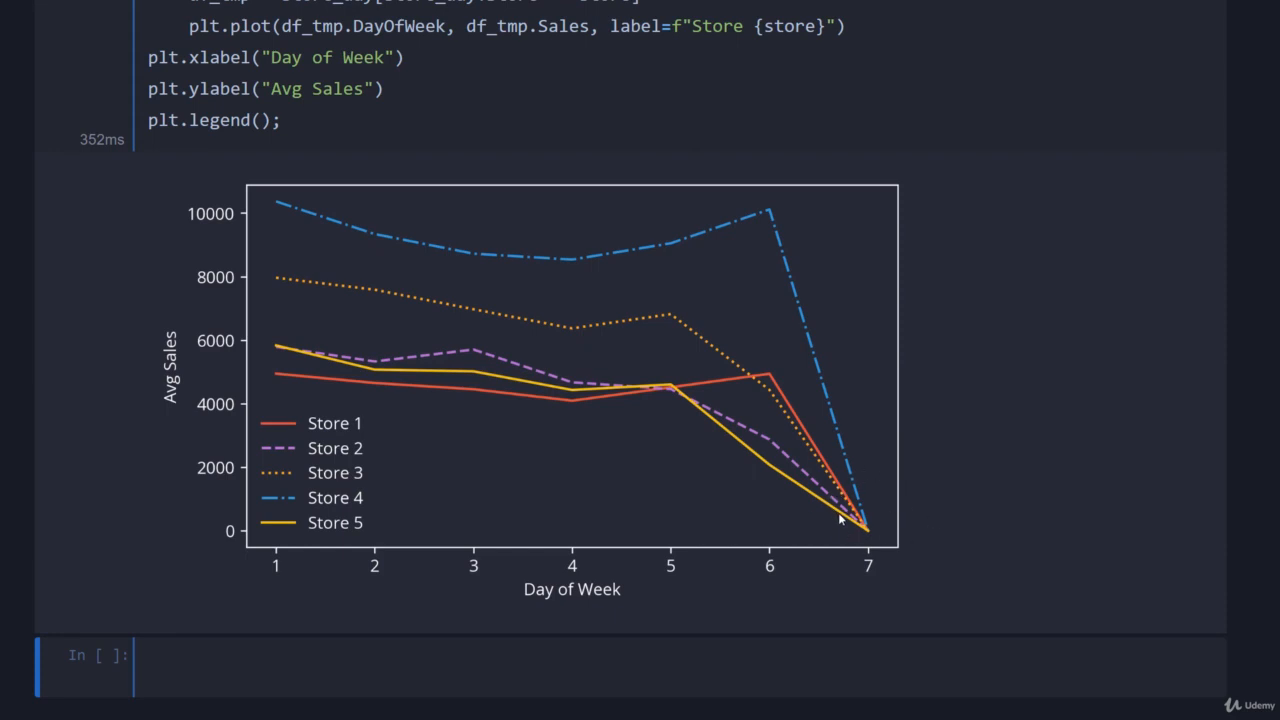
pyautogui.moveTo(856, 521)
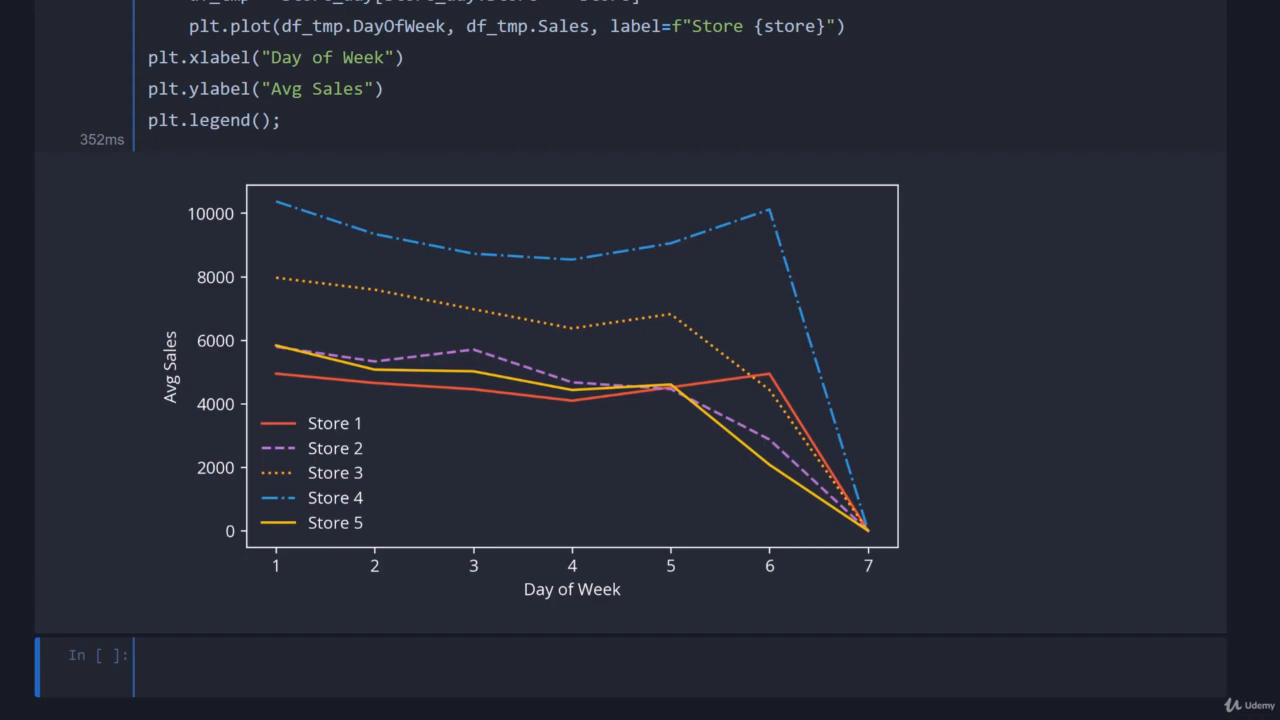
# Step: Enter df.groupby("Sales").mean() to check the group shape of raw Sales values
pyautogui.scroll(-3)
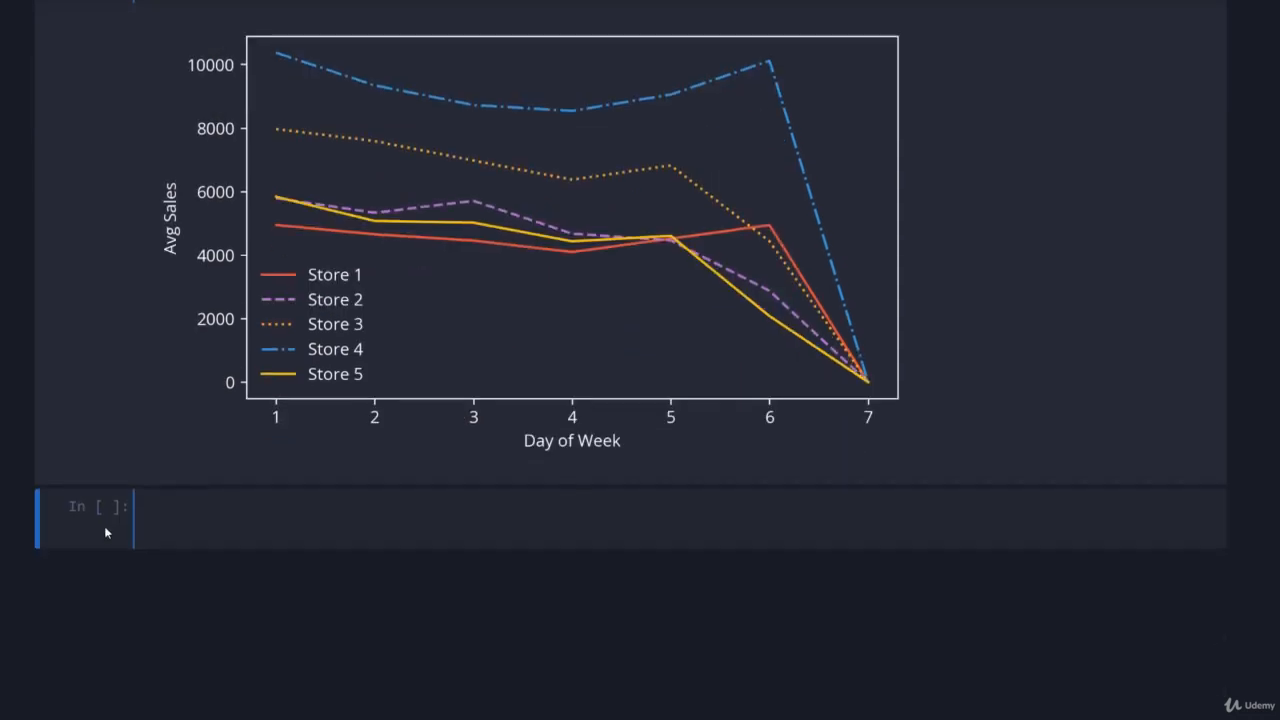
pyautogui.scroll(-3)
pyautogui.write('Continuous grouping?')
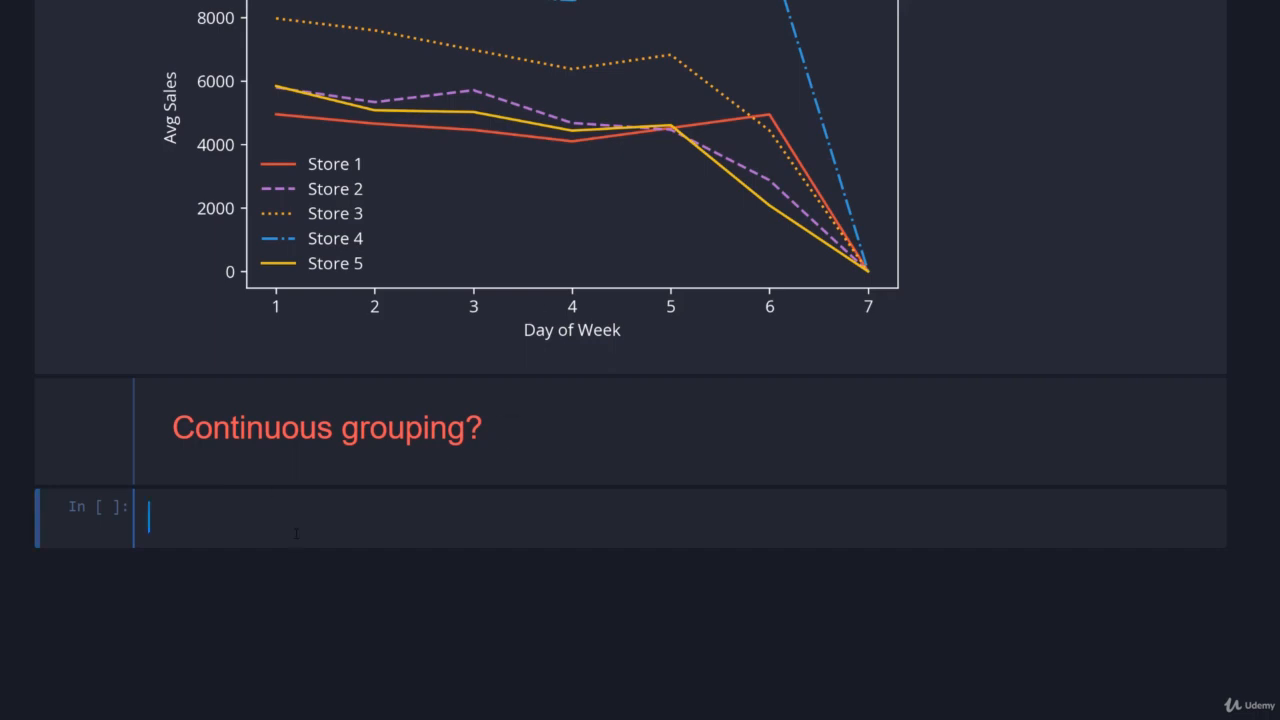
pyautogui.write('df.groupby("")')
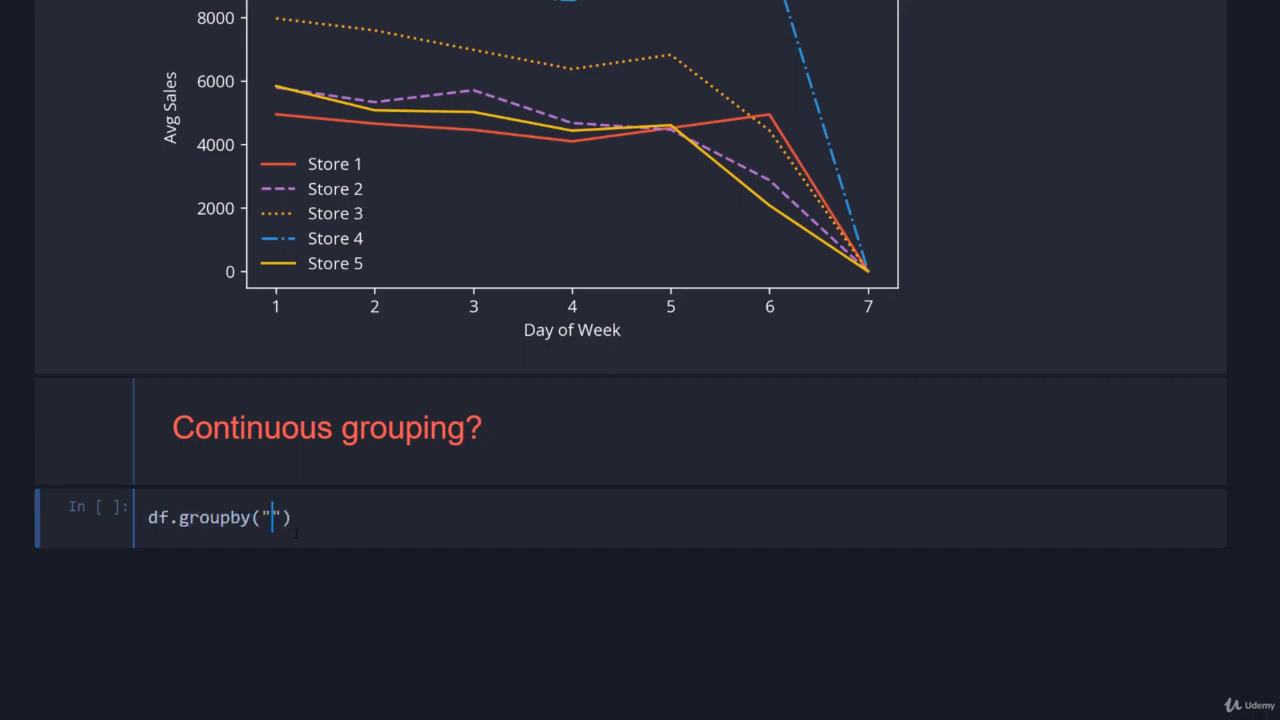
pyautogui.write('Sale')
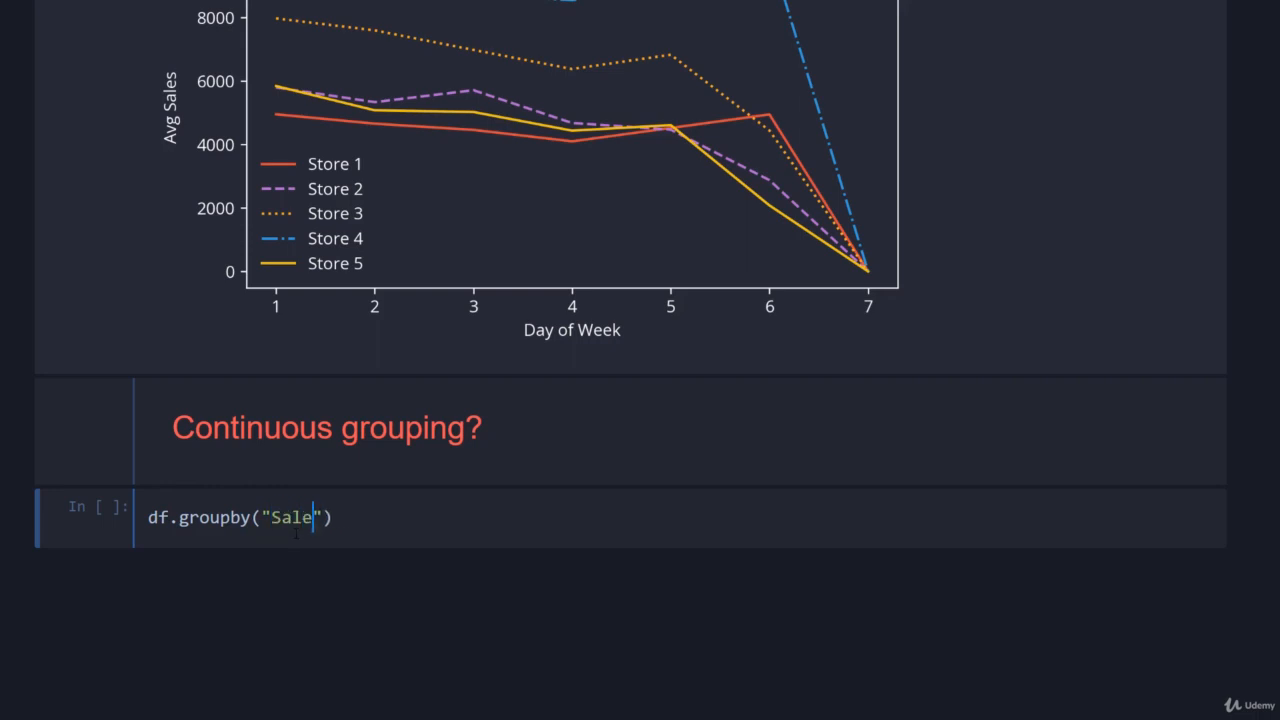
pyautogui.write('s").mean().shape')
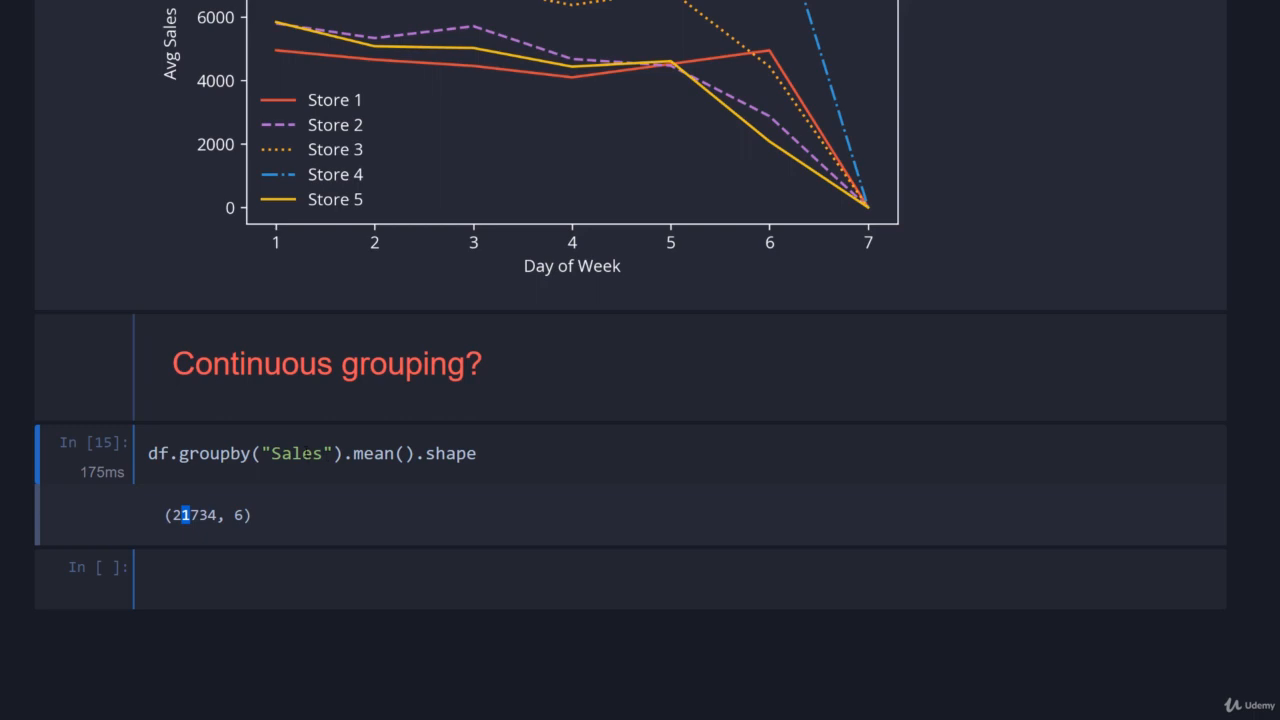
pyautogui.scroll(3)
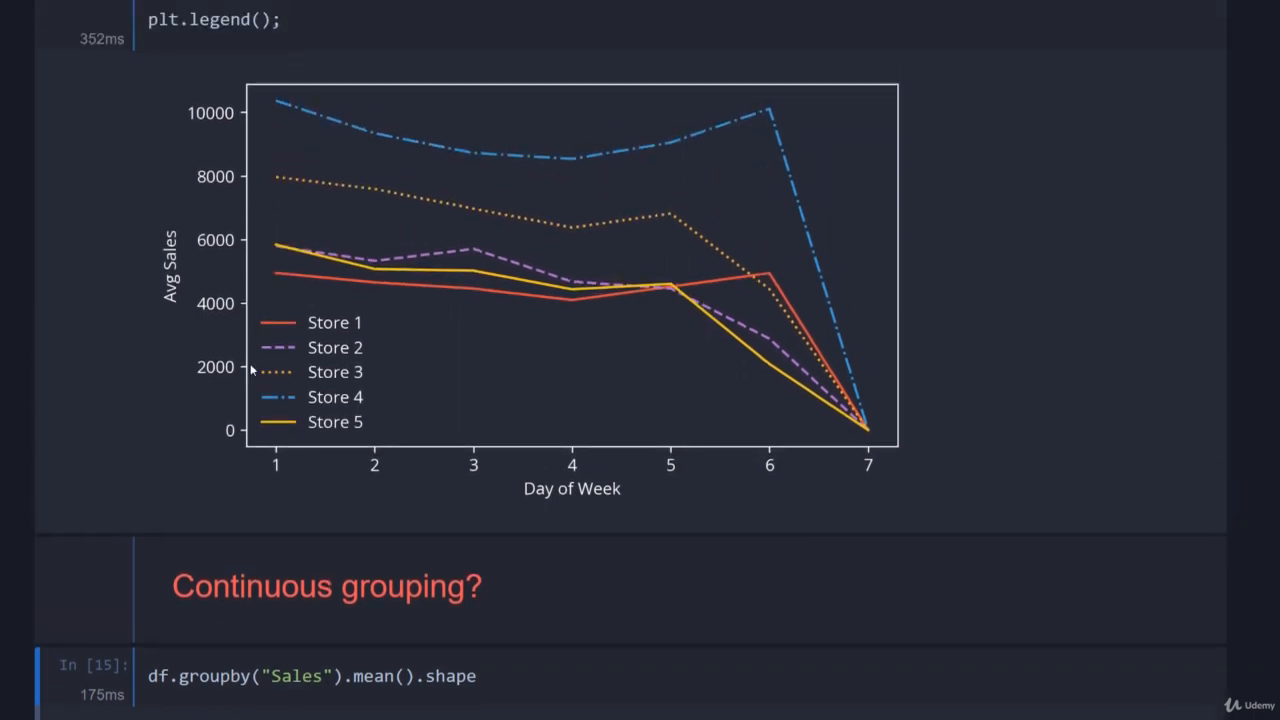
pyautogui.moveTo(330, 298)
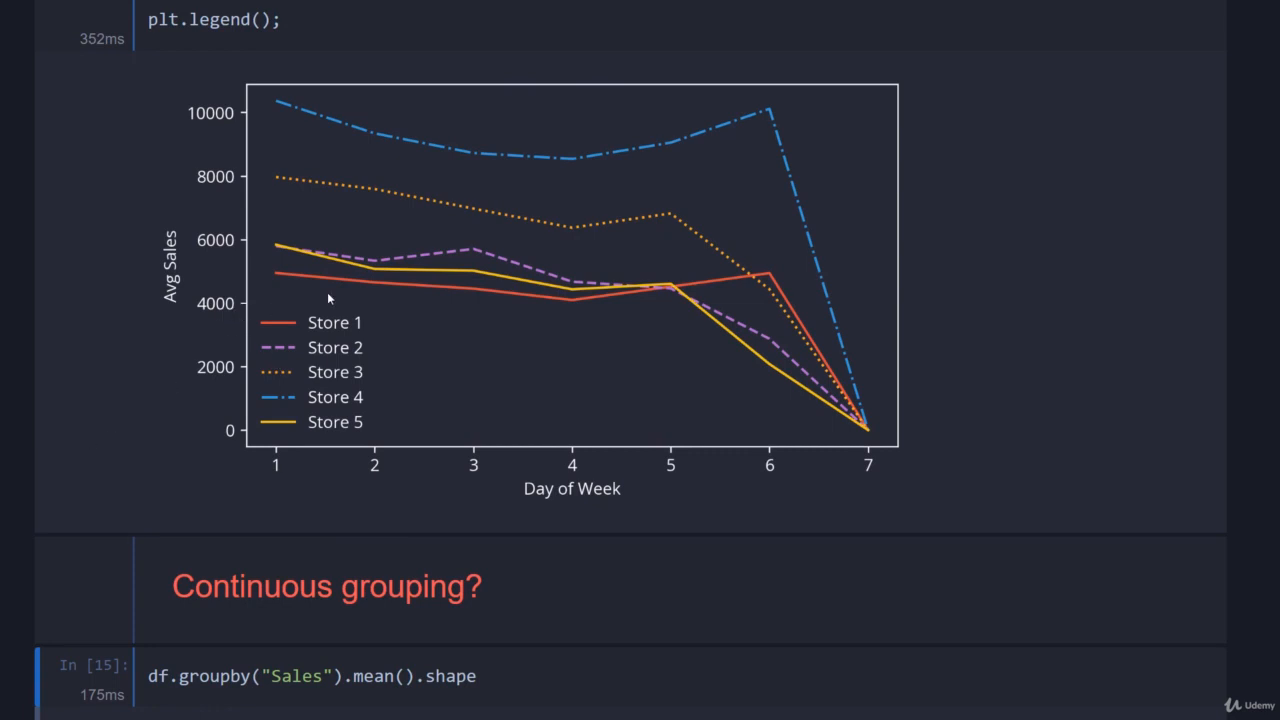
pyautogui.scroll(-3)
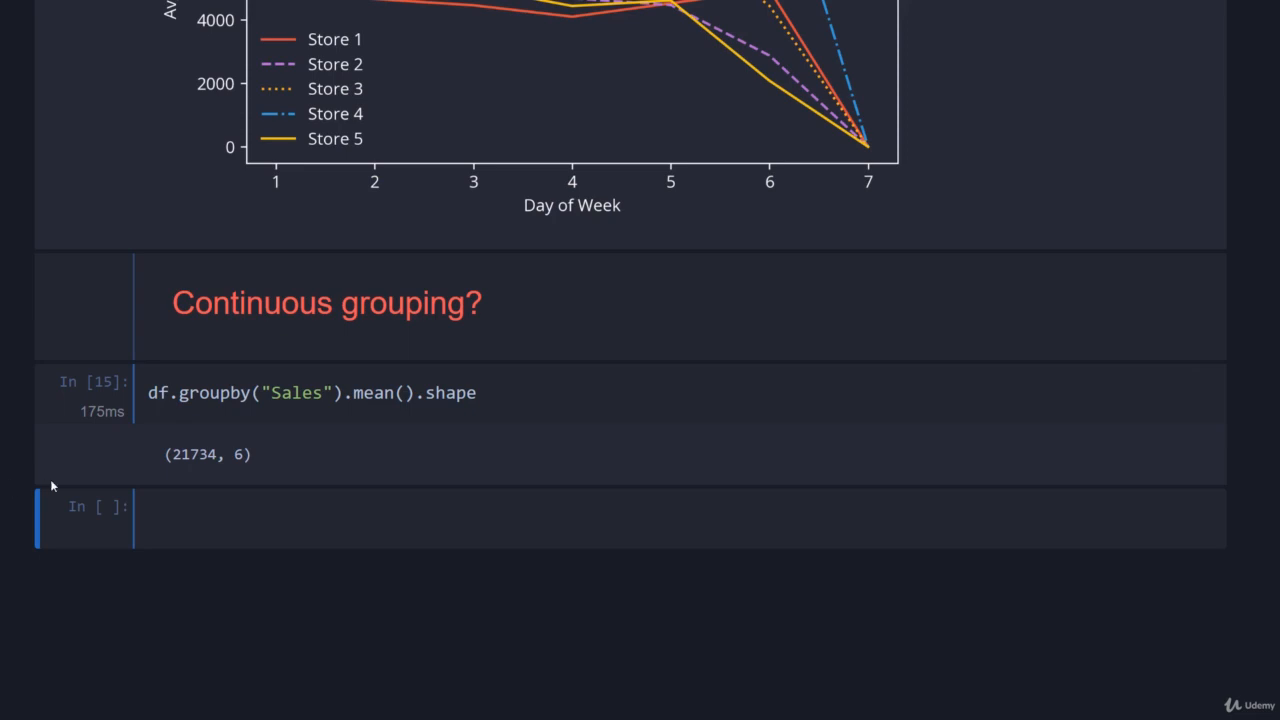
pyautogui.scroll(3)
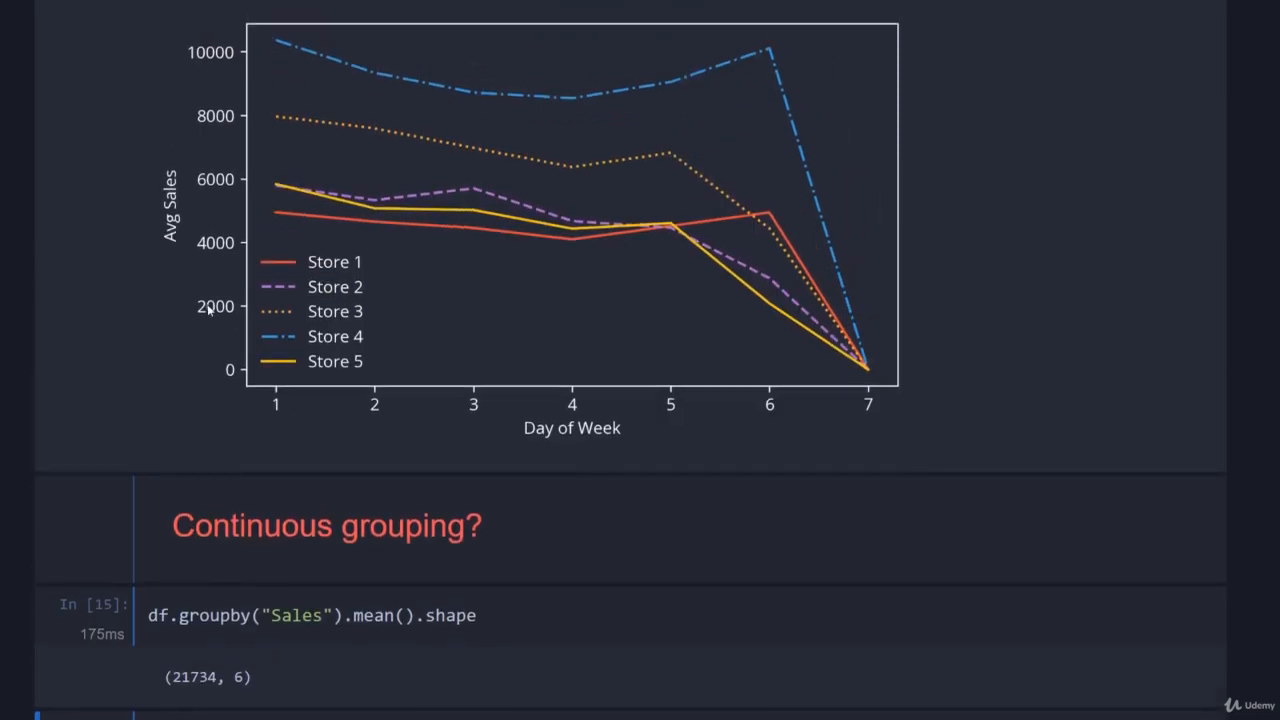
pyautogui.scroll(-3)
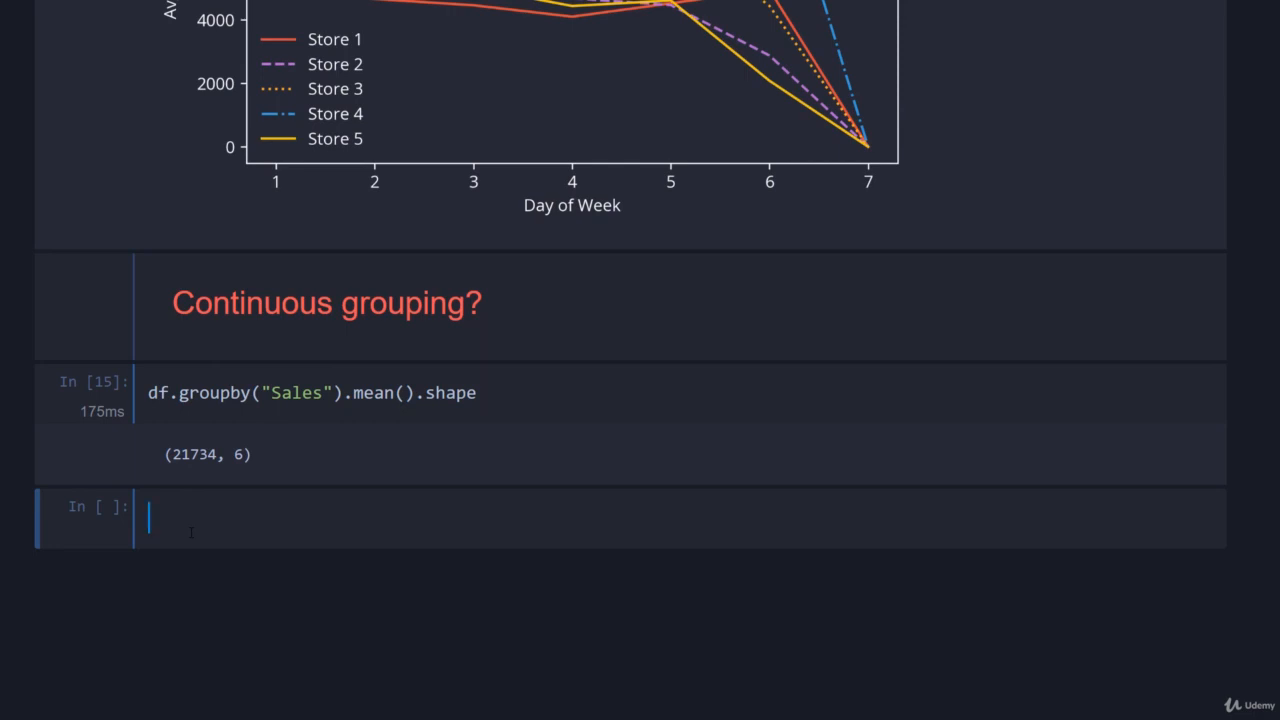
# Step: Run df.Sales.describe() to show count, mean, std, quartiles, min and max
pyautogui.write('df.Sales.describe(')
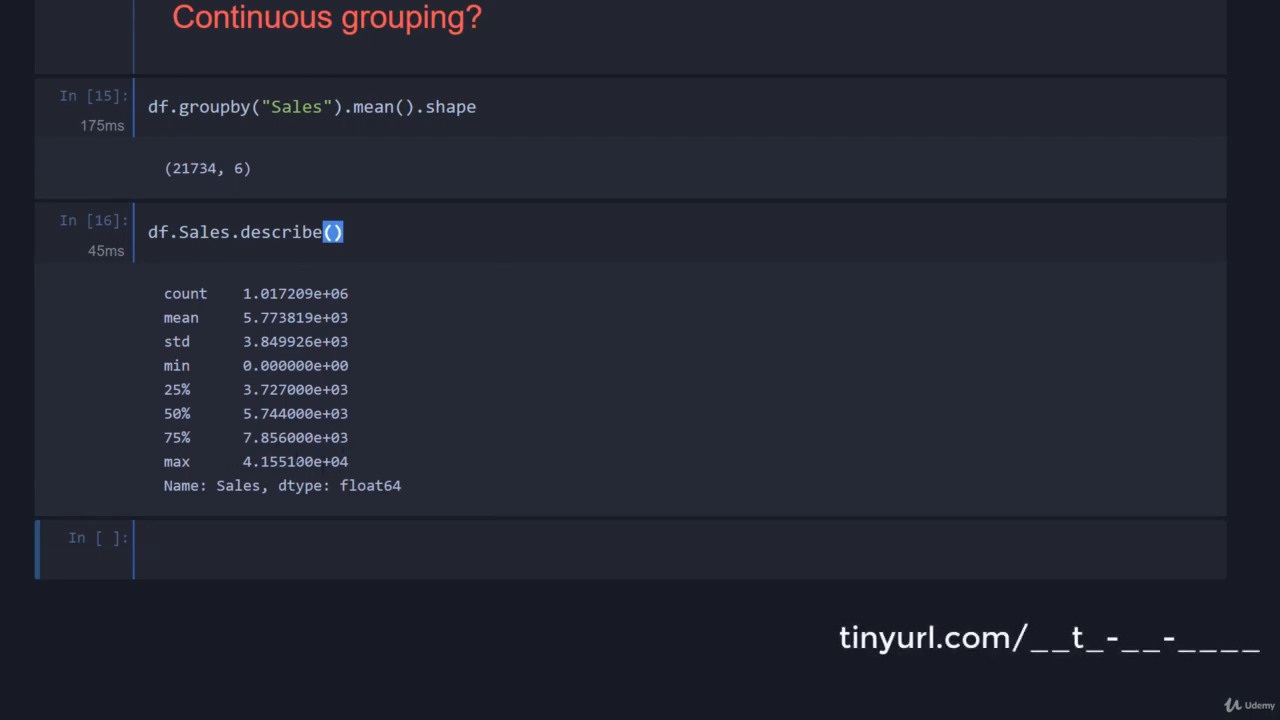
pyautogui.moveTo(352, 430)
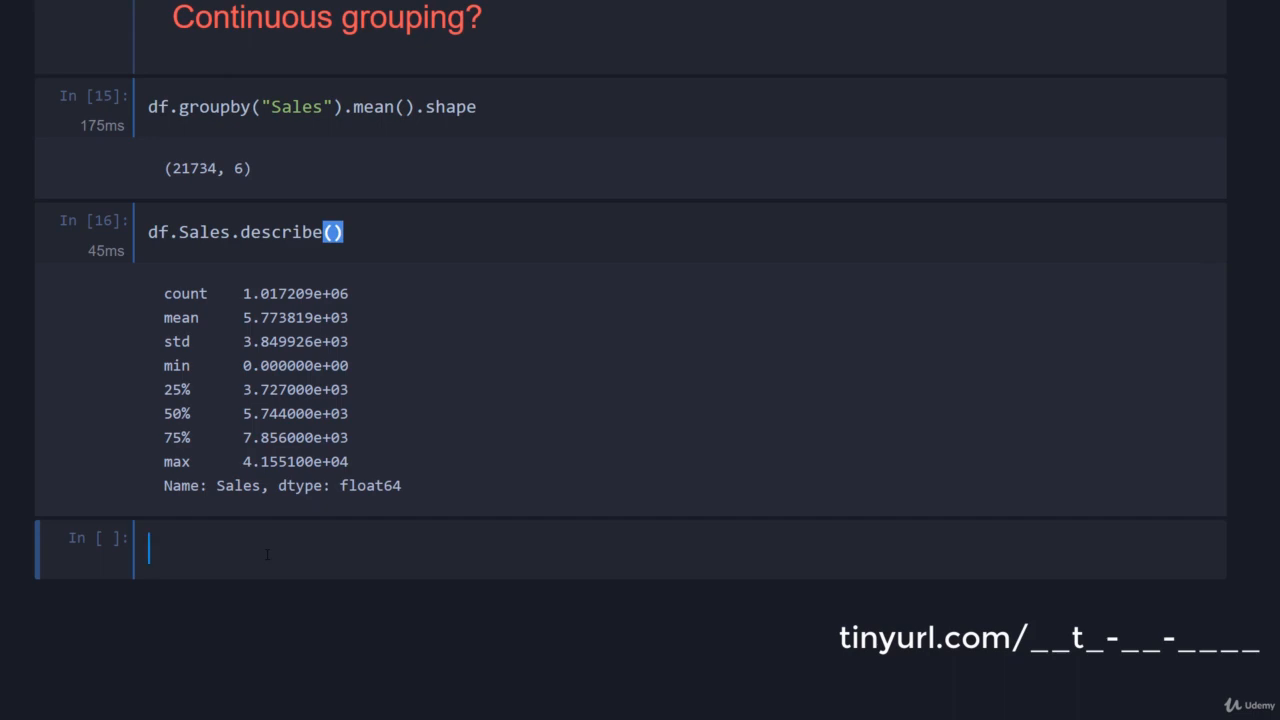
# Step: Run a cell setting bins = [0, 2000, 4000, 6000, 8000, 10000, 50000]
pyautogui.write('bins =')
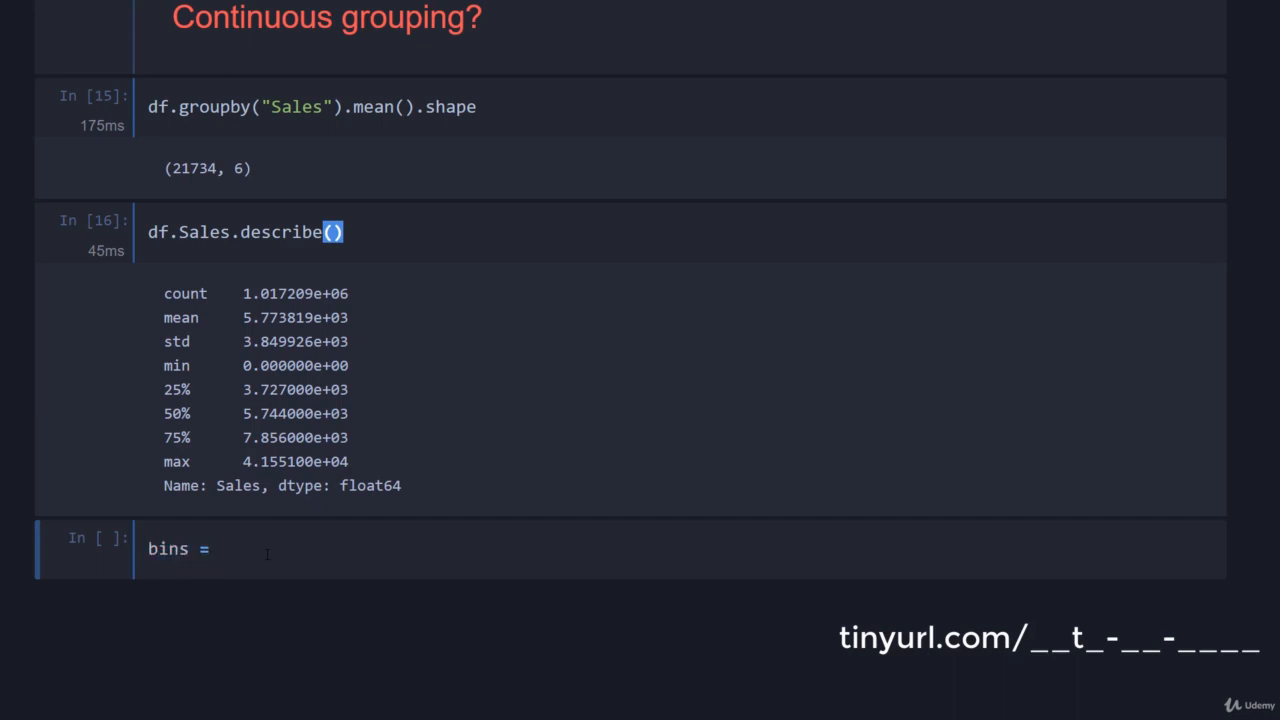
pyautogui.write('[0]')
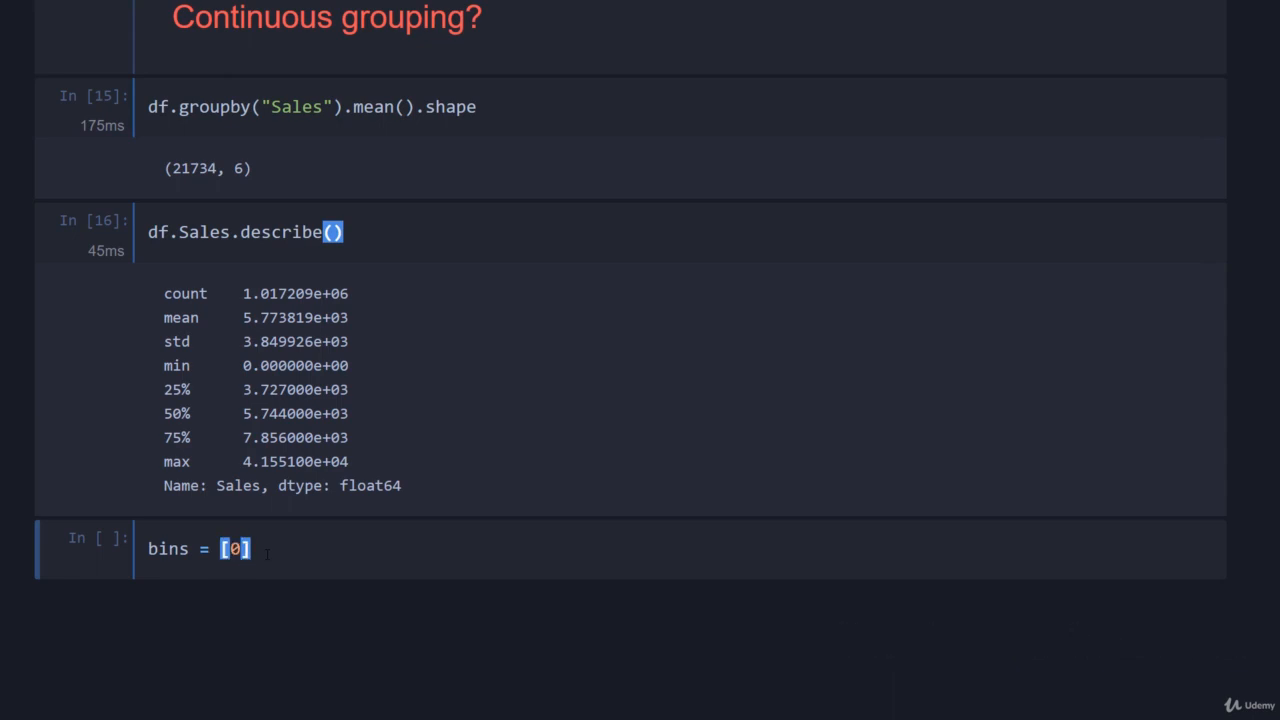
pyautogui.write(', 2000, 4000,')
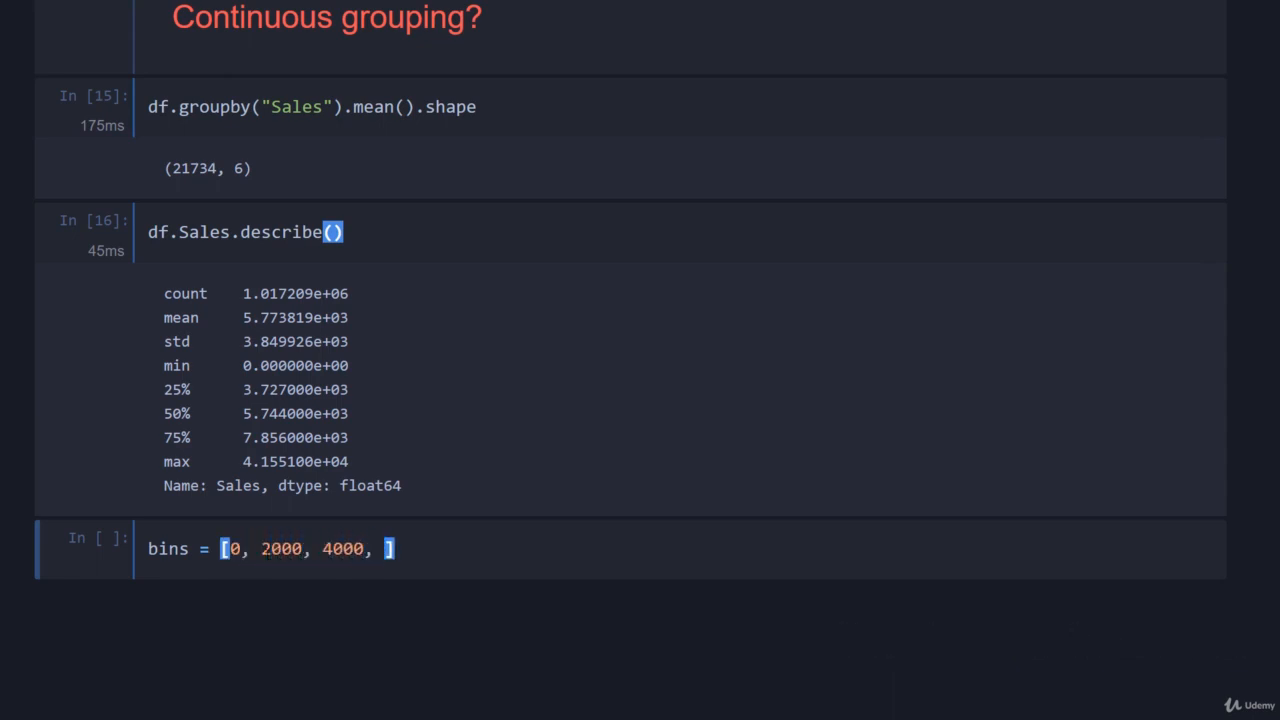
pyautogui.write('6000, 8000, 10000, 50')
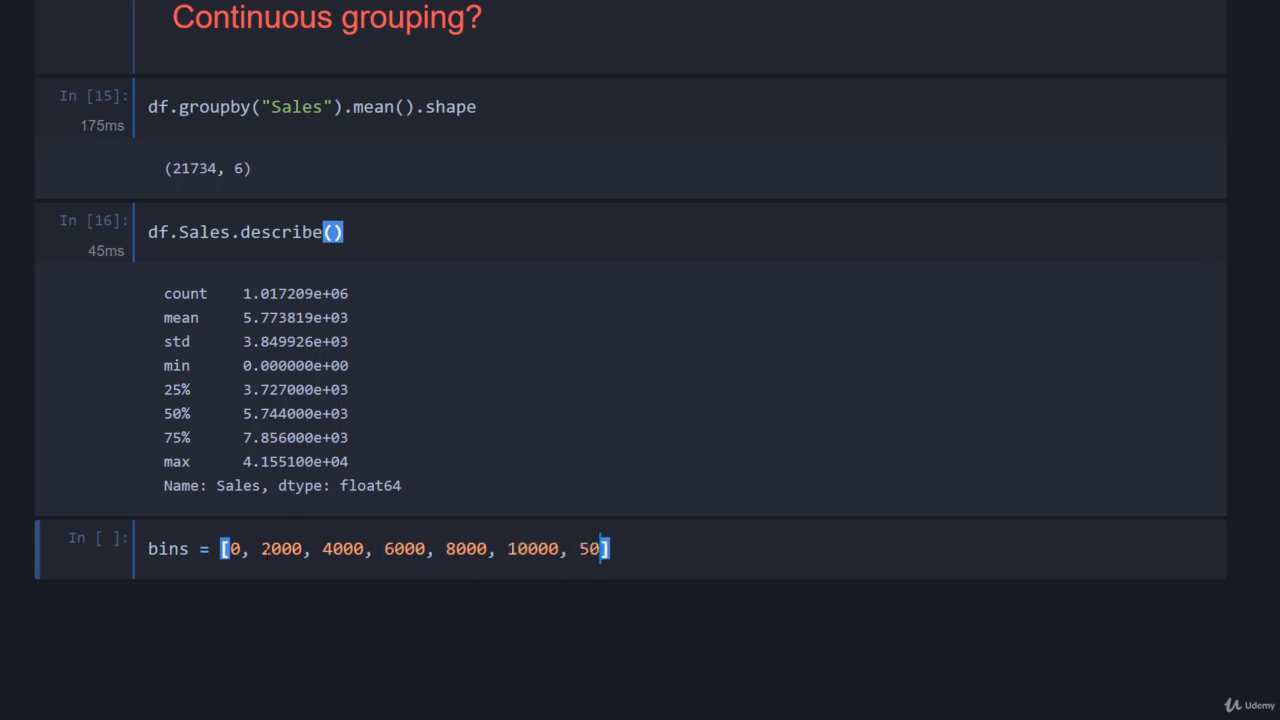
pyautogui.write('000')
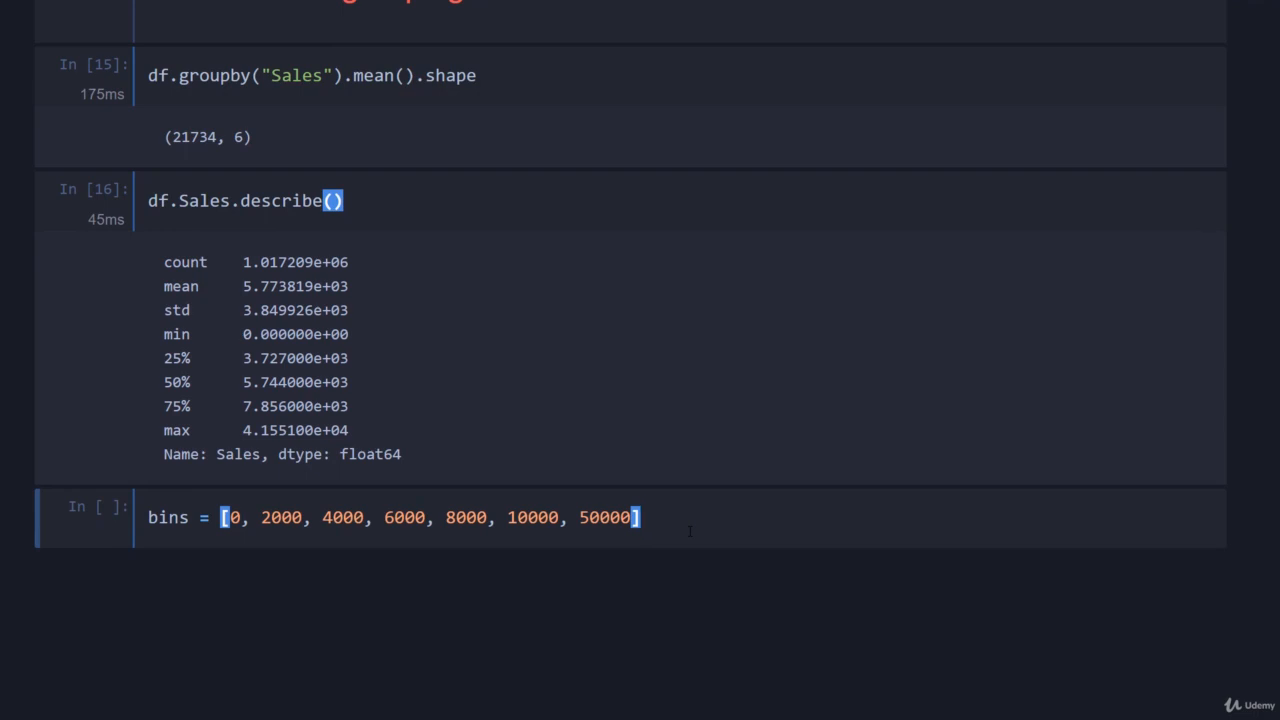
pyautogui.press('shift+enter')
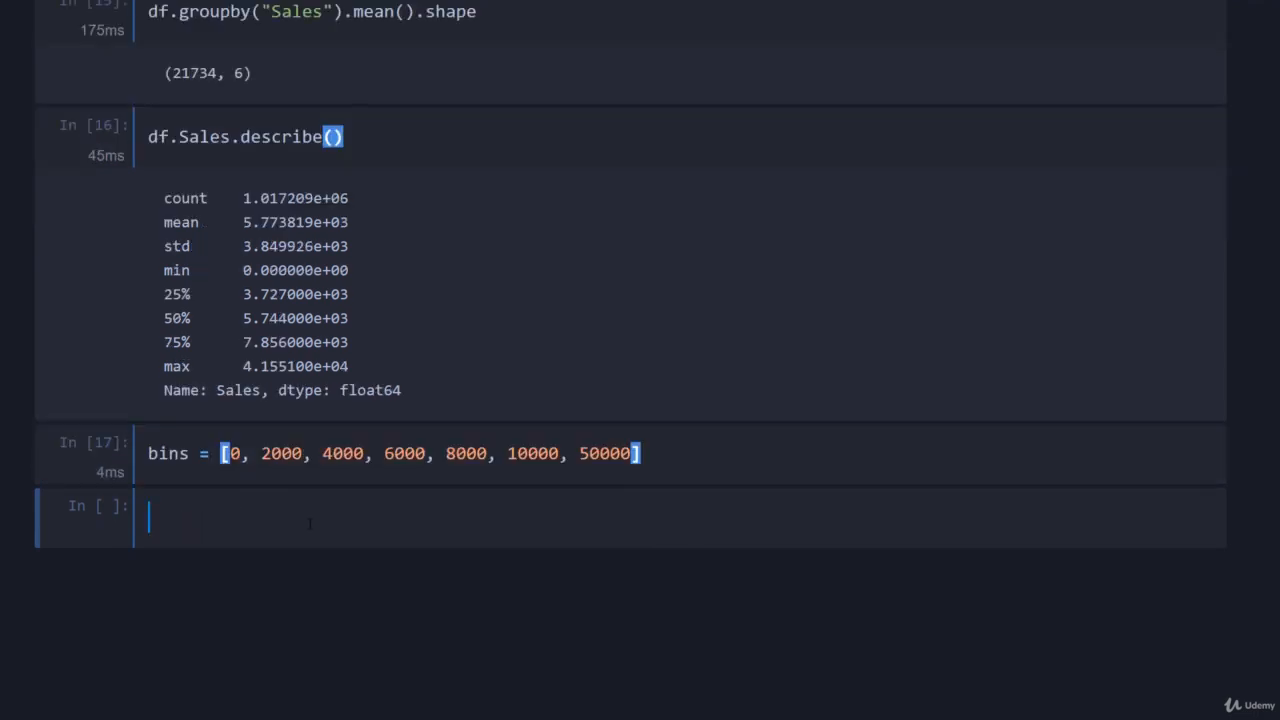
# Step: Write cuts = pd.cut(df.Sales, bins, include_lowest=True)
pyautogui.write('cuts =')
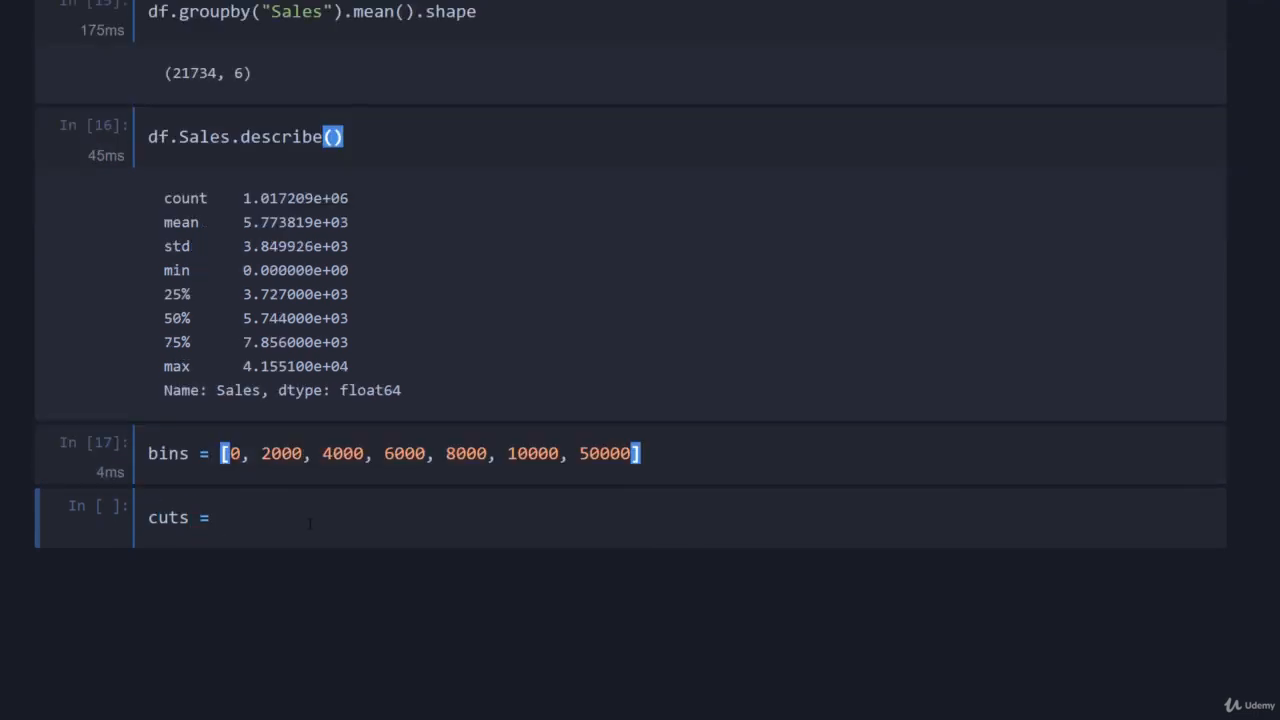
pyautogui.write('pd.cut')
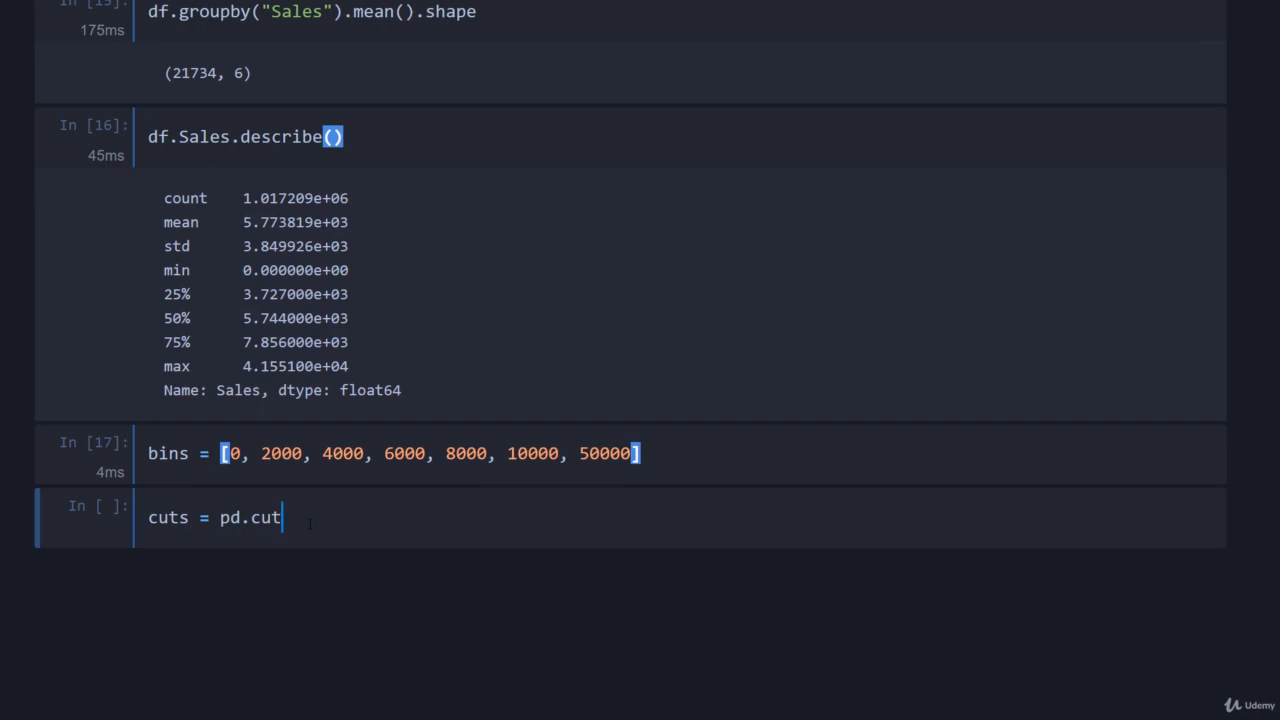
pyautogui.write('()')
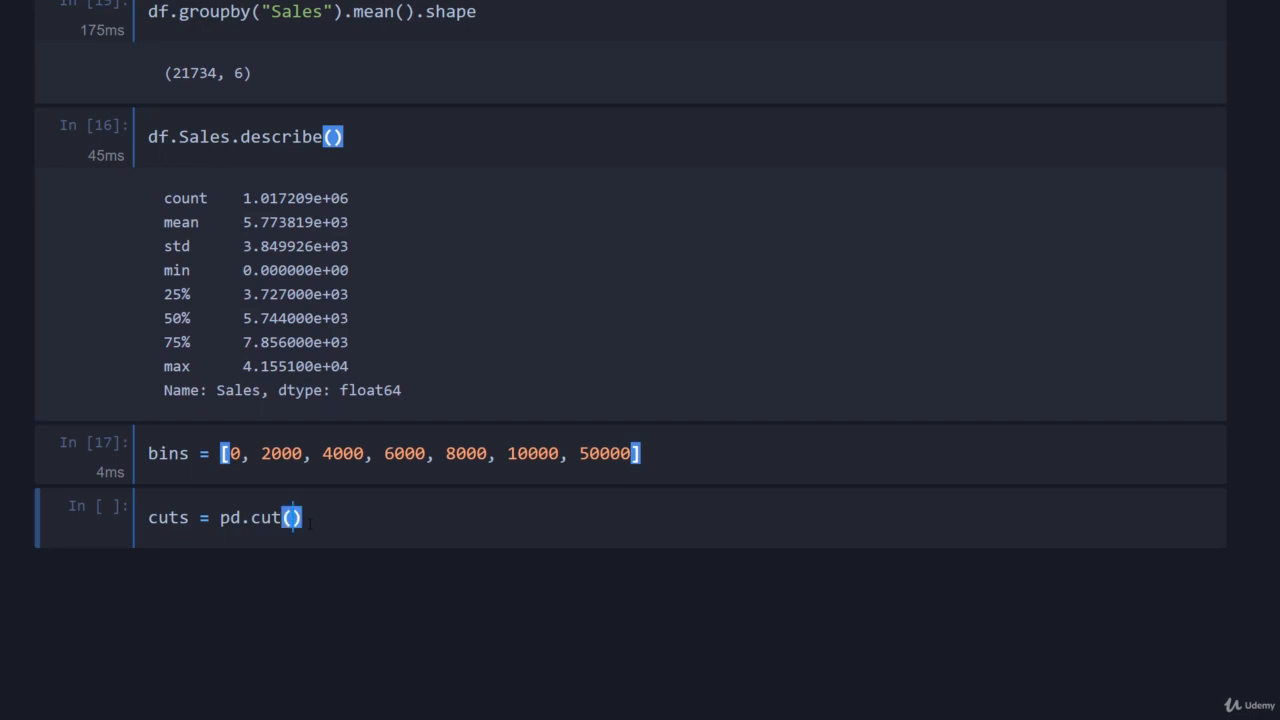
pyautogui.write('df.Sales')
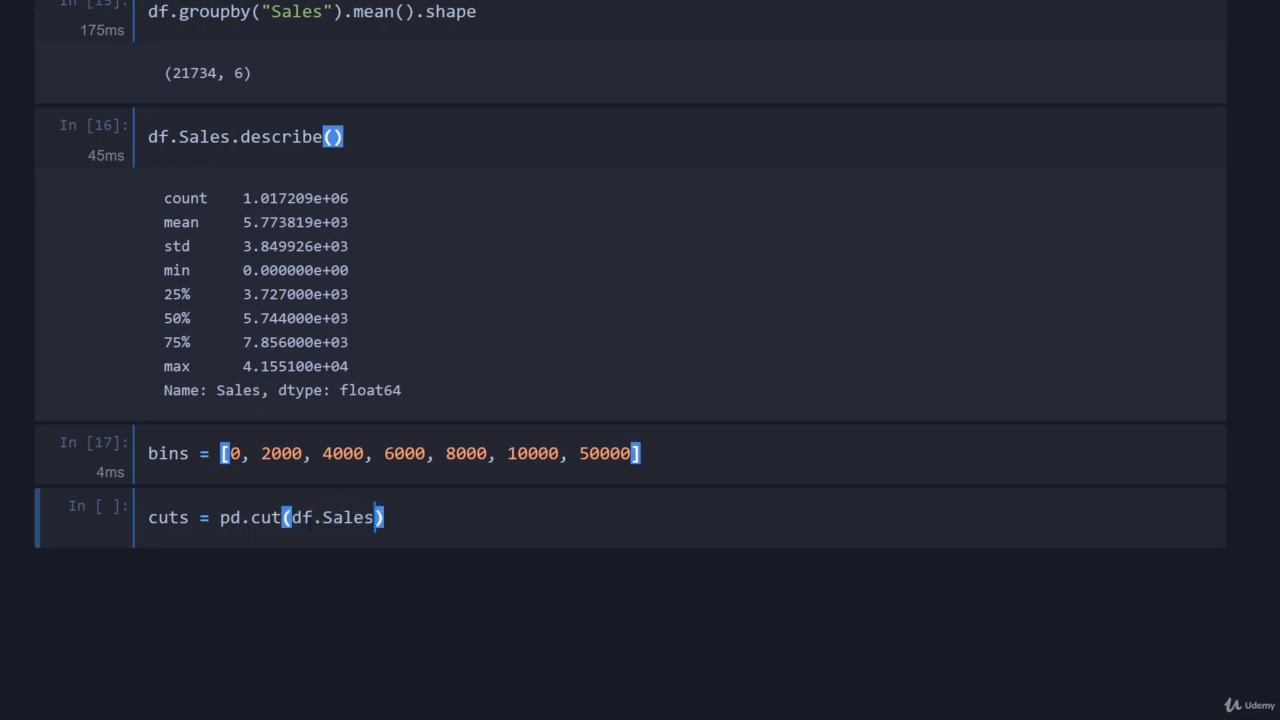
pyautogui.write(', bins, include_low')
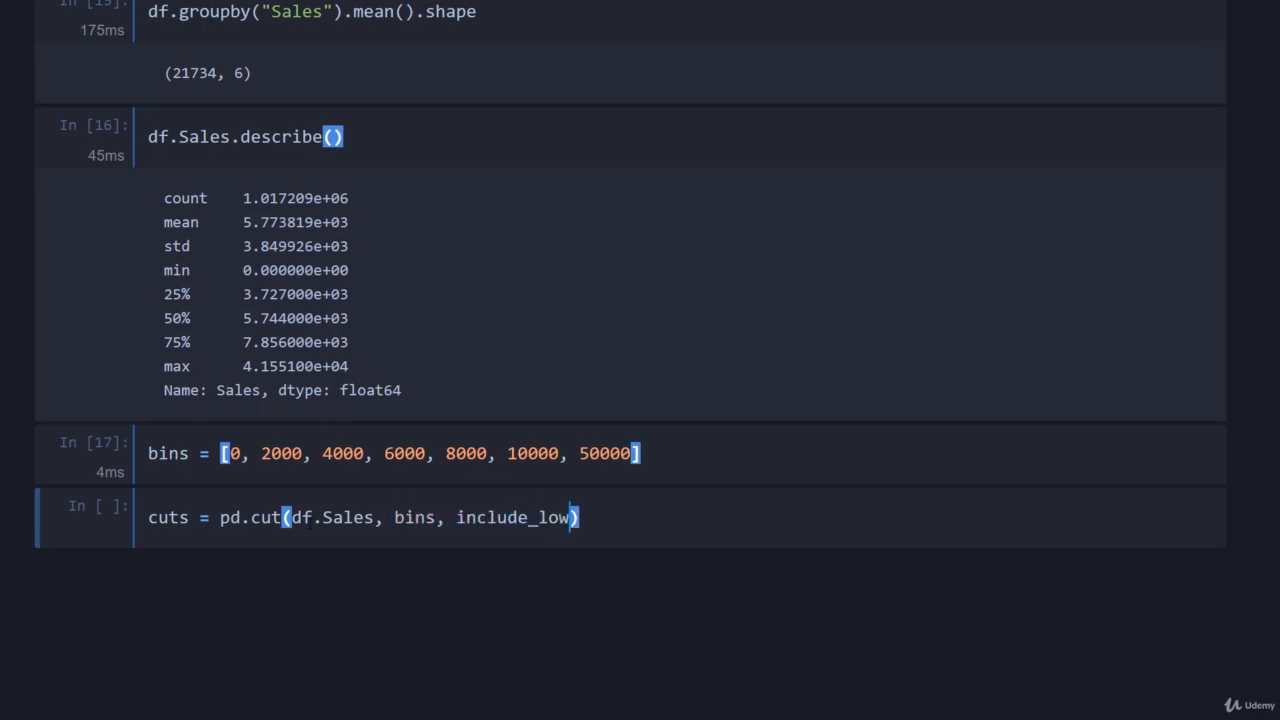
pyautogui.write('est=True')
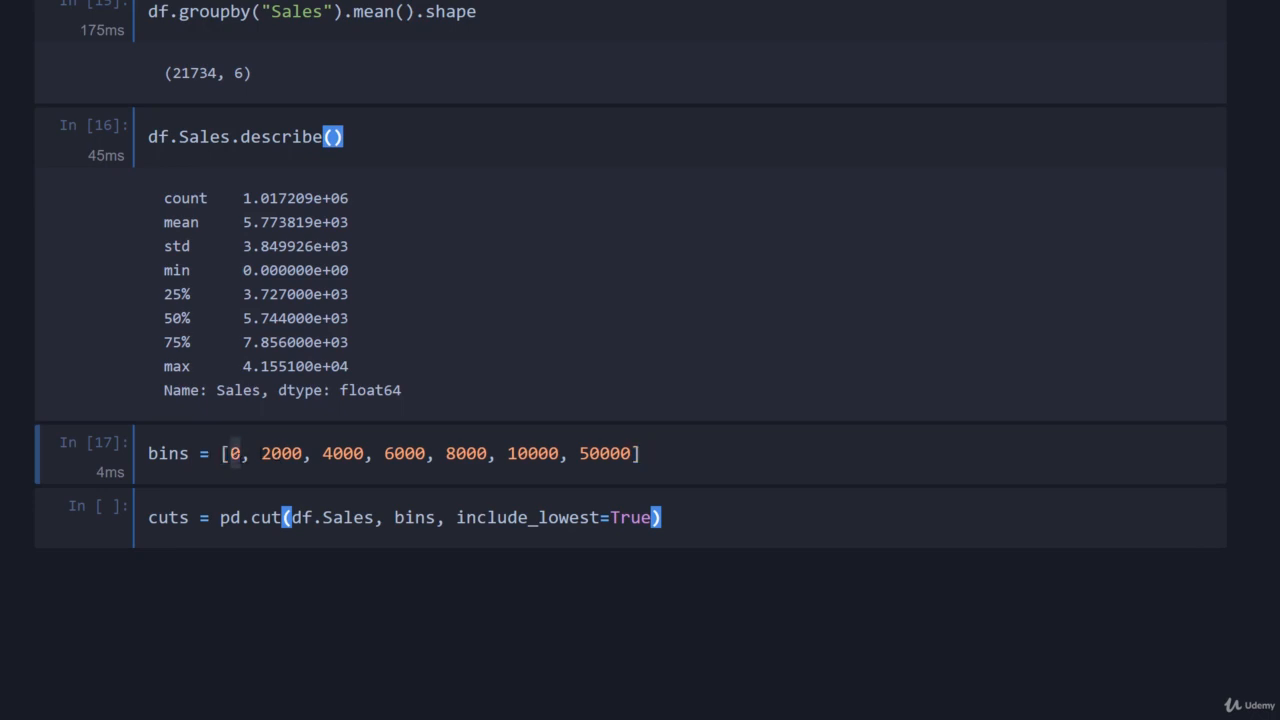
pyautogui.moveTo(353, 305)
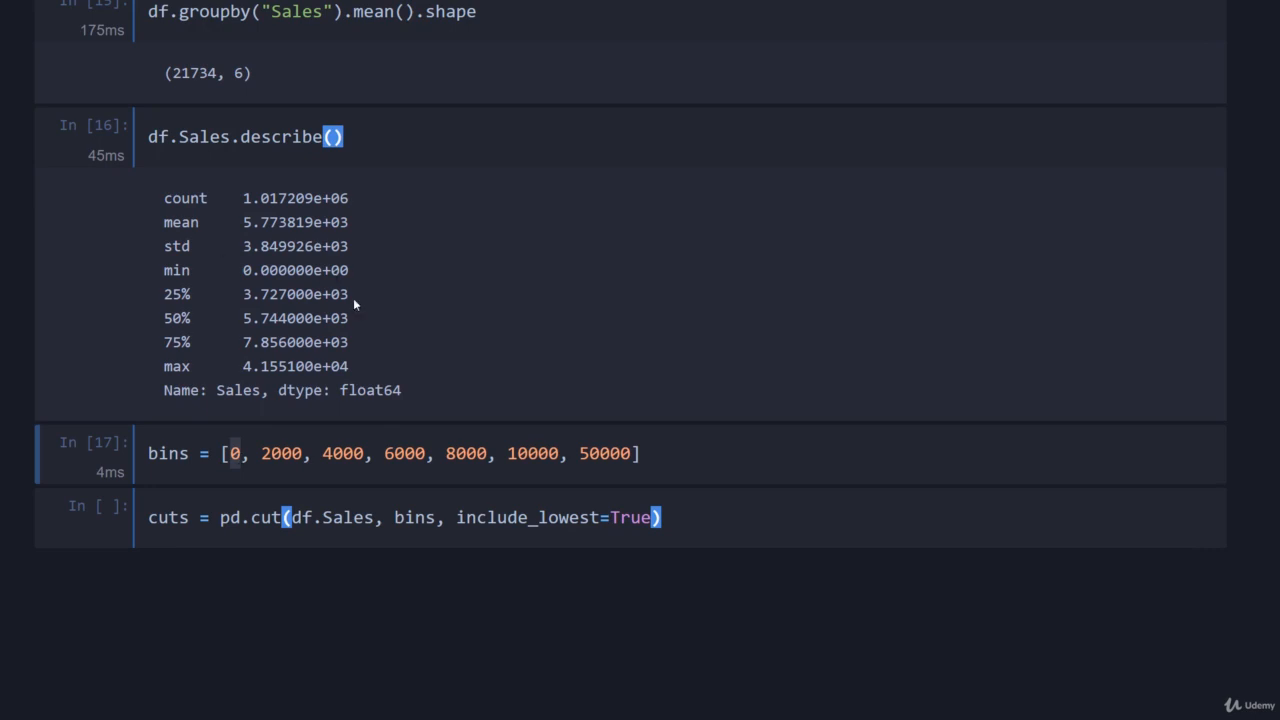
pyautogui.moveTo(357, 308)
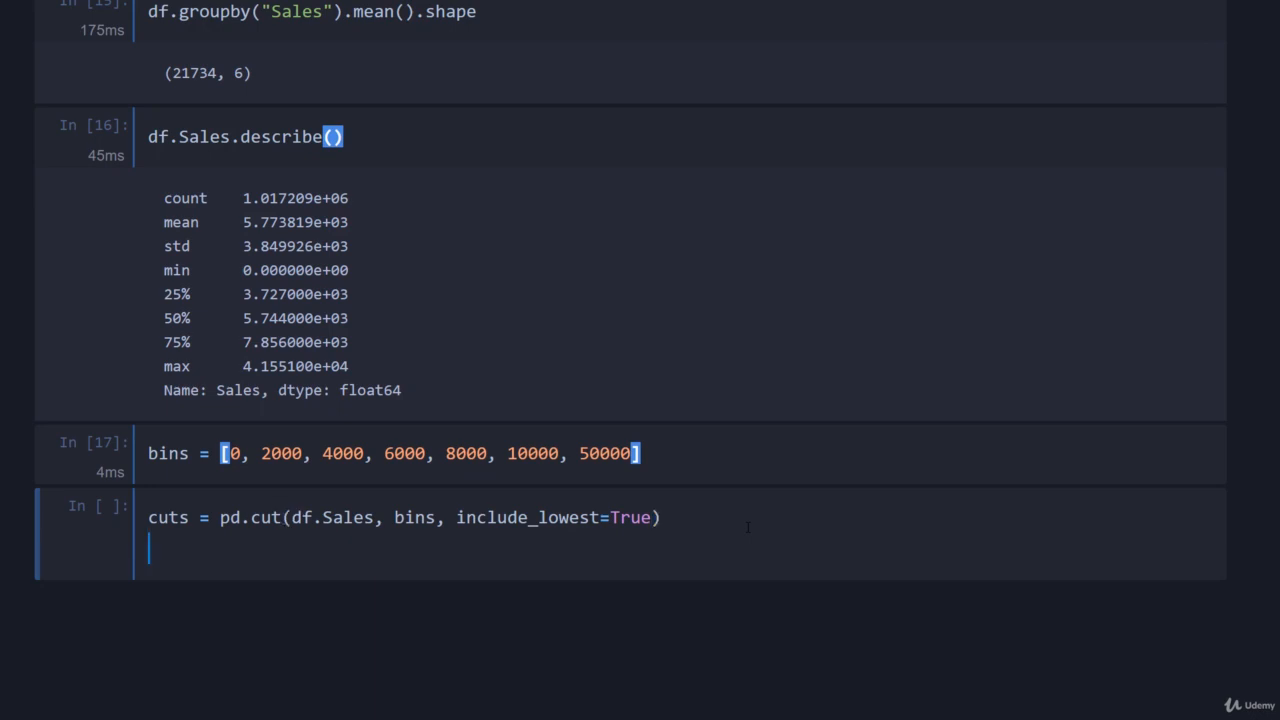
# Step: Assign cuts to df["SalesGroup"] and preview the rows
pyautogui.write('df["Sale"]')
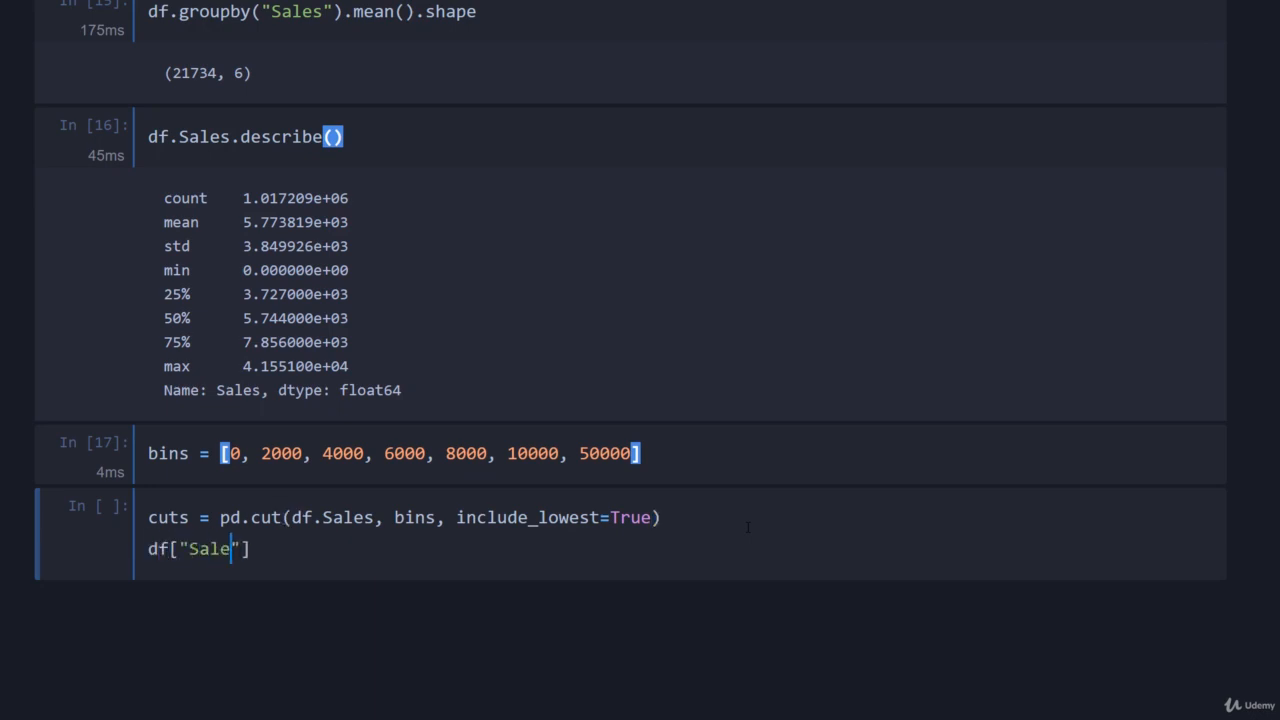
pyautogui.write('sGroup')
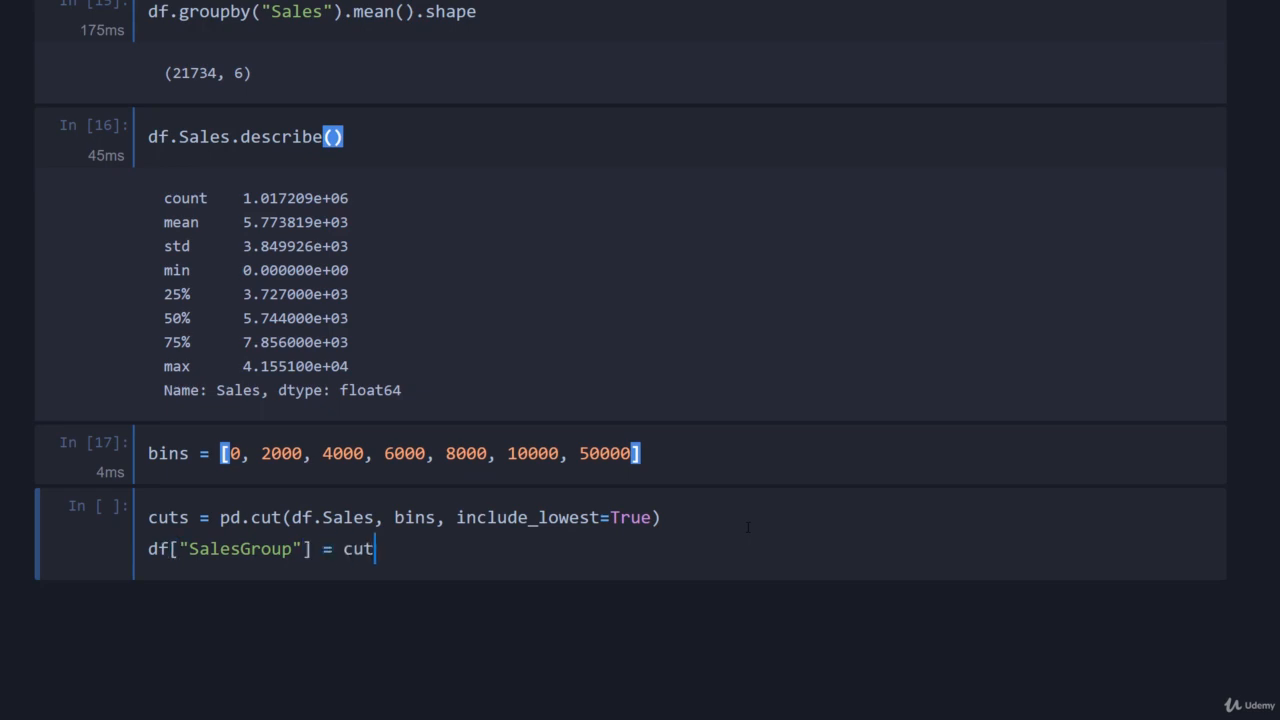
pyautogui.write('s')
pyautogui.write('df.head()')
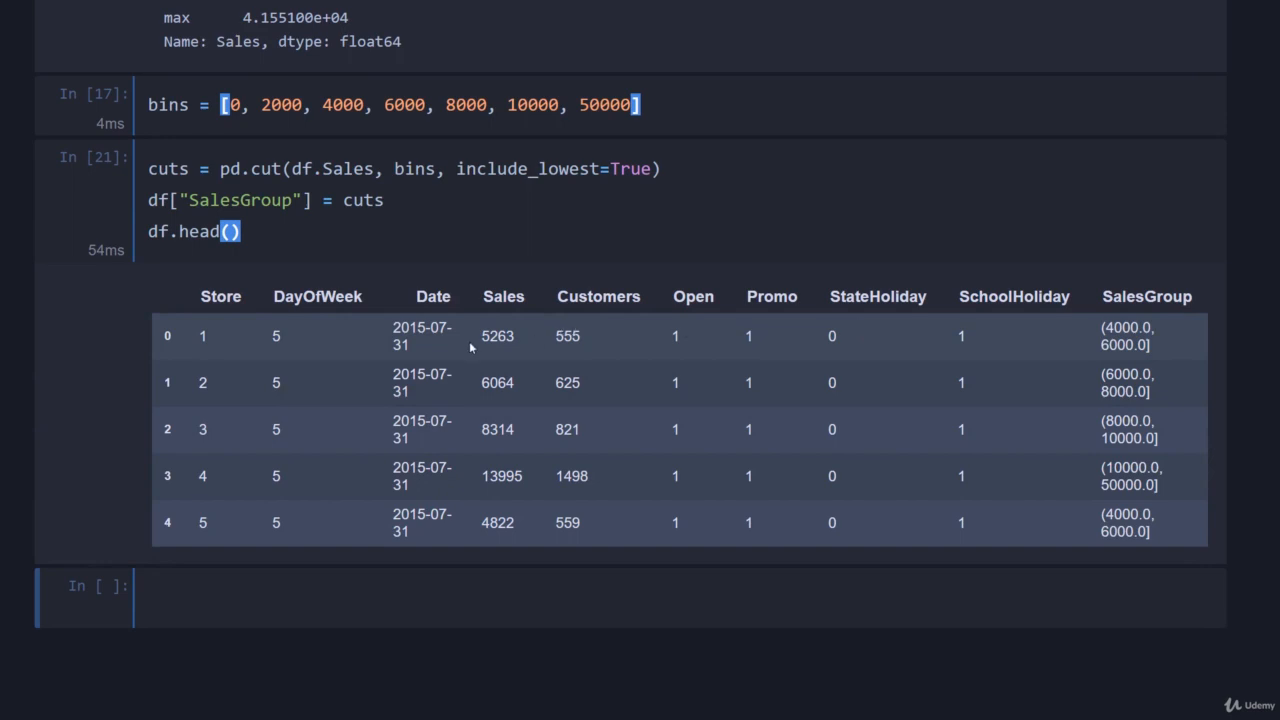
# Step: Run df.groupby(["Store", "SalesGroup"]).DayOfWeek.value_counts() to count days per group
pyautogui.scroll(3)
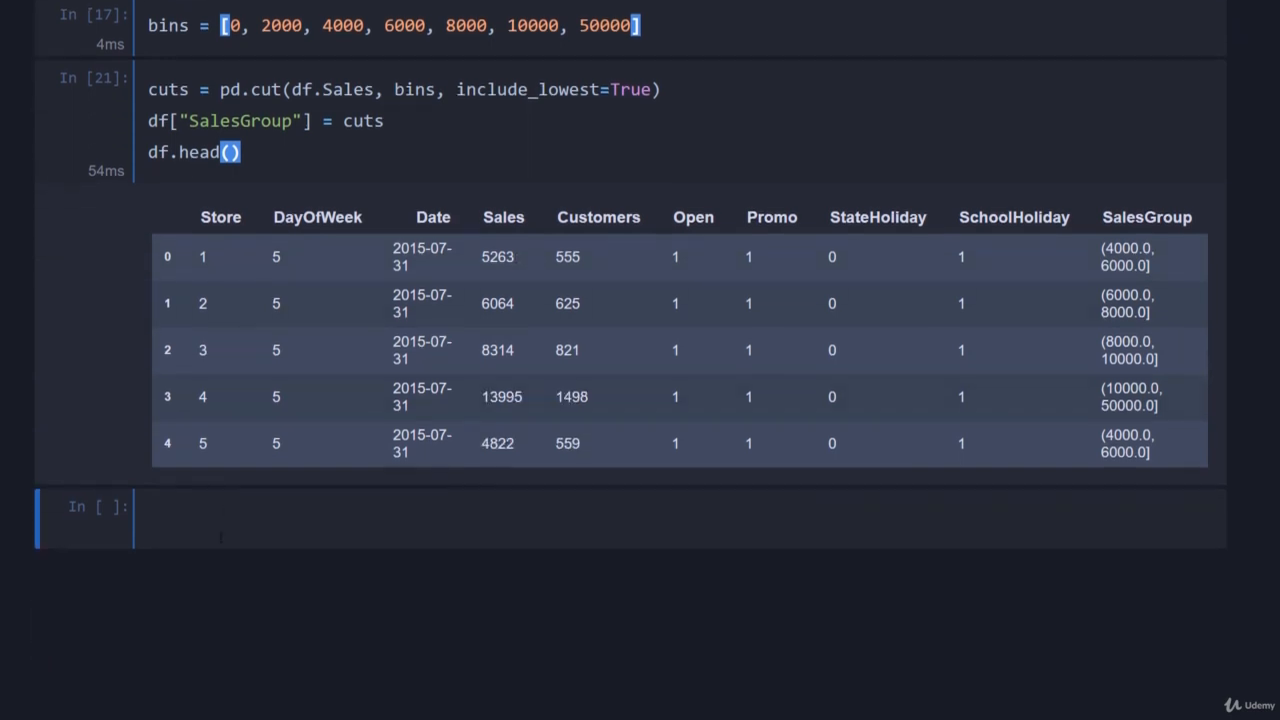
pyautogui.write('df')
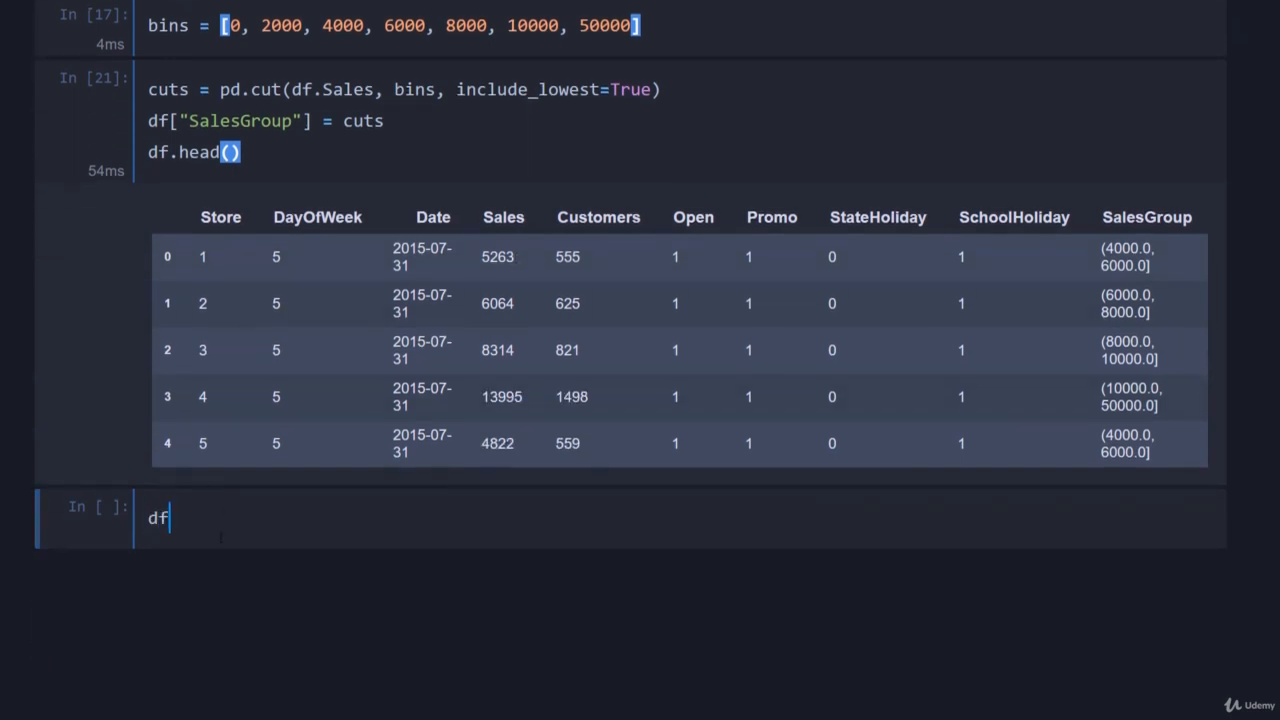
pyautogui.write('.groupby()')
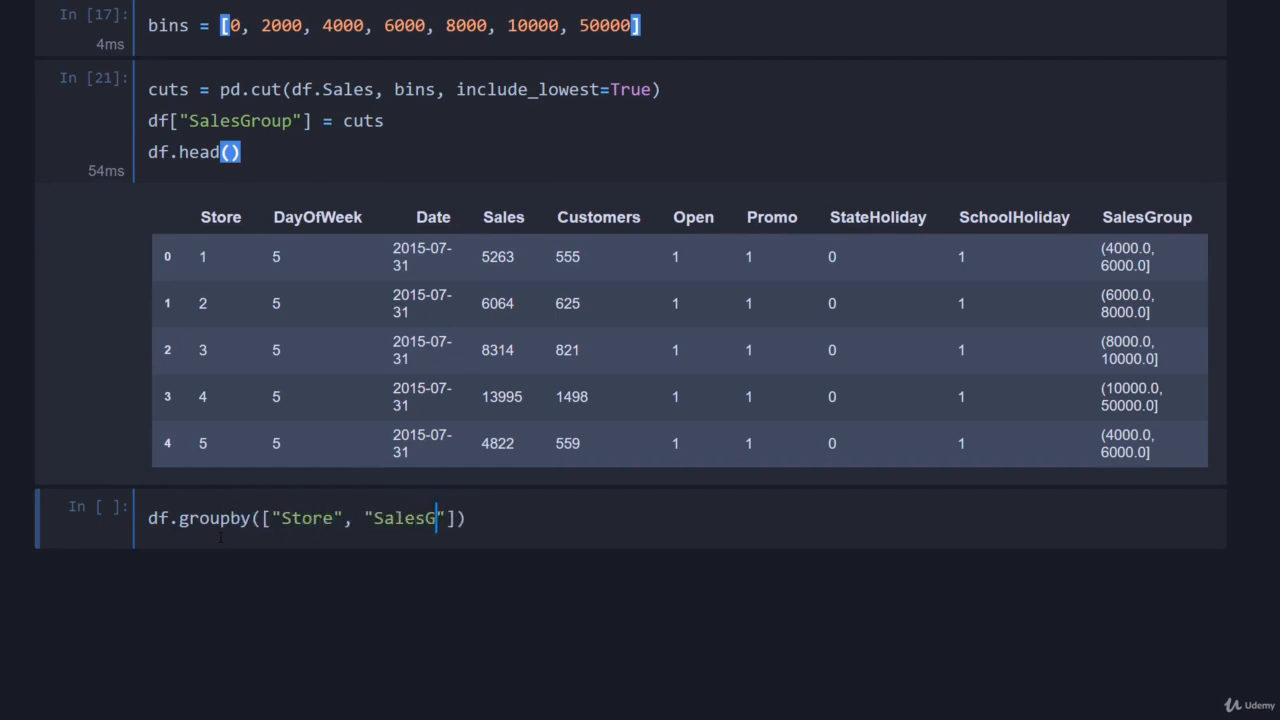
pyautogui.write('roup"]).')
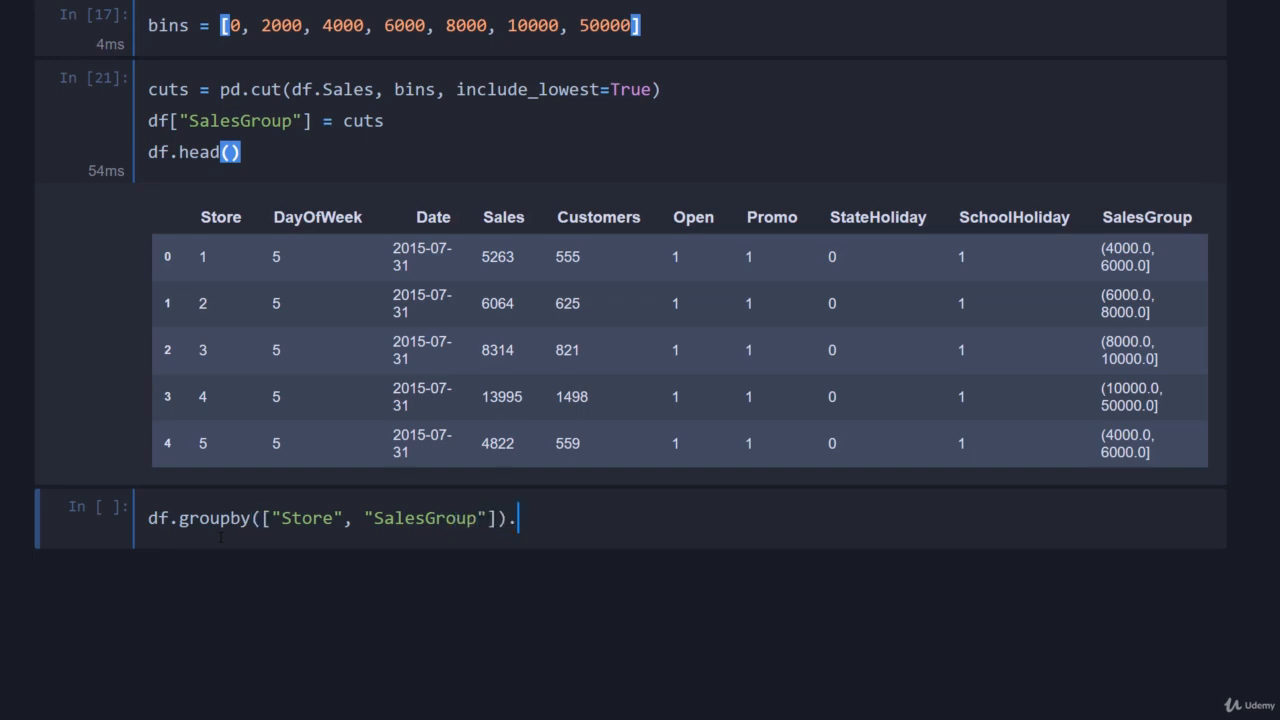
pyautogui.write('DayOfWeek')
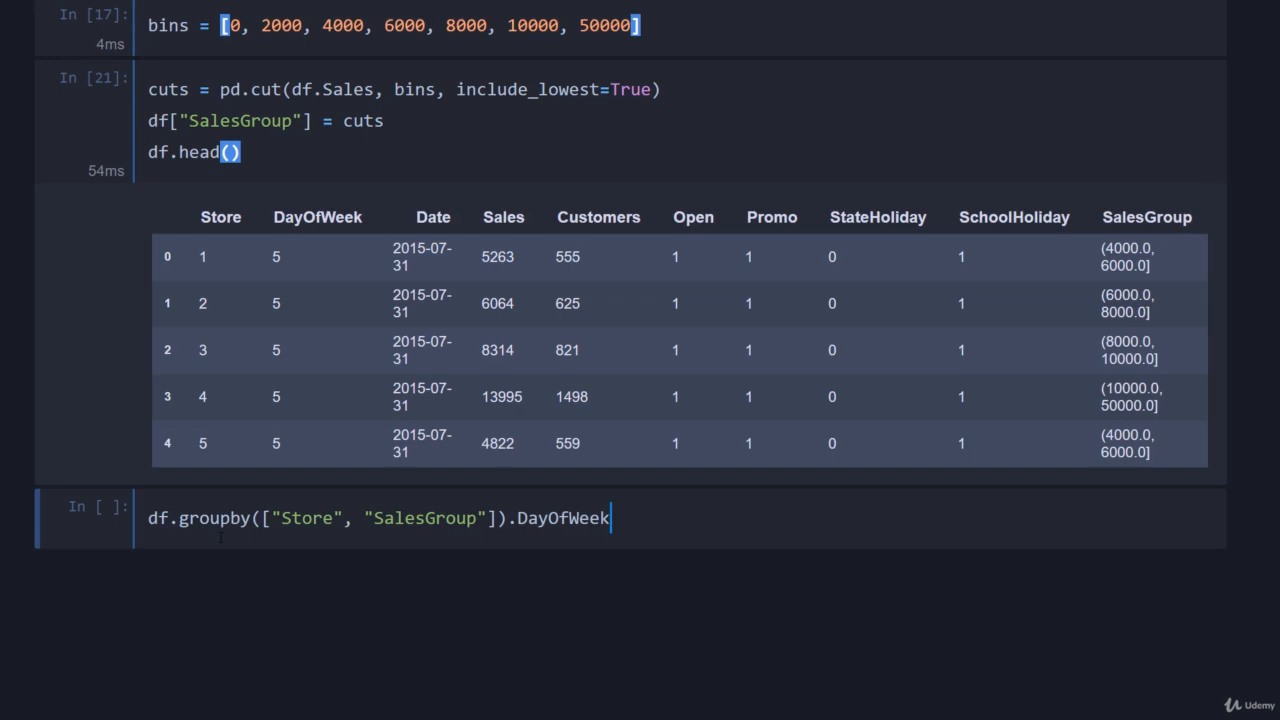
pyautogui.write('.value')
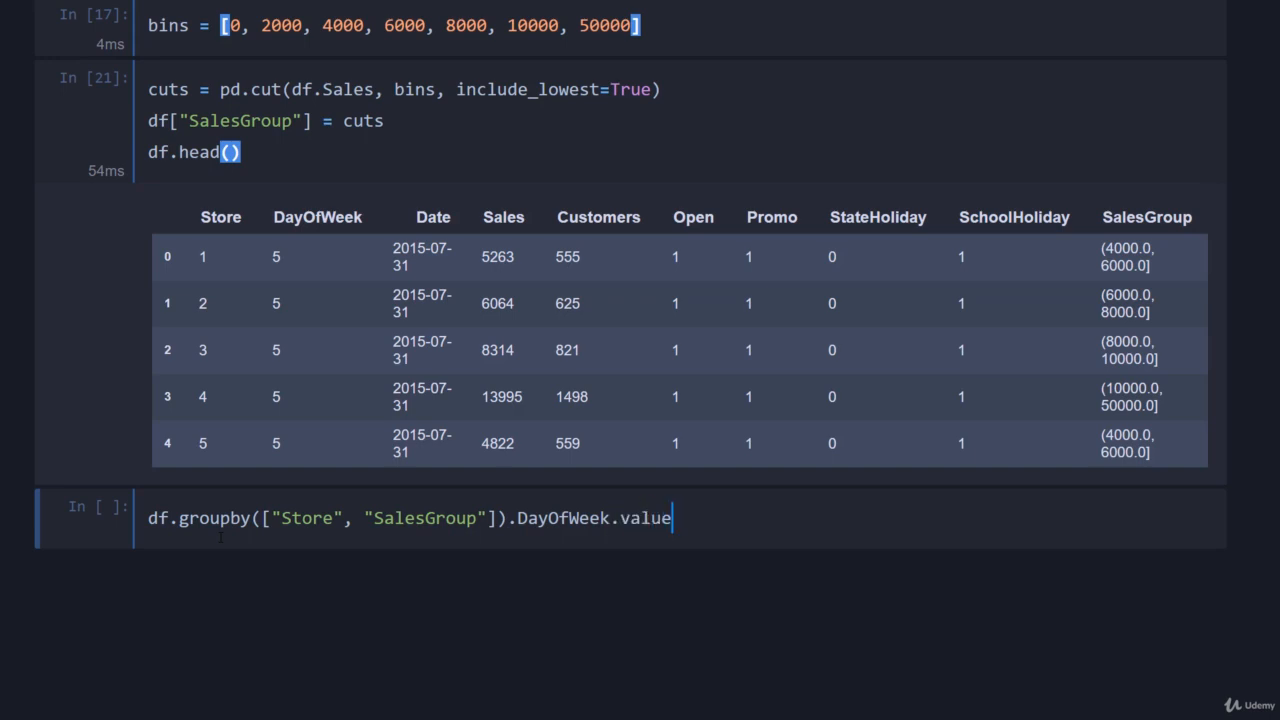
pyautogui.write('_counts()')
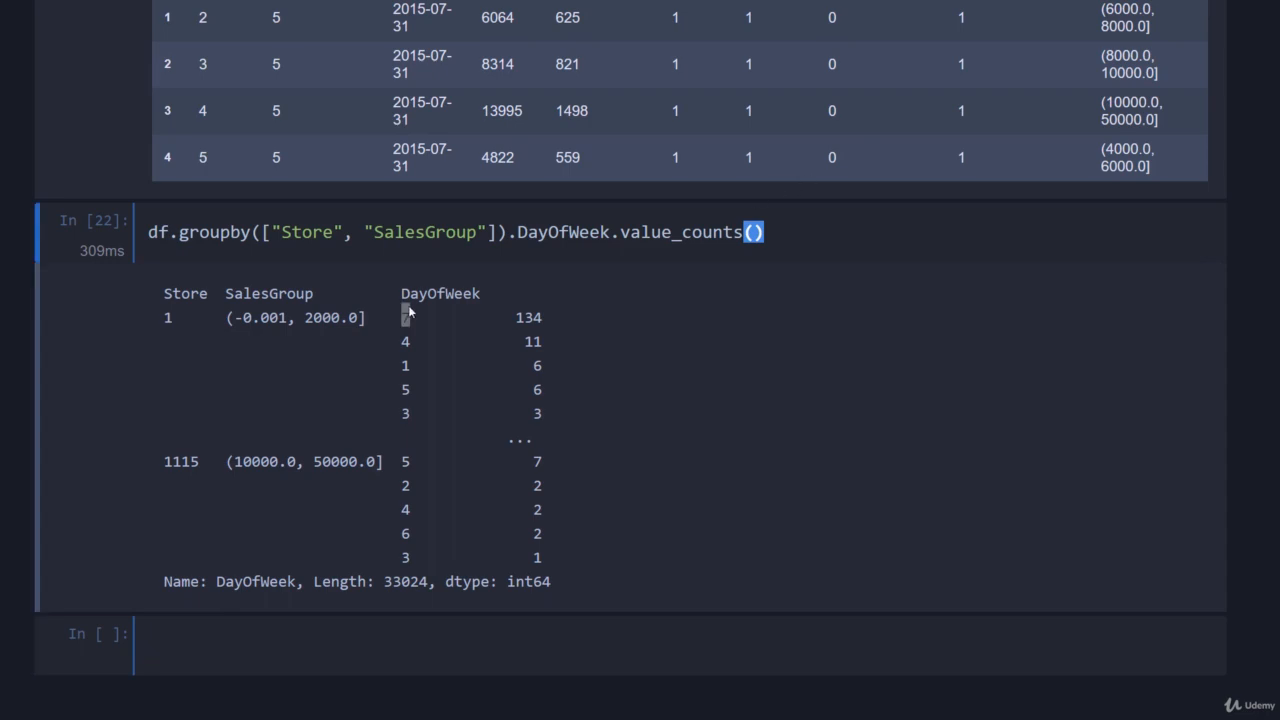
pyautogui.moveTo(405, 317)
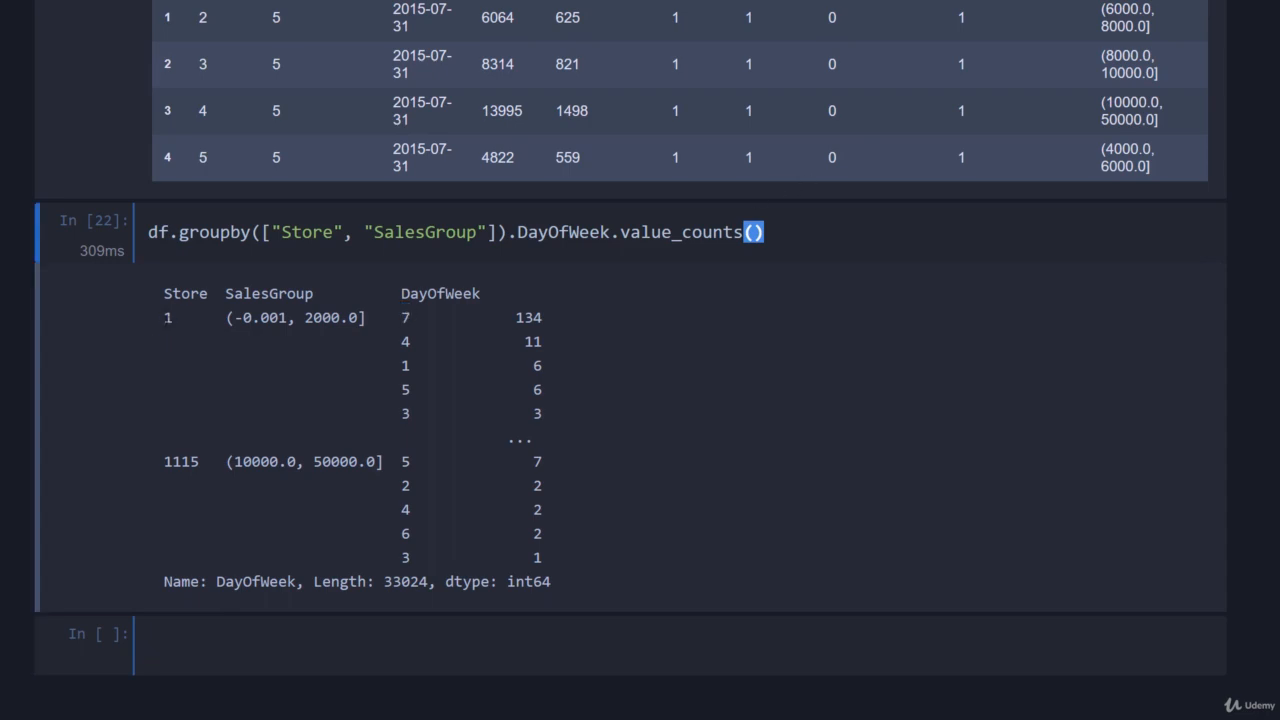
# Step: Highlight the count 134 for Store 1's lowest sales group
pyautogui.doubleClick(528, 317)
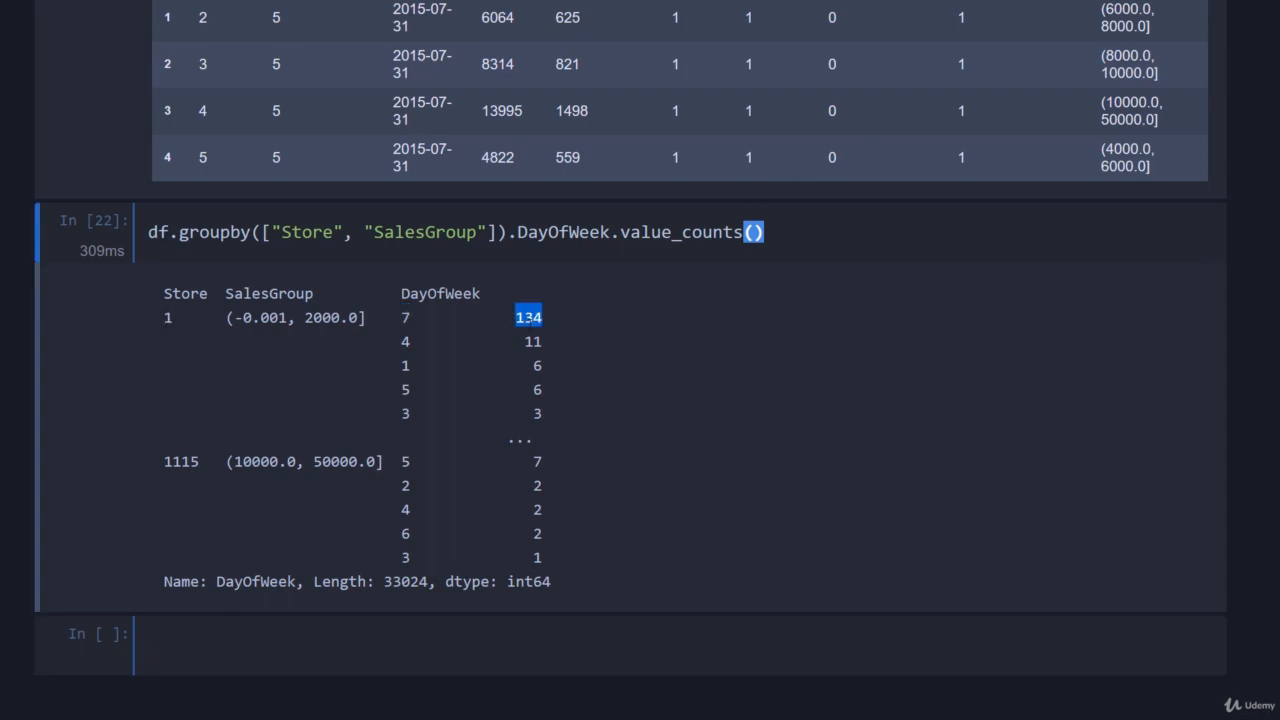
pyautogui.click(406, 317)
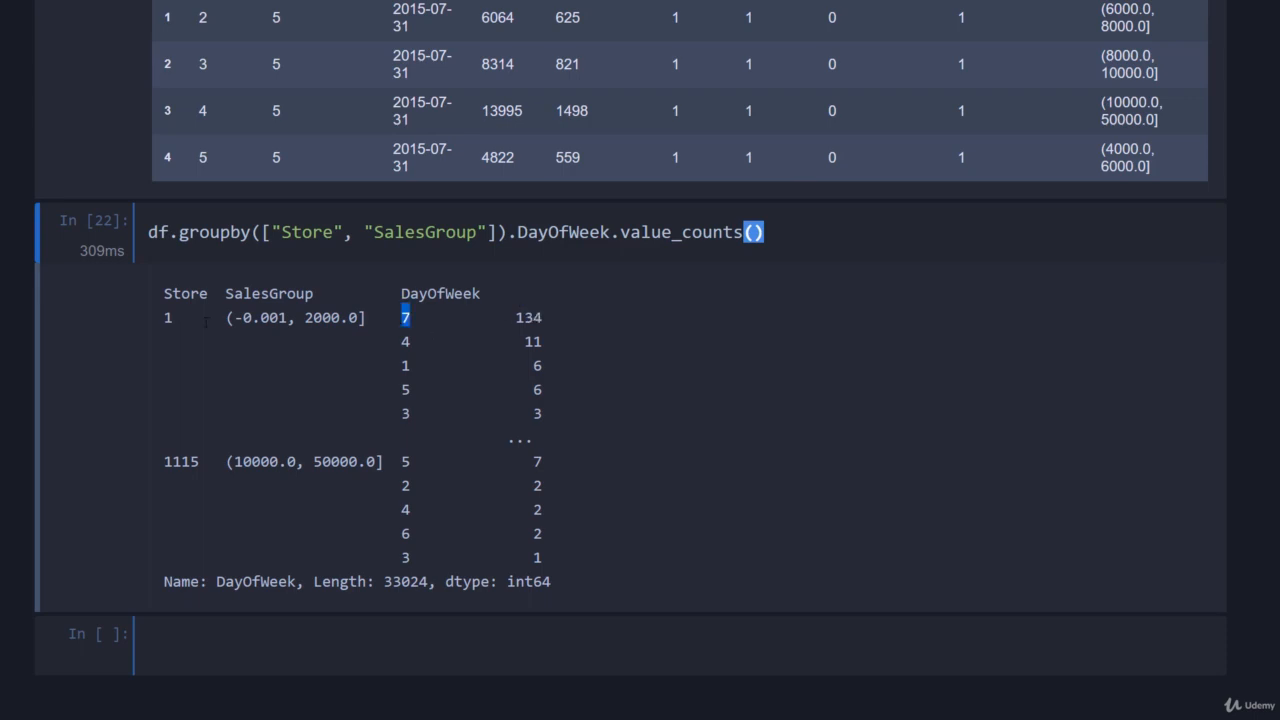
pyautogui.moveTo(780, 292)
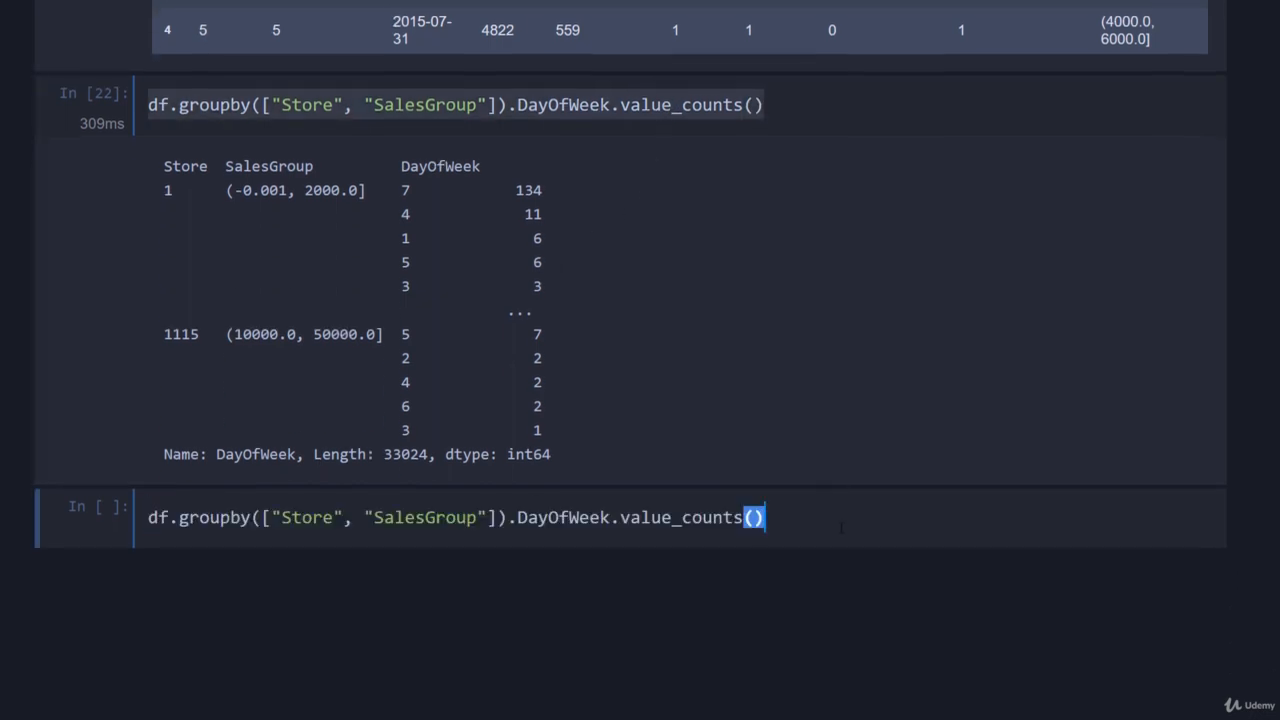
# Step: Append .unstack to the value_counts code and run it
pyautogui.write('.')
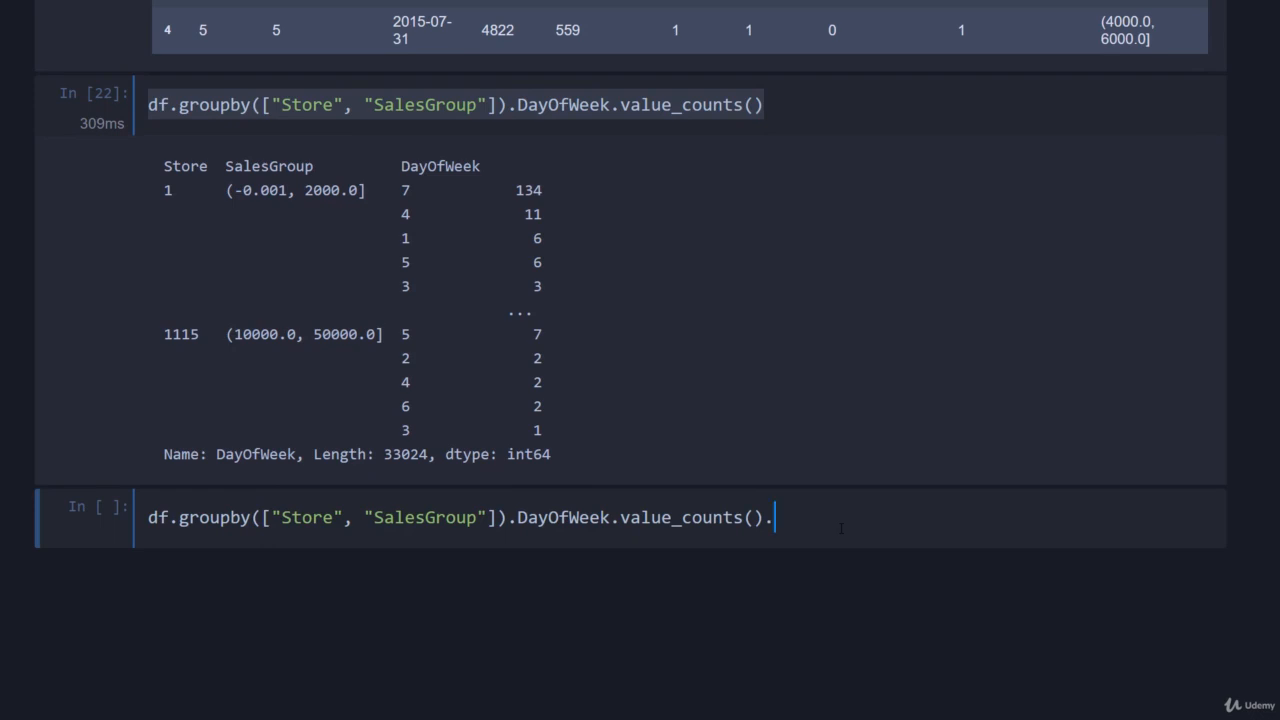
pyautogui.write('unstack(')
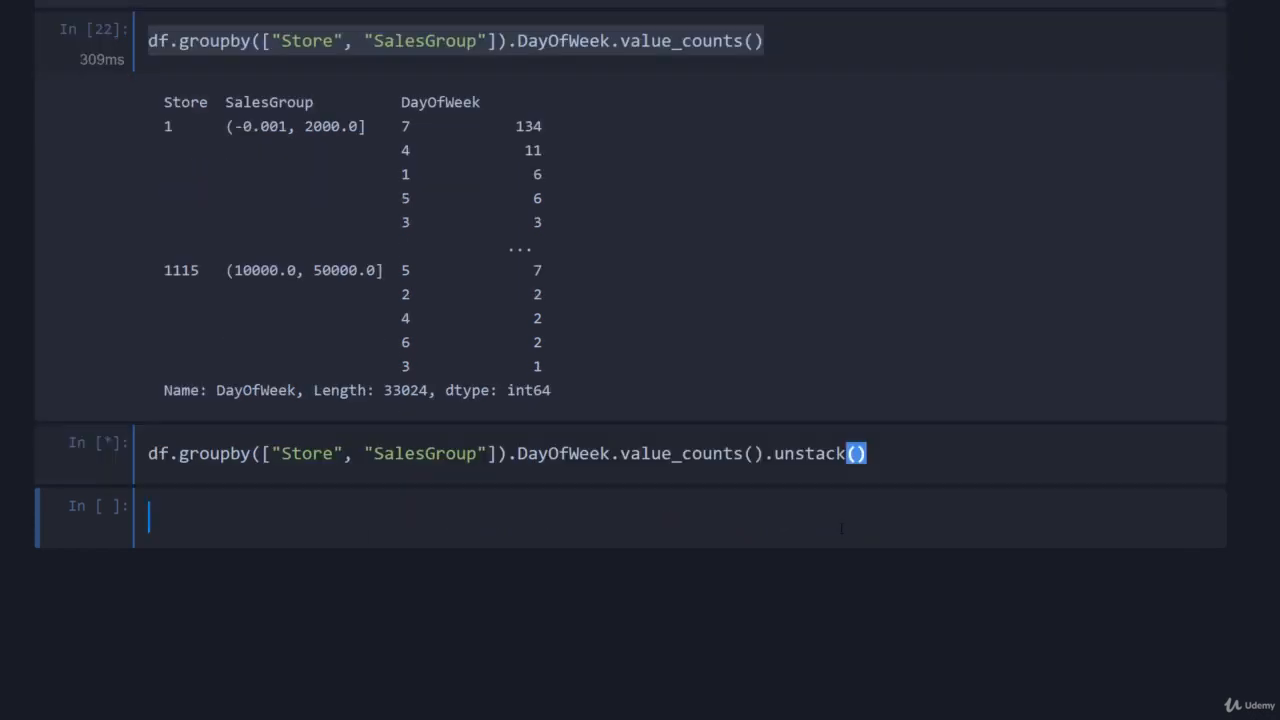
pyautogui.press('Shift+Return')
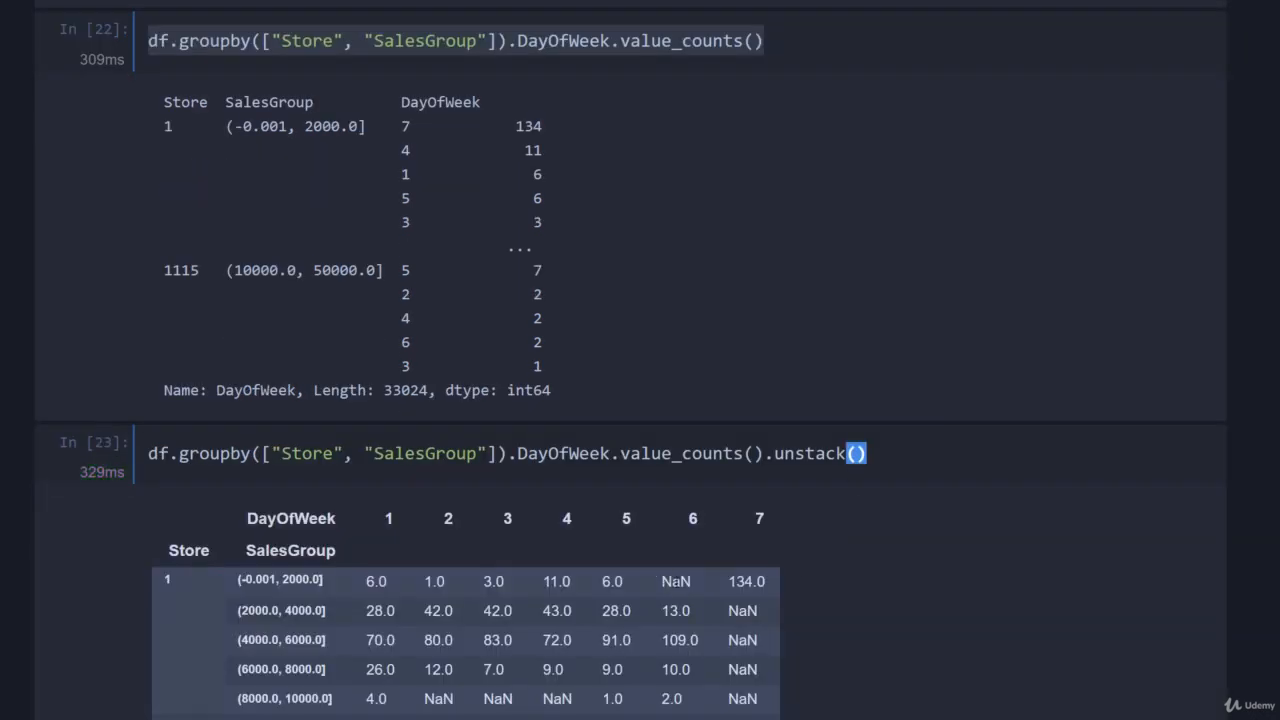
pyautogui.scroll(-3)
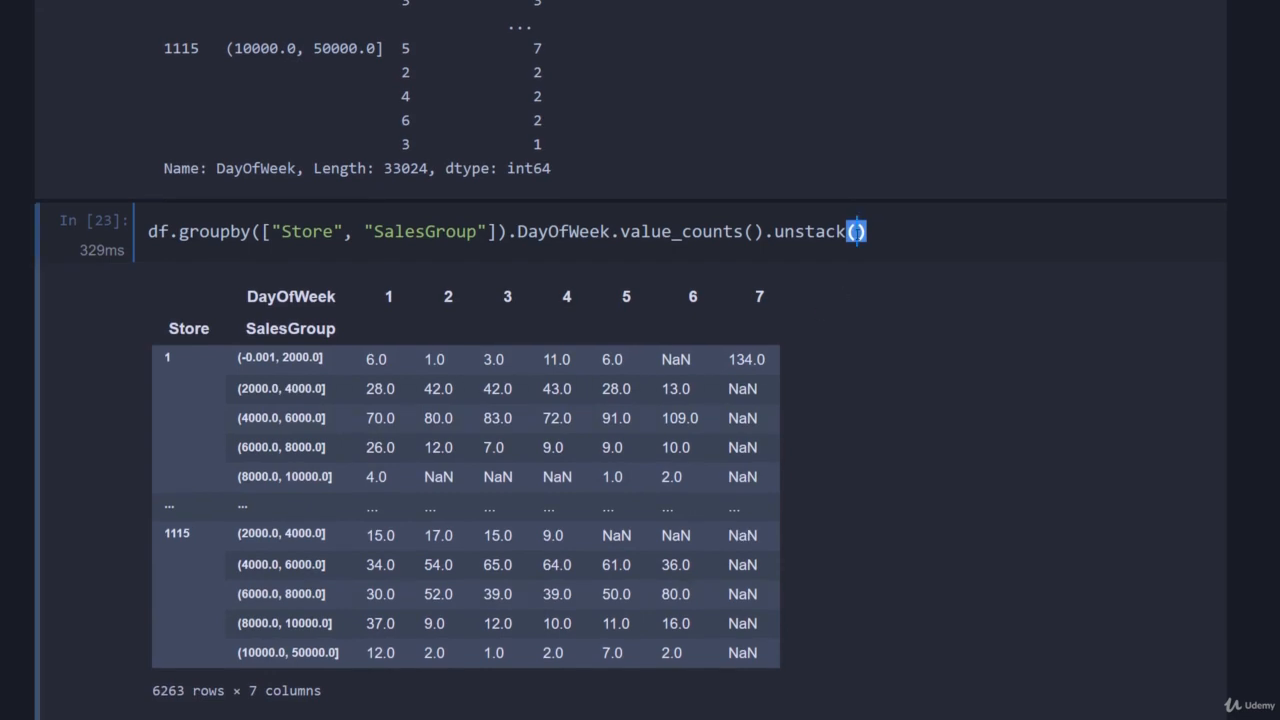
# Step: Add fill_value=0 to unstack and review the 6263 × 7 table
pyautogui.write('fill_value=0')
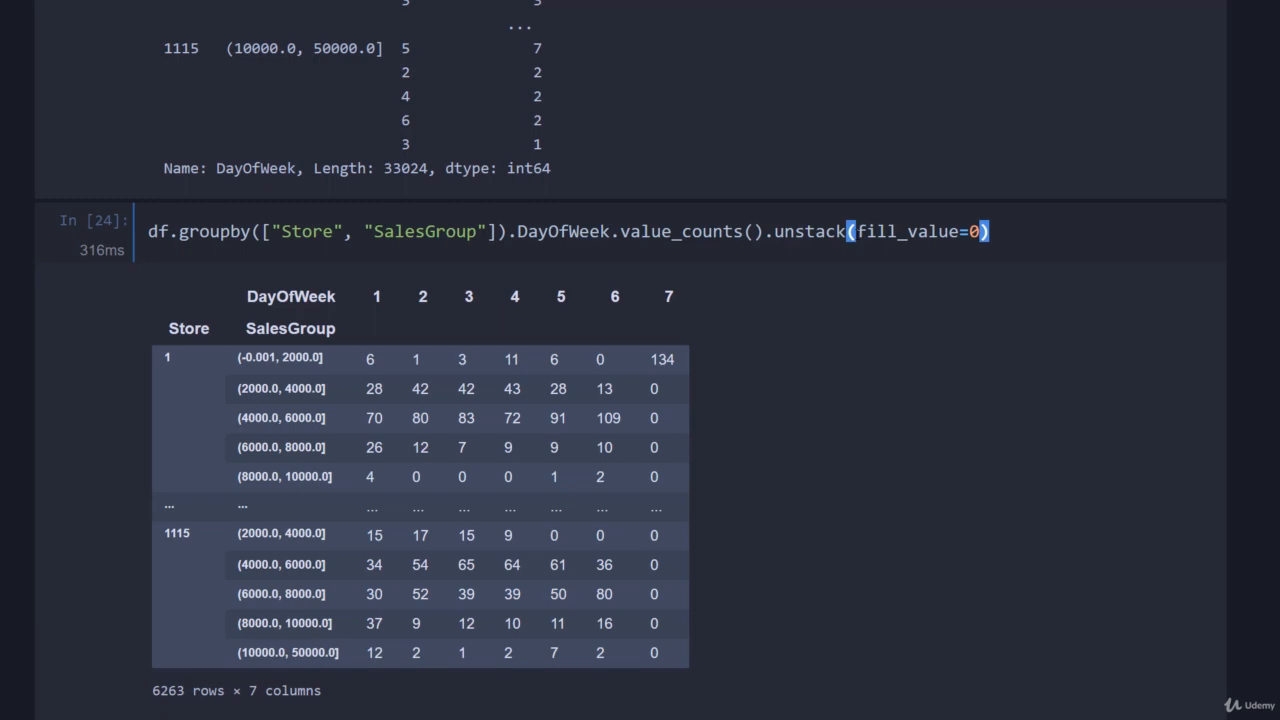
pyautogui.moveTo(680, 410)
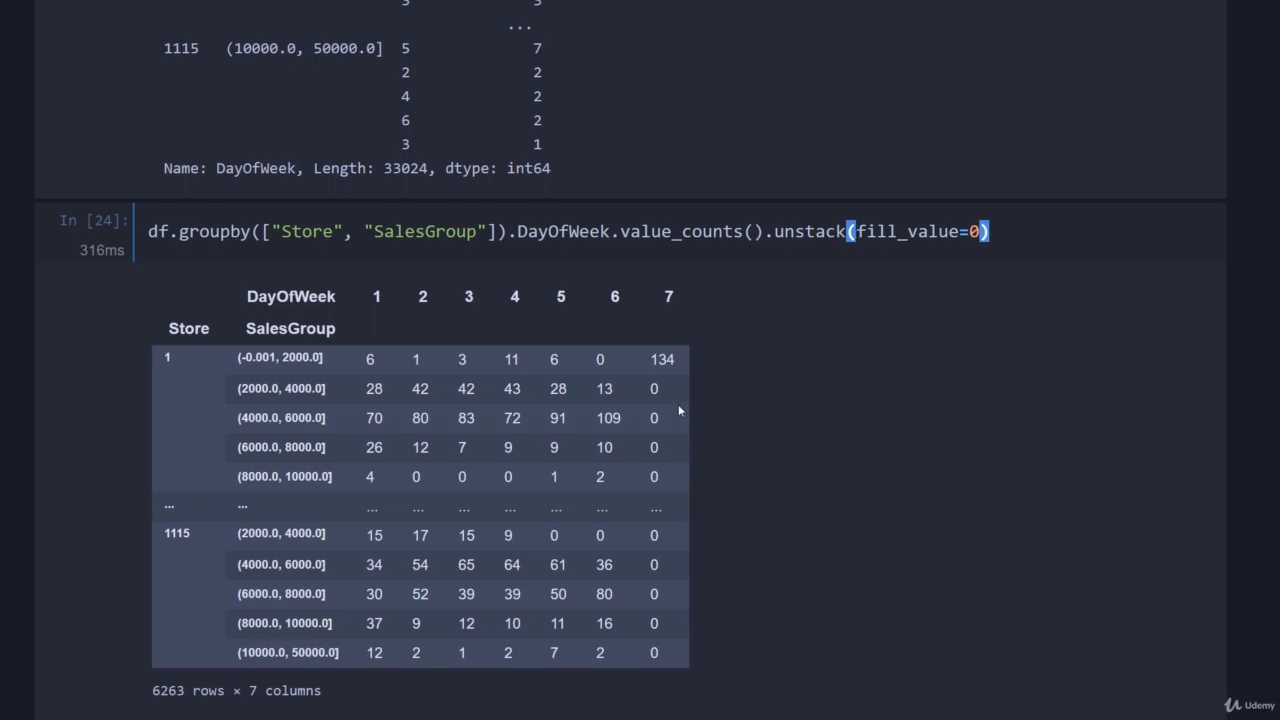
pyautogui.scroll(3)
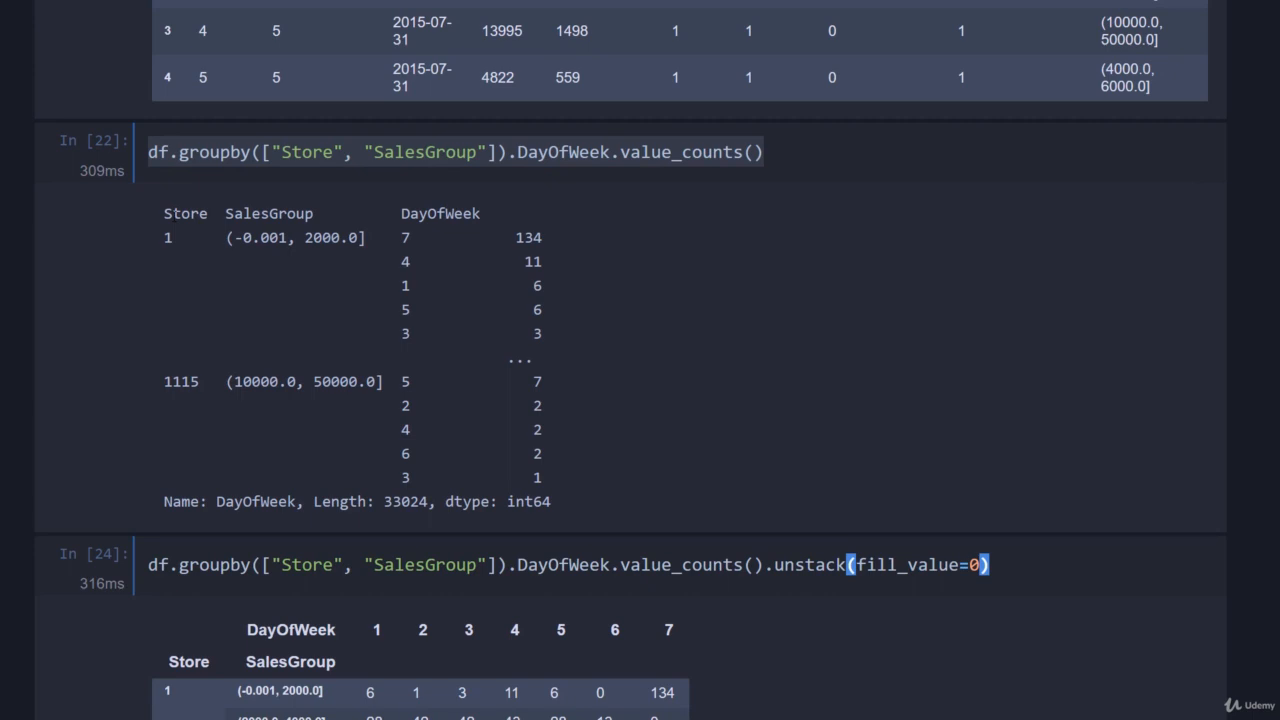
pyautogui.scroll(-3)
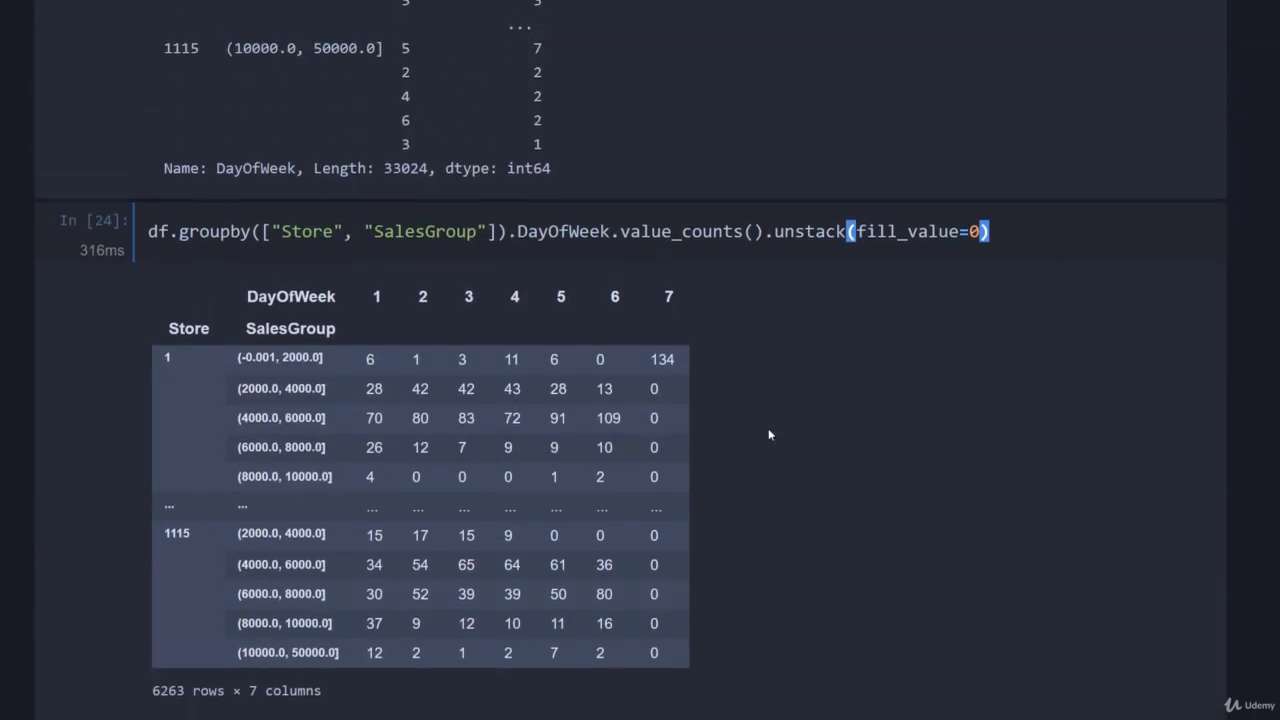
pyautogui.moveTo(13, 387)
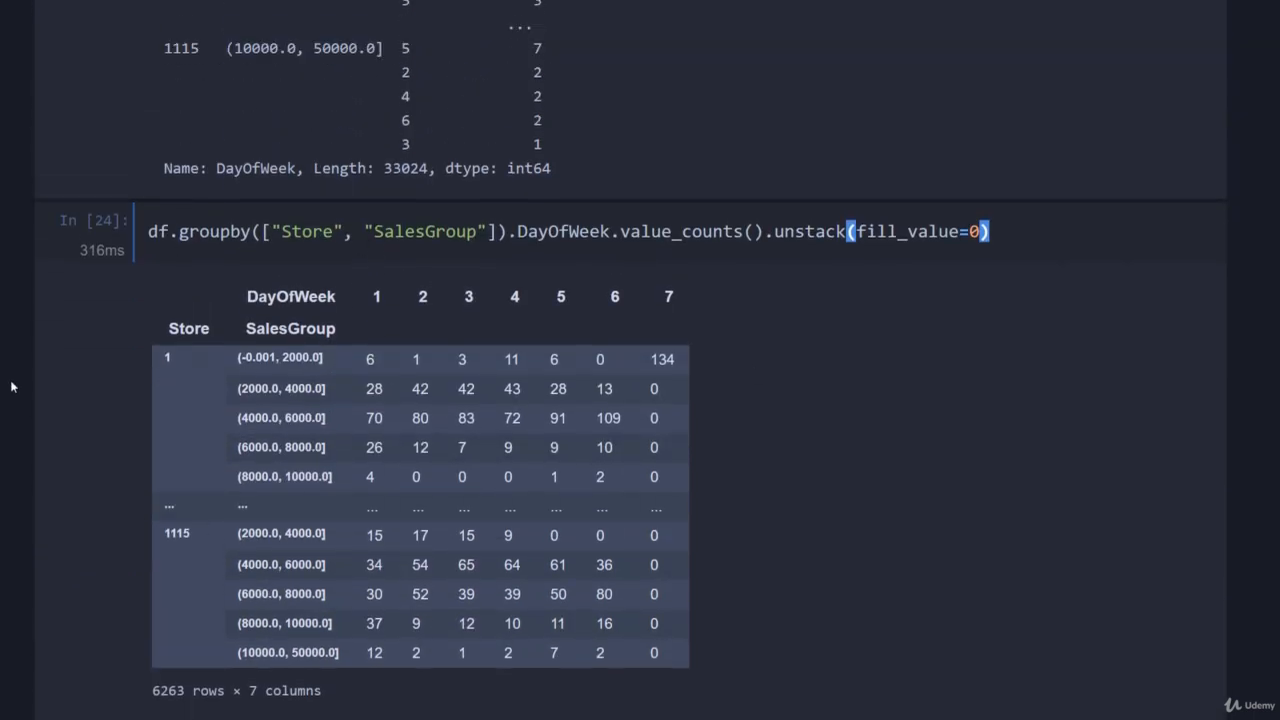
pyautogui.scroll(3)
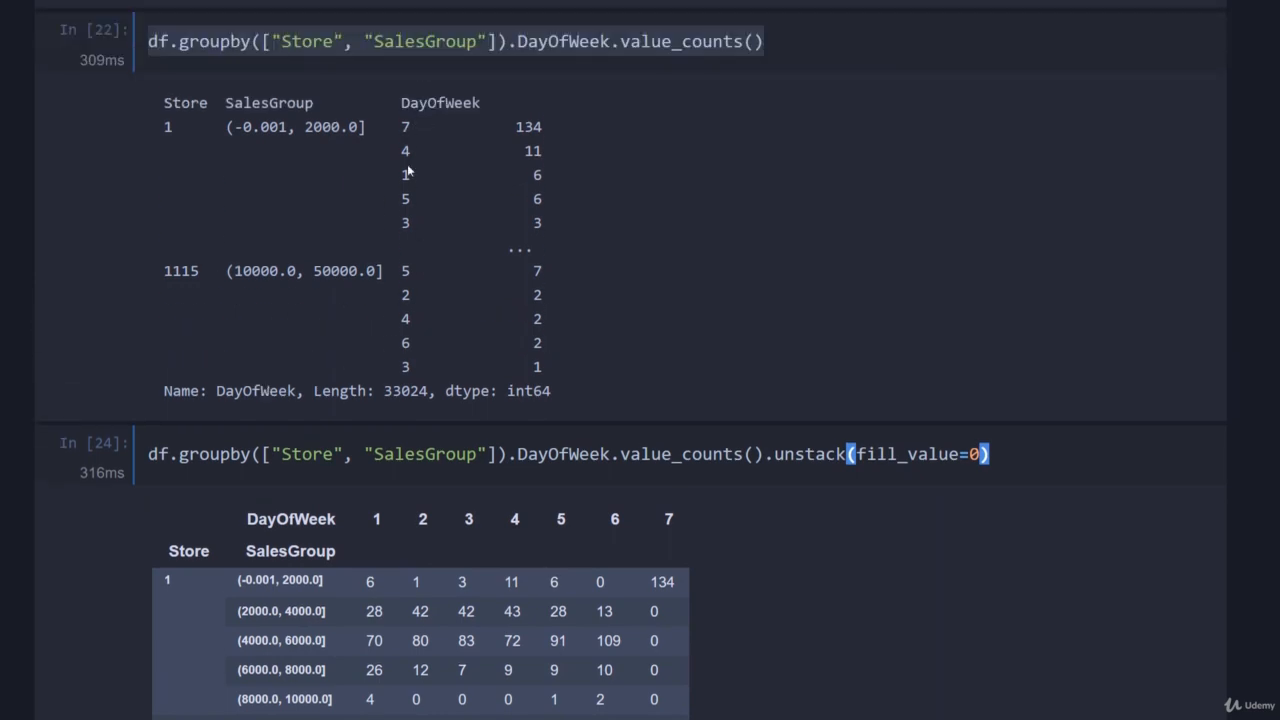
pyautogui.moveTo(528, 537)
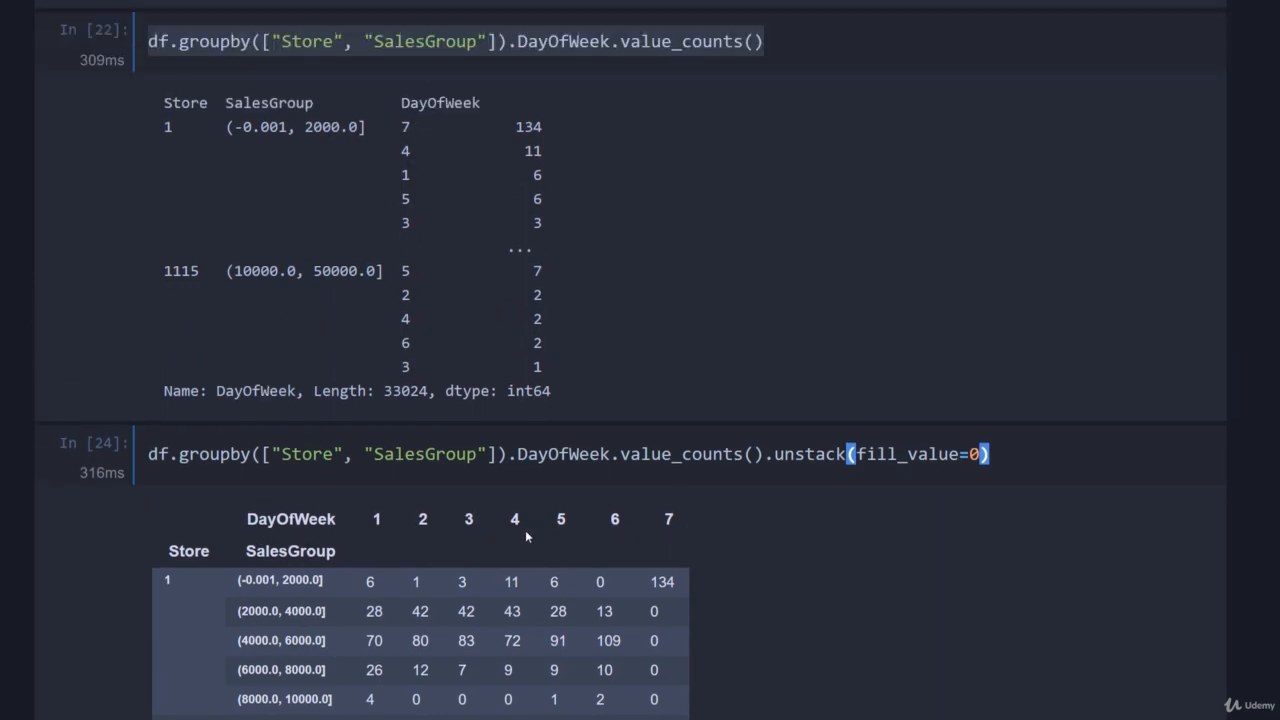
pyautogui.scroll(-3)
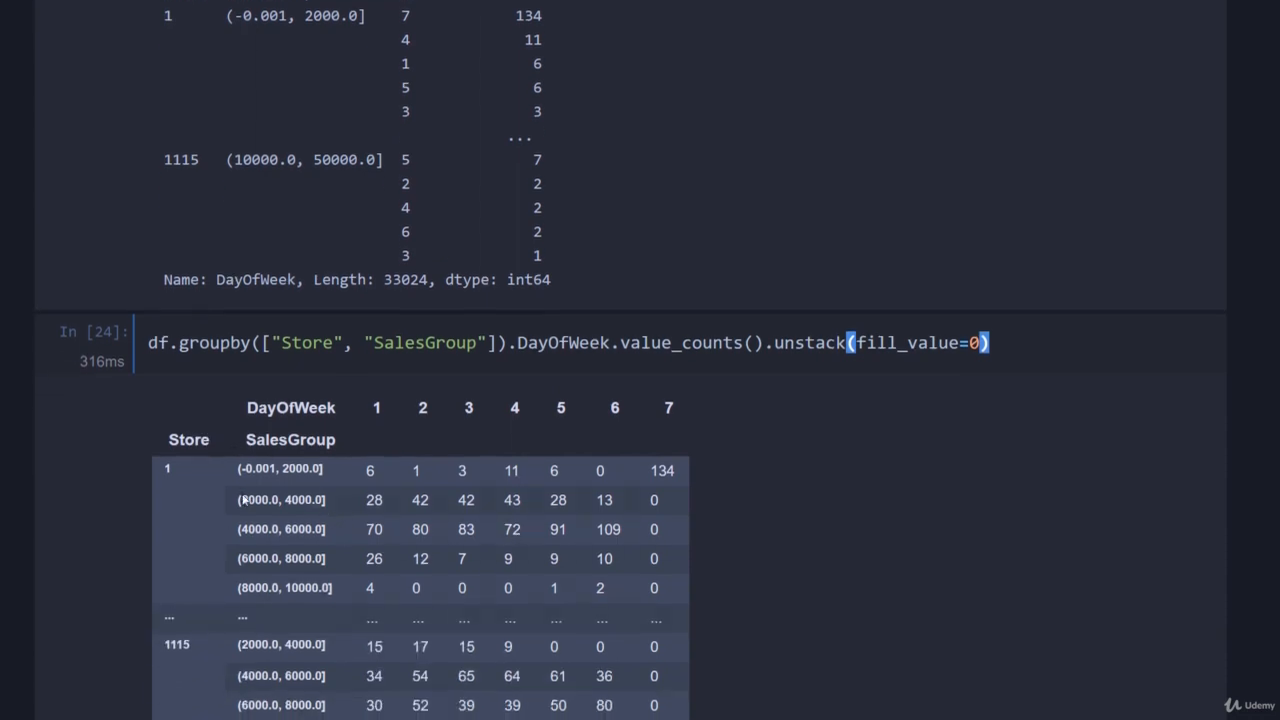
pyautogui.scroll(-3)
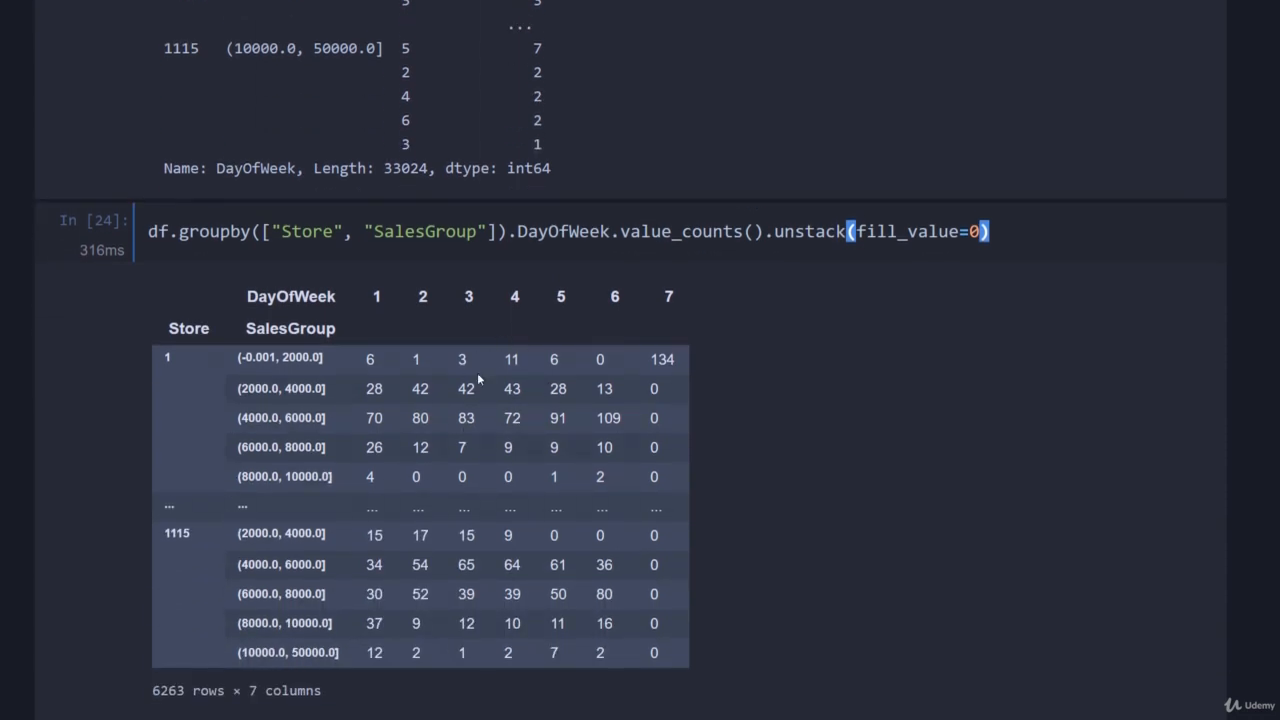
pyautogui.moveTo(882, 490)
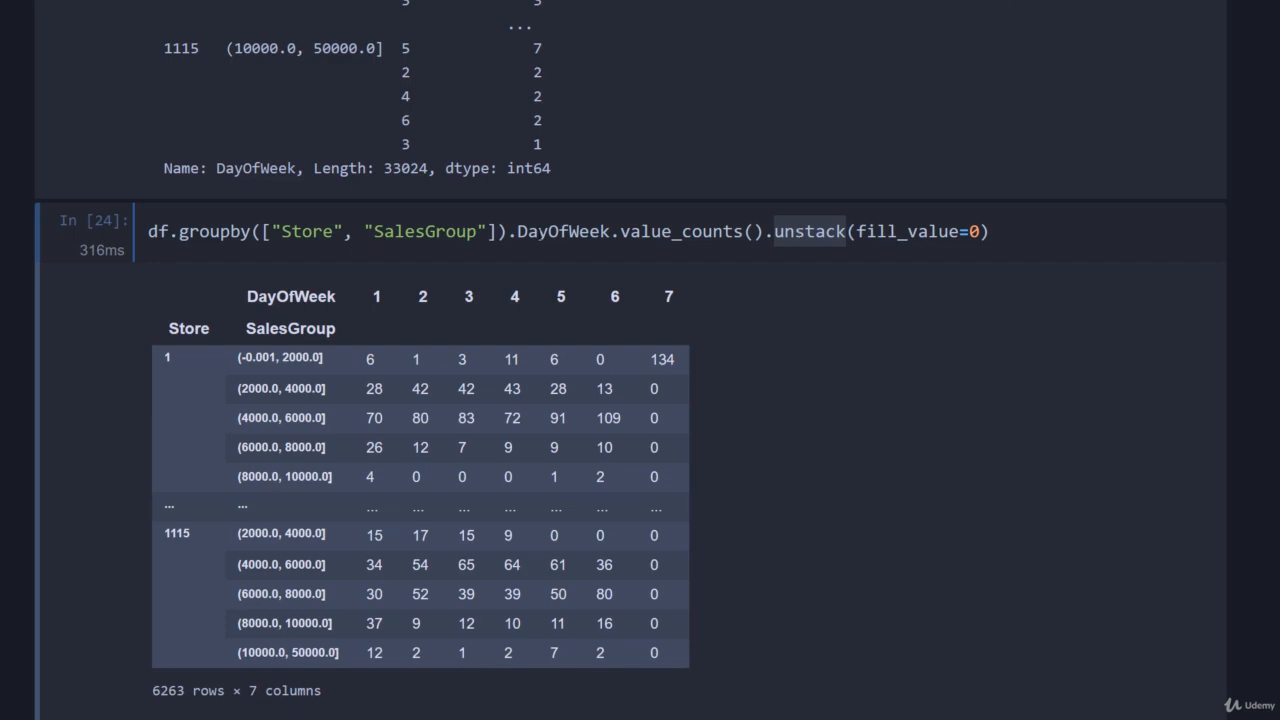
pyautogui.scroll(-3)
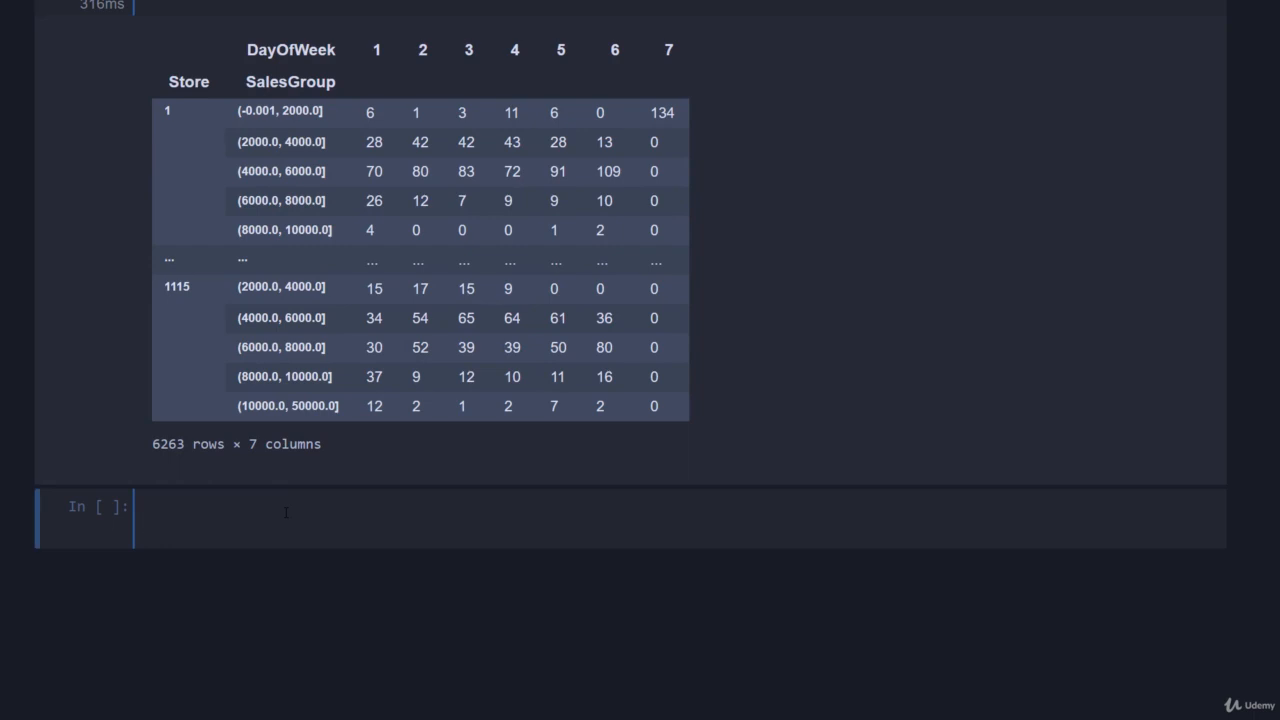
# Step: Run df.groupby(["Store", "SalesGroup", "DayOfWeek"]).count(), giving 46830 rows × 7 columns
pyautogui.write('df.groupby')
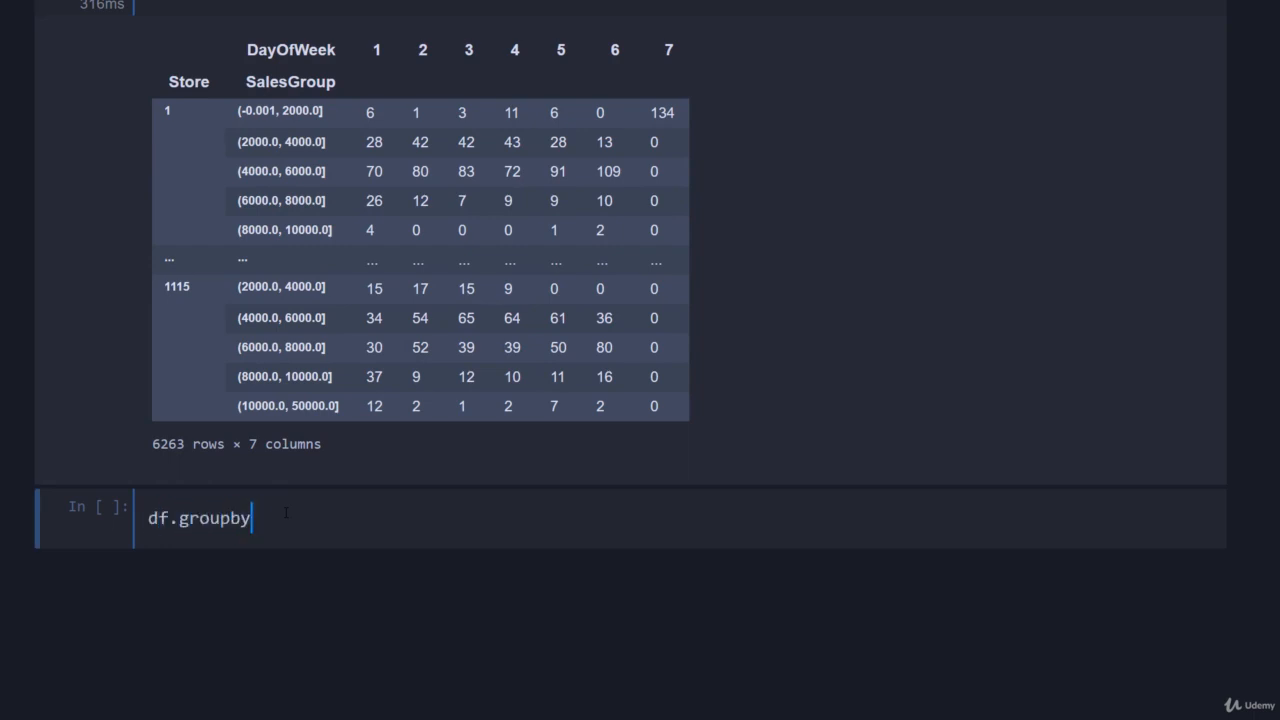
pyautogui.write('(["")')
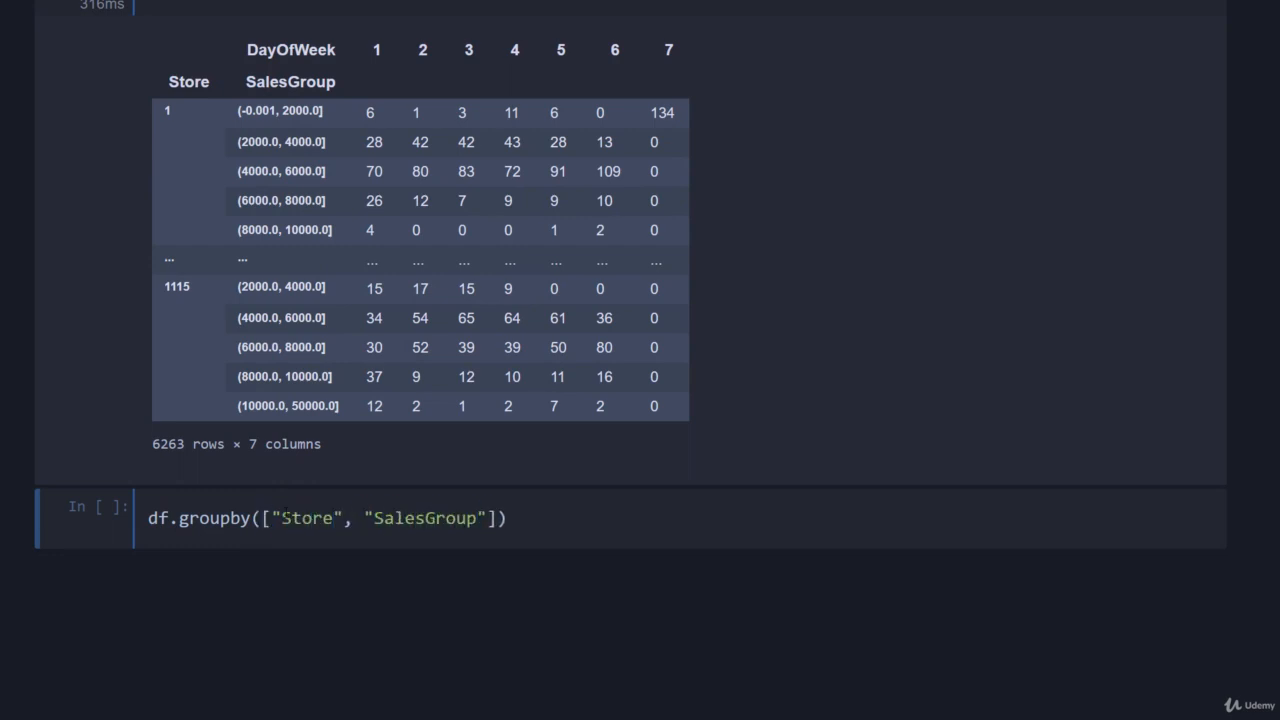
pyautogui.write(', "DayOfWeek"')
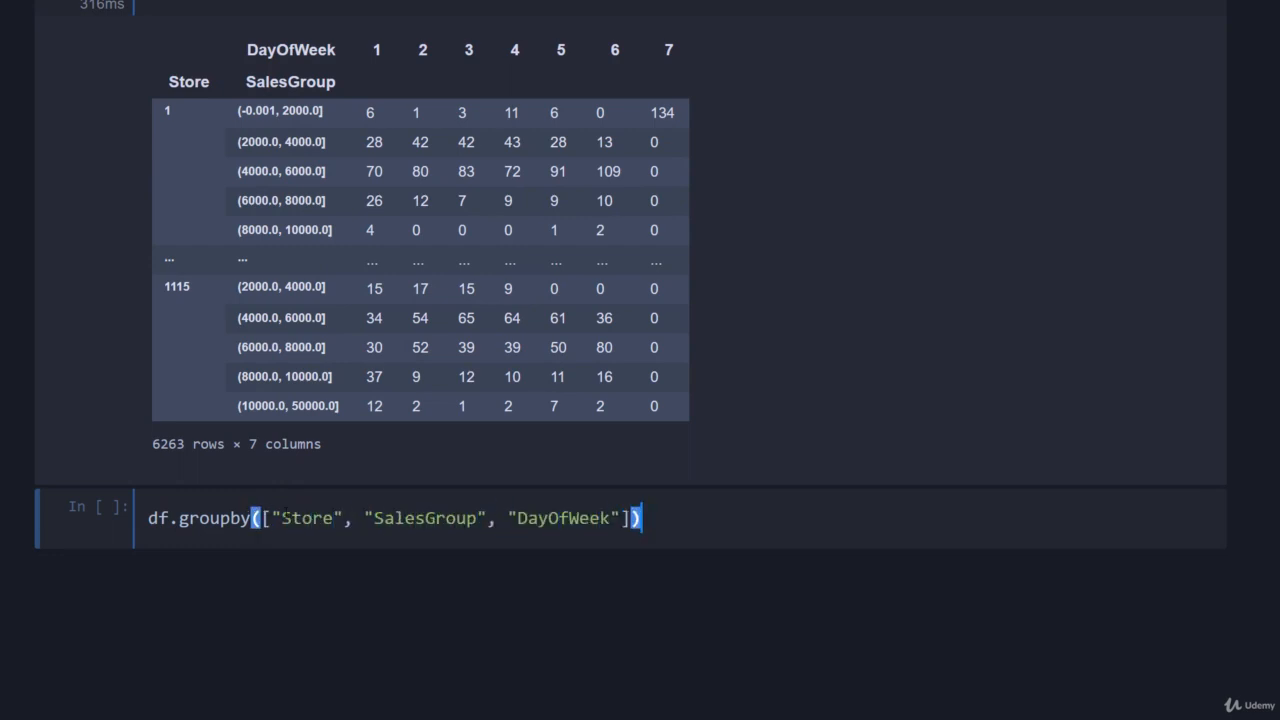
pyautogui.write('.count()')
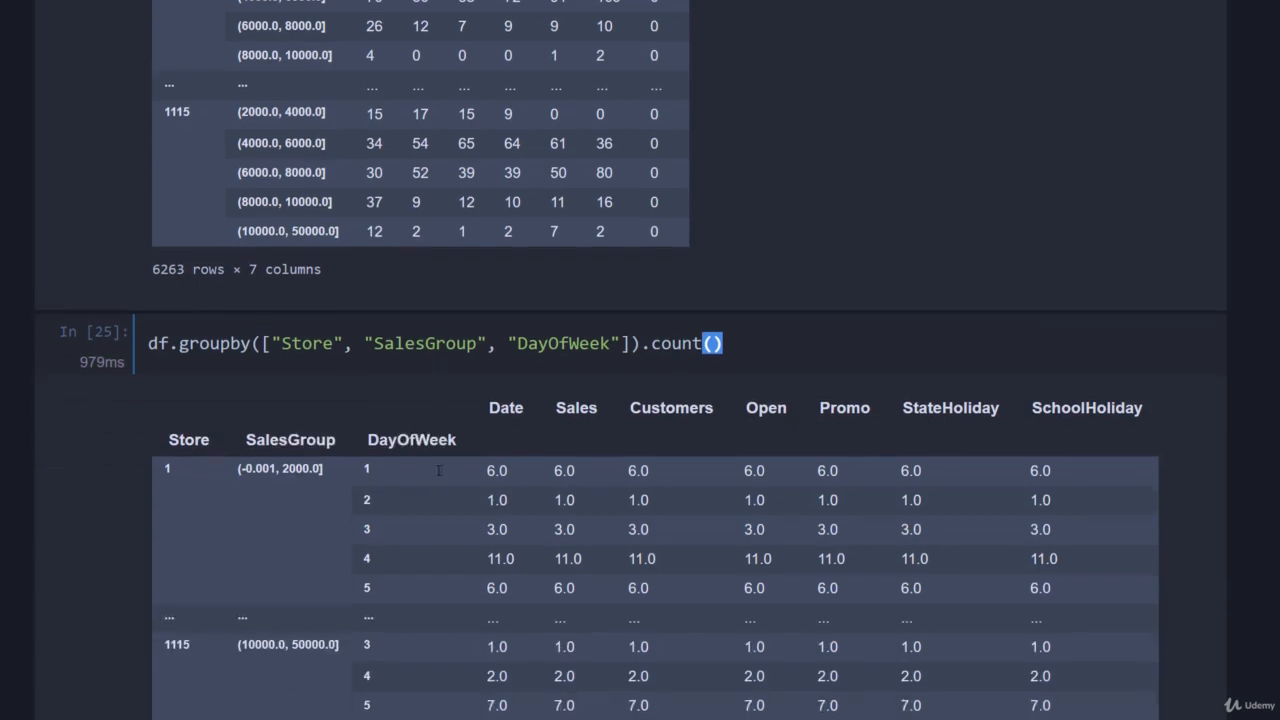
pyautogui.scroll(-3)
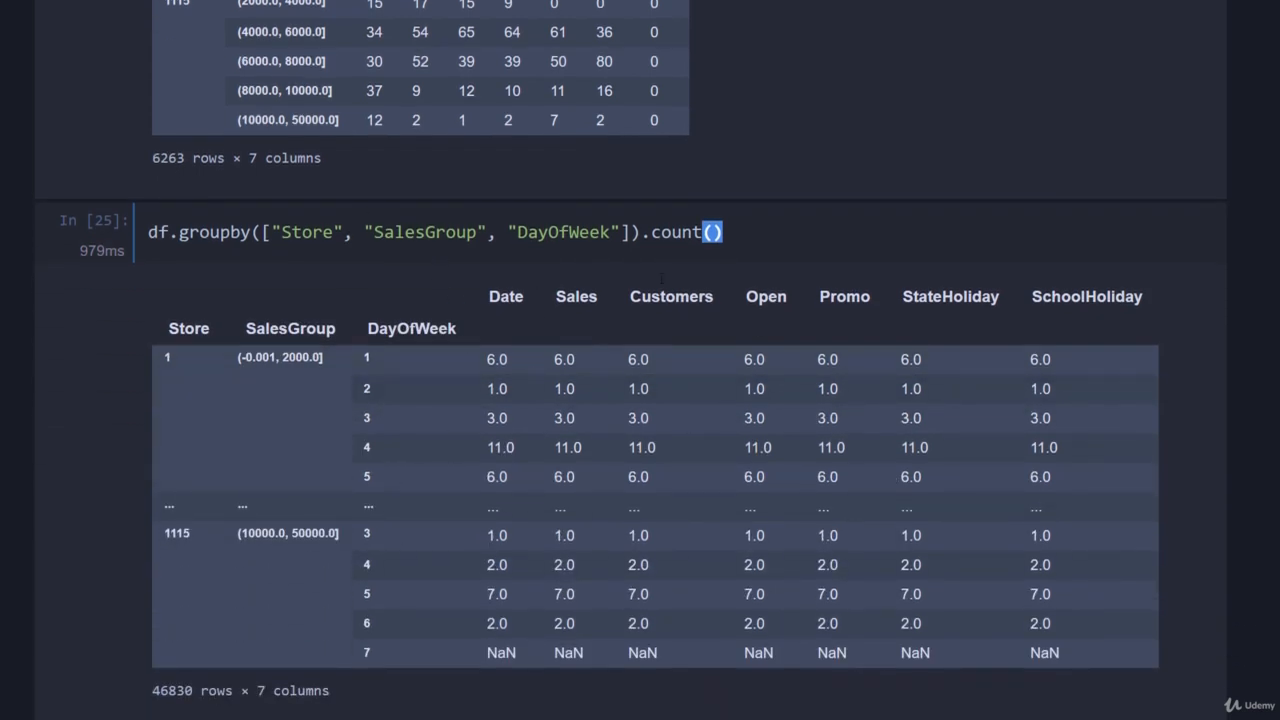
pyautogui.moveTo(426, 442)
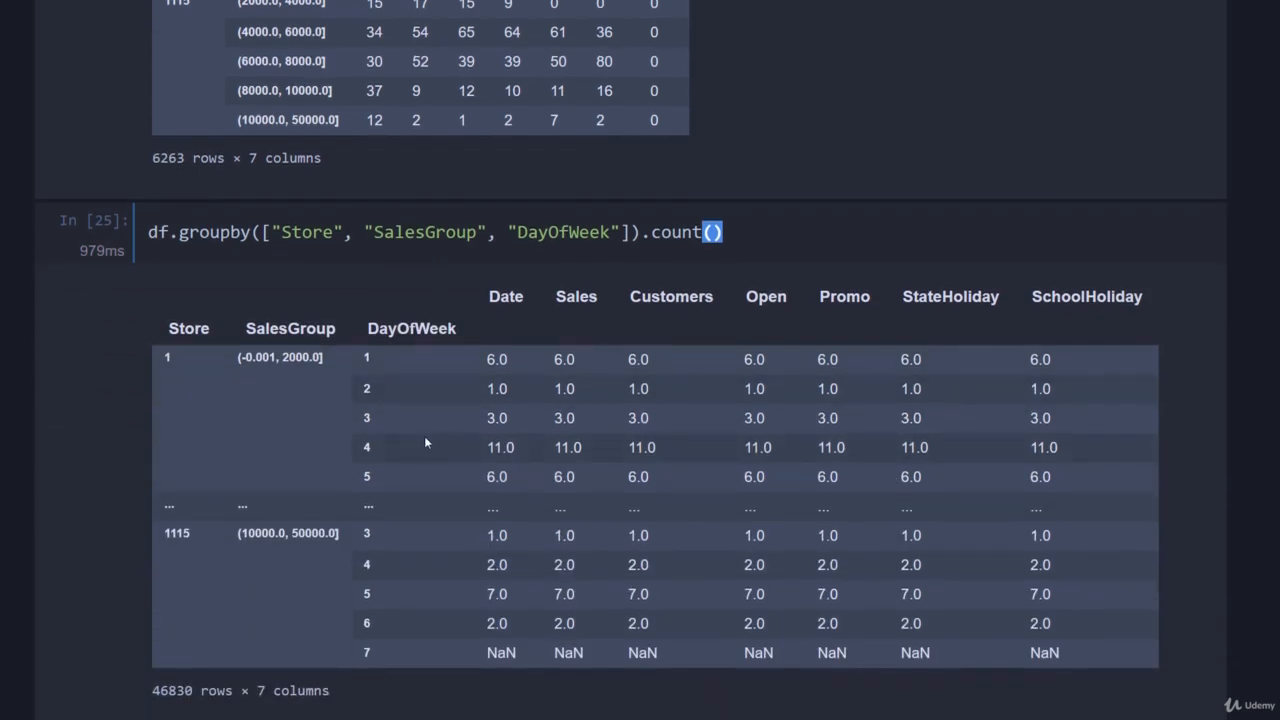
pyautogui.moveTo(566, 300)
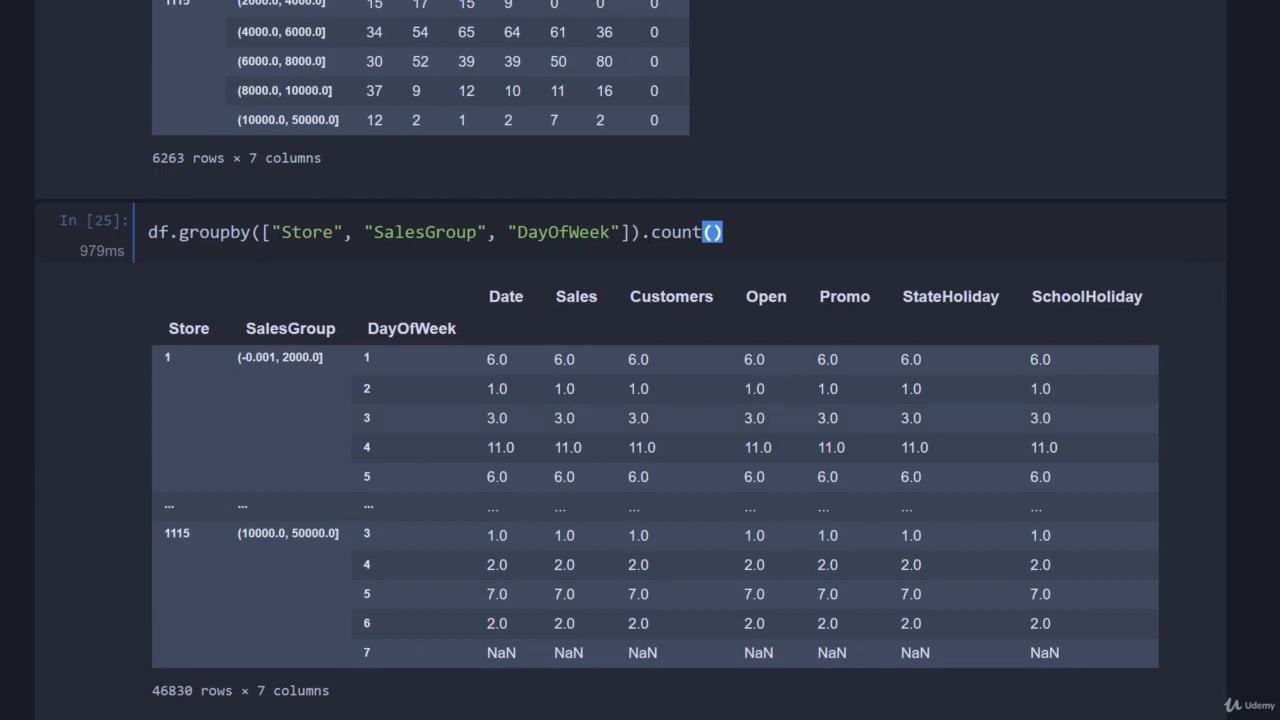
pyautogui.moveTo(758, 200)
pyautogui.write('Sales.')
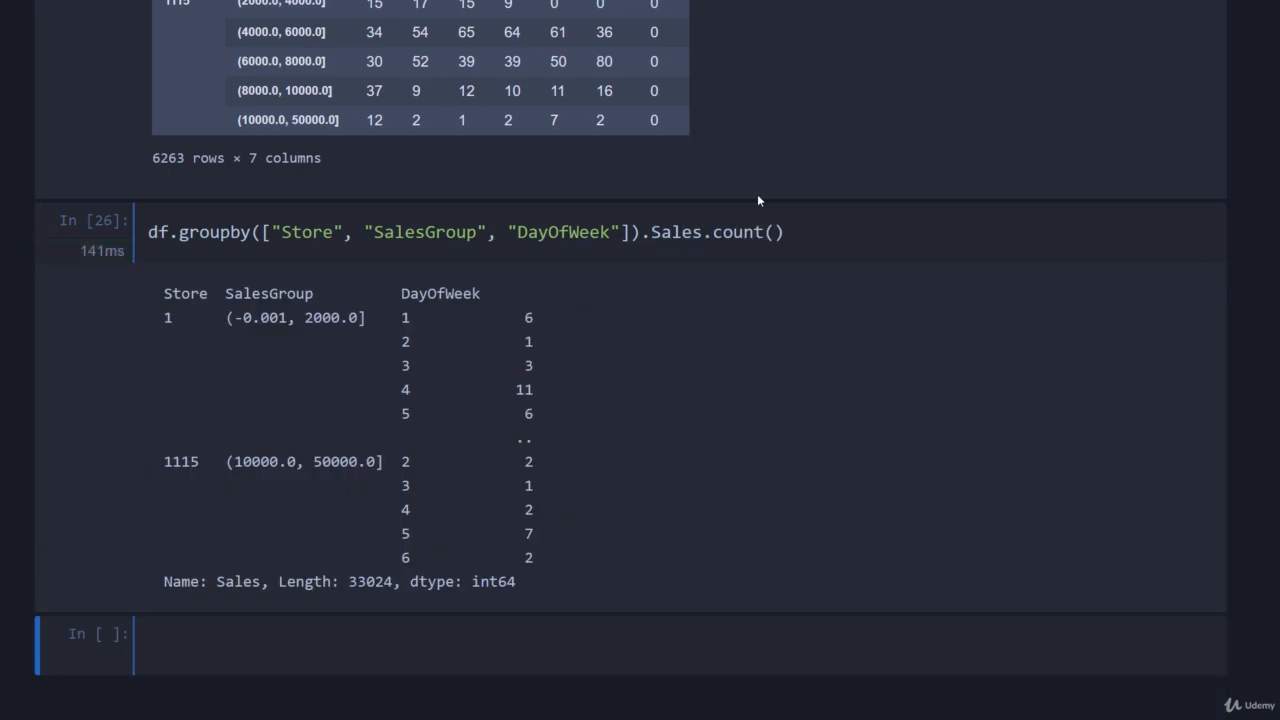
pyautogui.moveTo(505, 326)
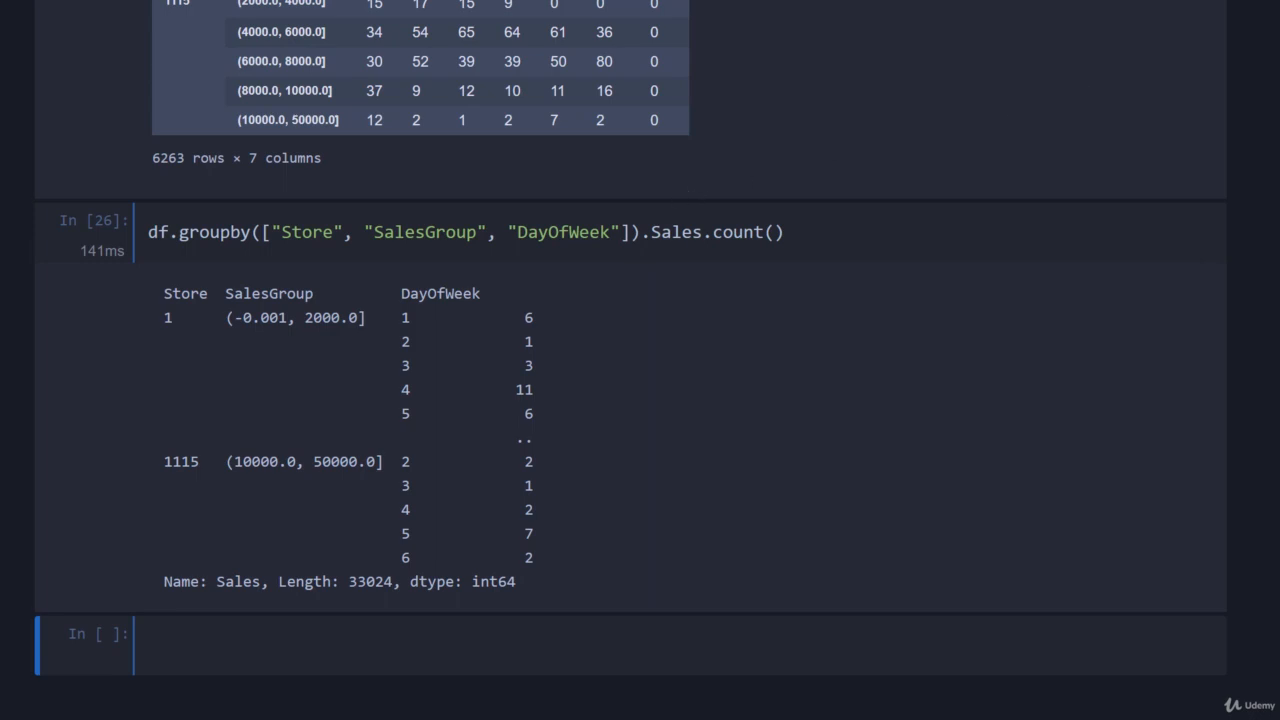
# Step: Count only the Sales column per group, then bring the Recap cell into view
pyautogui.doubleClick(676, 232)
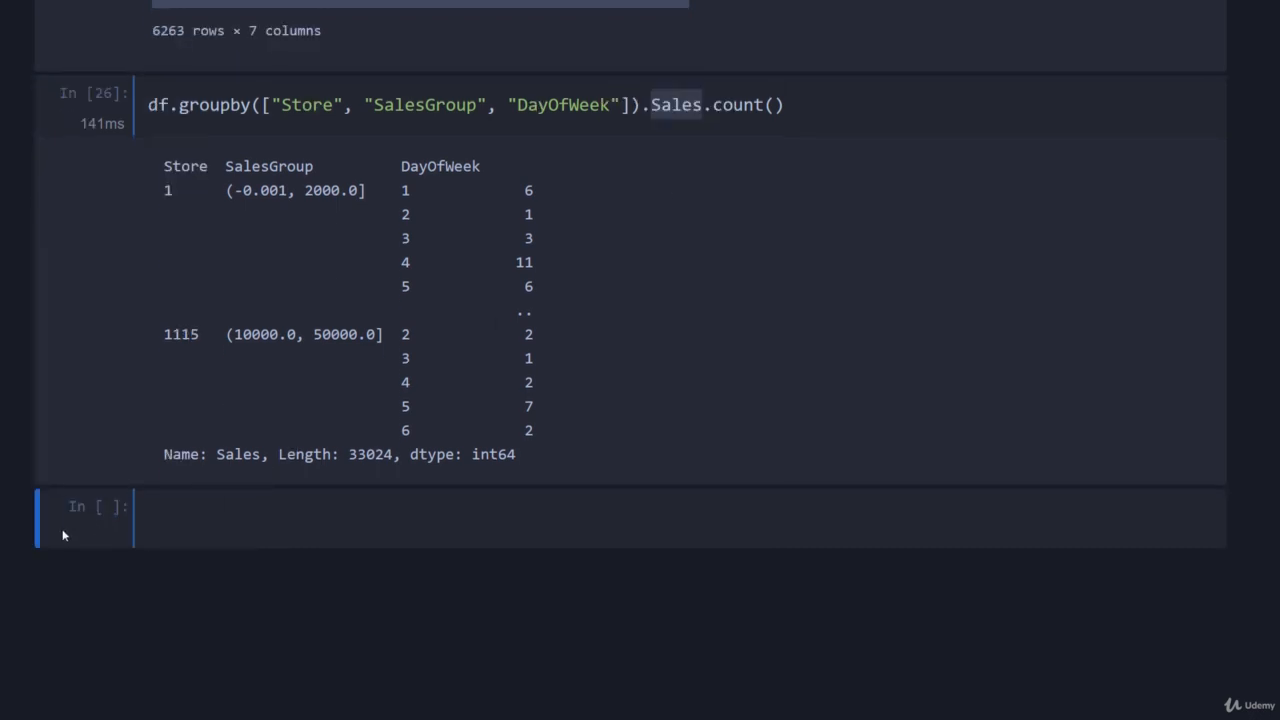
pyautogui.scroll(-3)
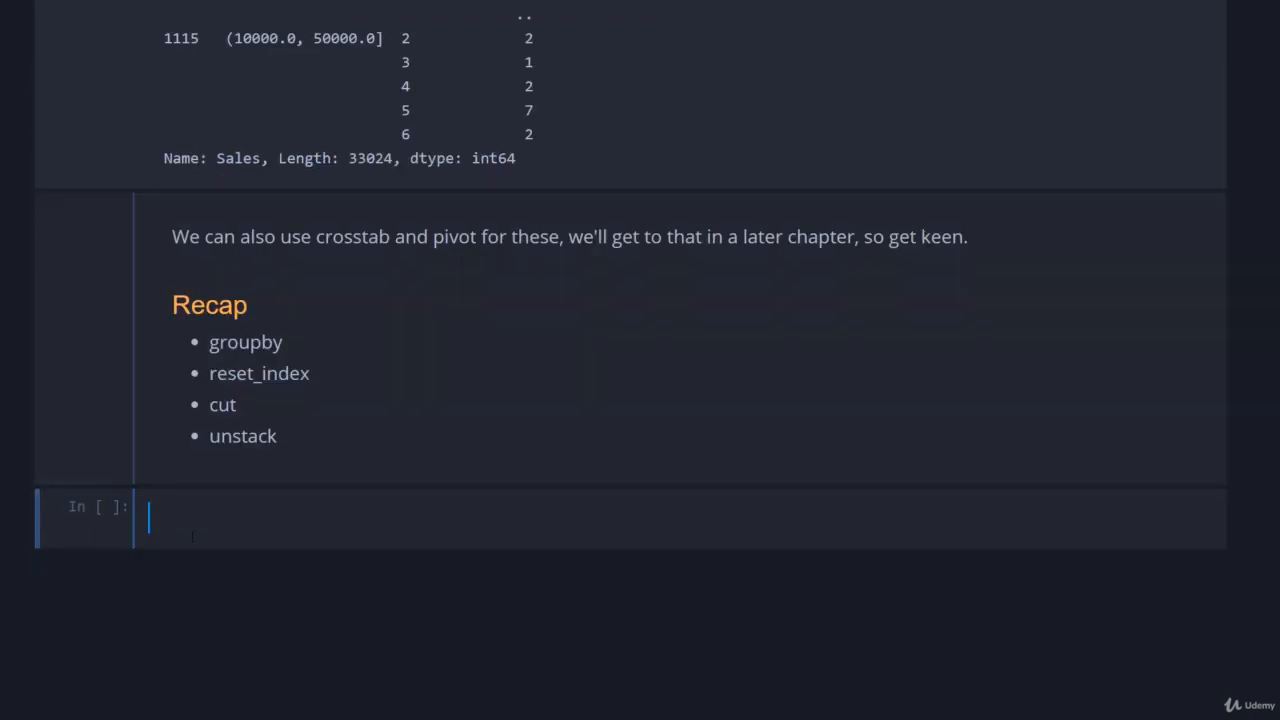